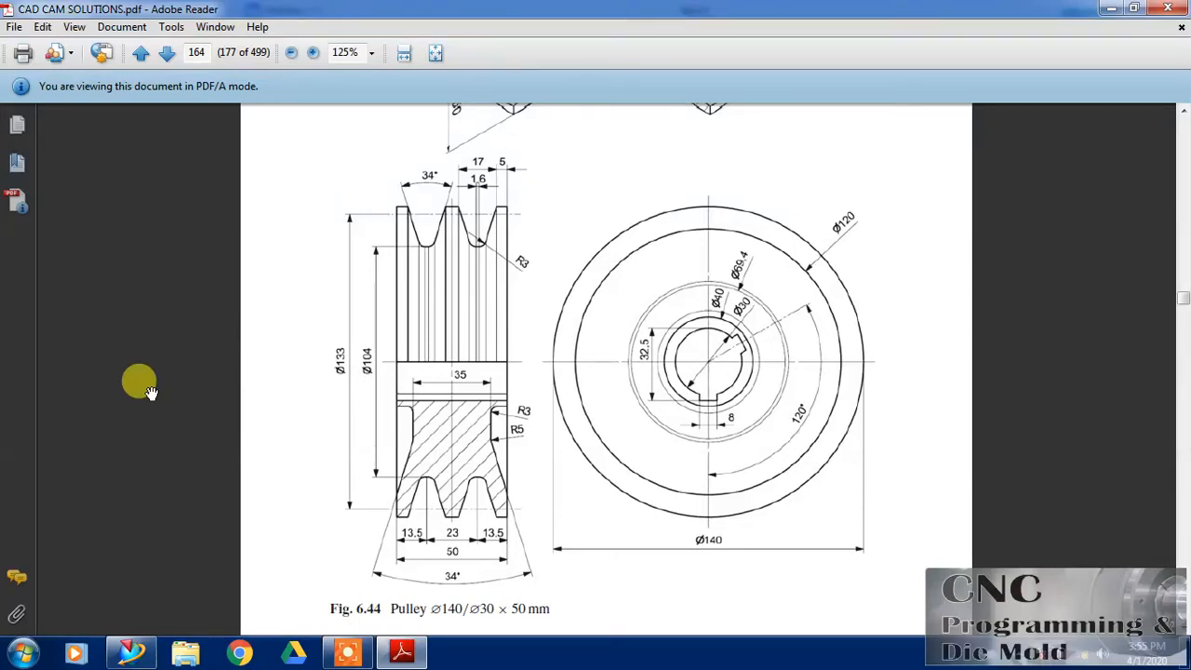
mouse_move(503, 390)
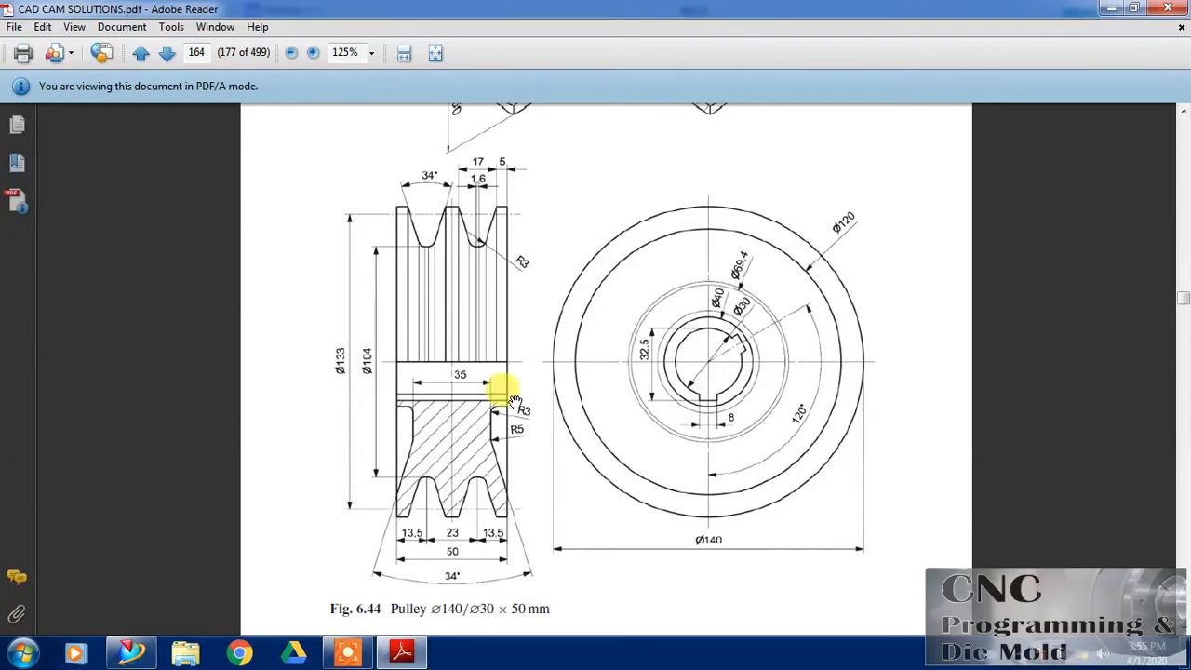
mouse_move(332, 302)
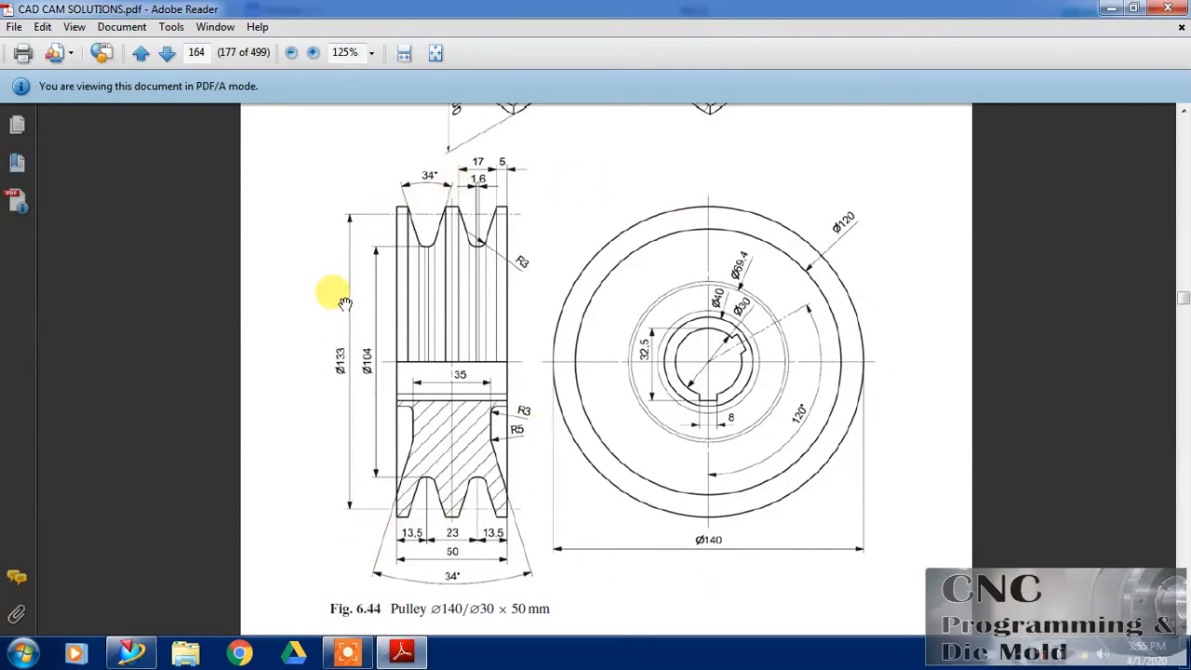
mouse_move(193, 503)
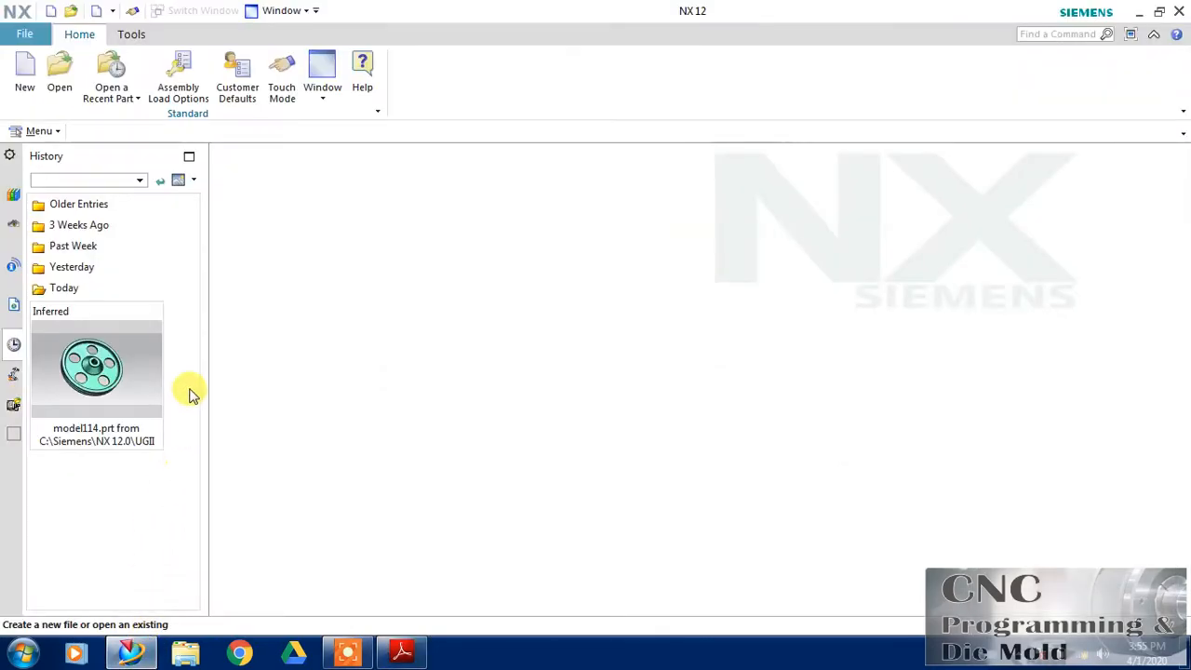
Create a new millimetre Model part named model115.prt, with the pulley drawing alongside
click(24, 70)
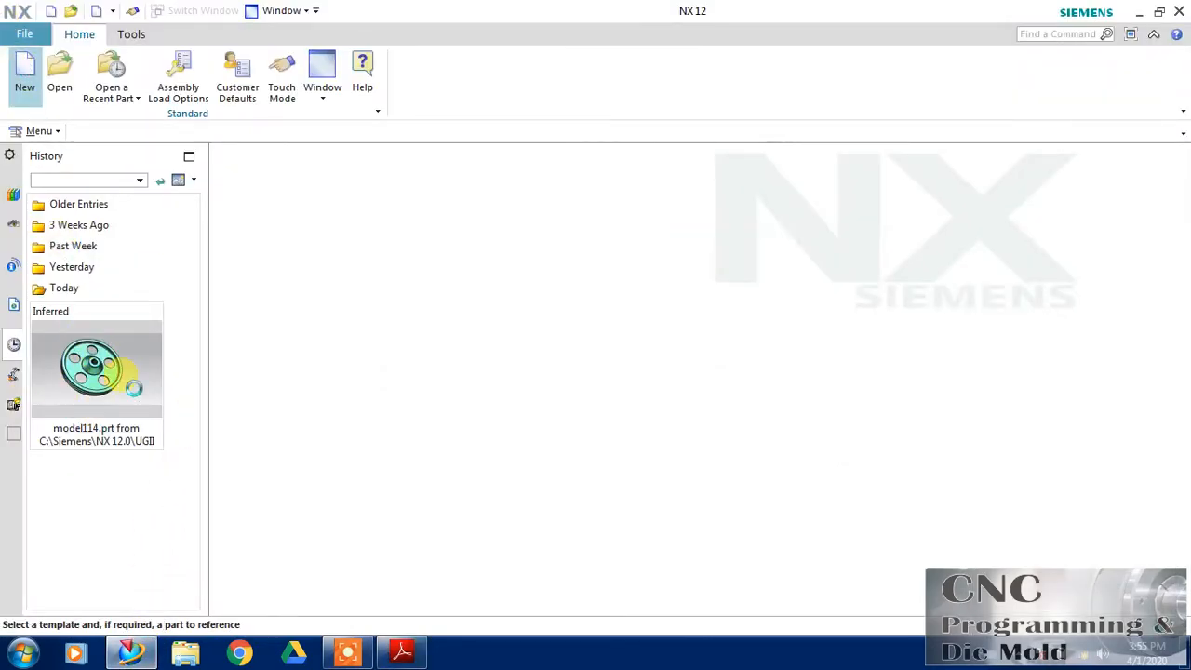
click(24, 74)
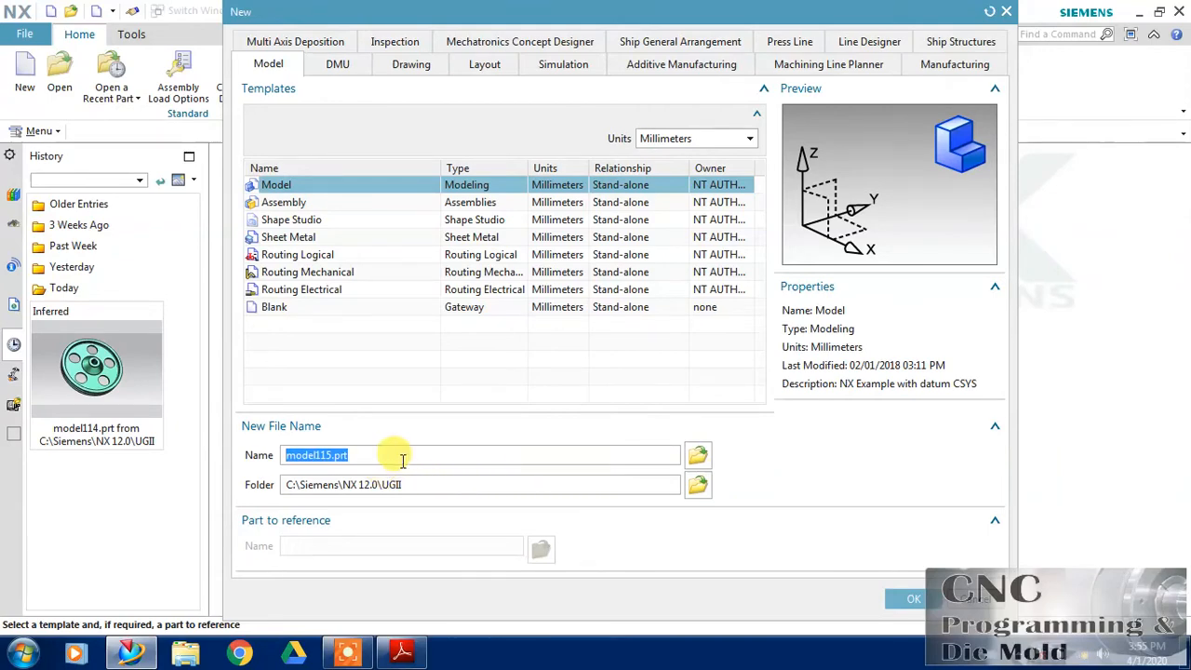
click(913, 599)
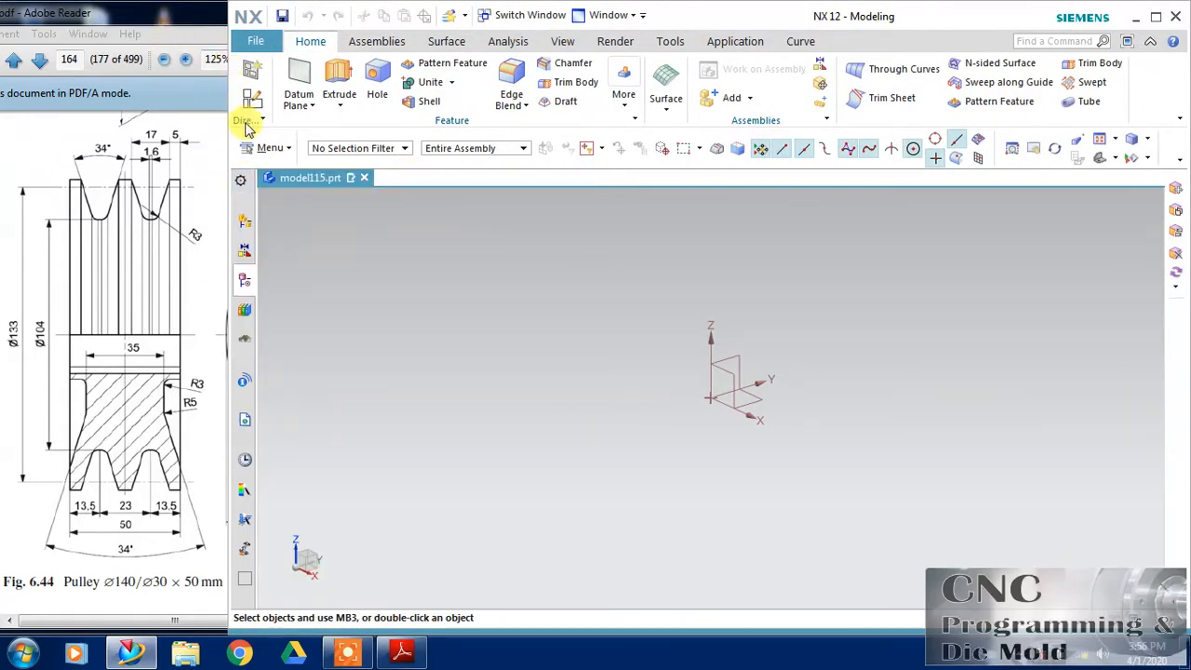
Sketch a 25 mm horizontal line on the YZ plane, constrained to the vertical axis
click(246, 121)
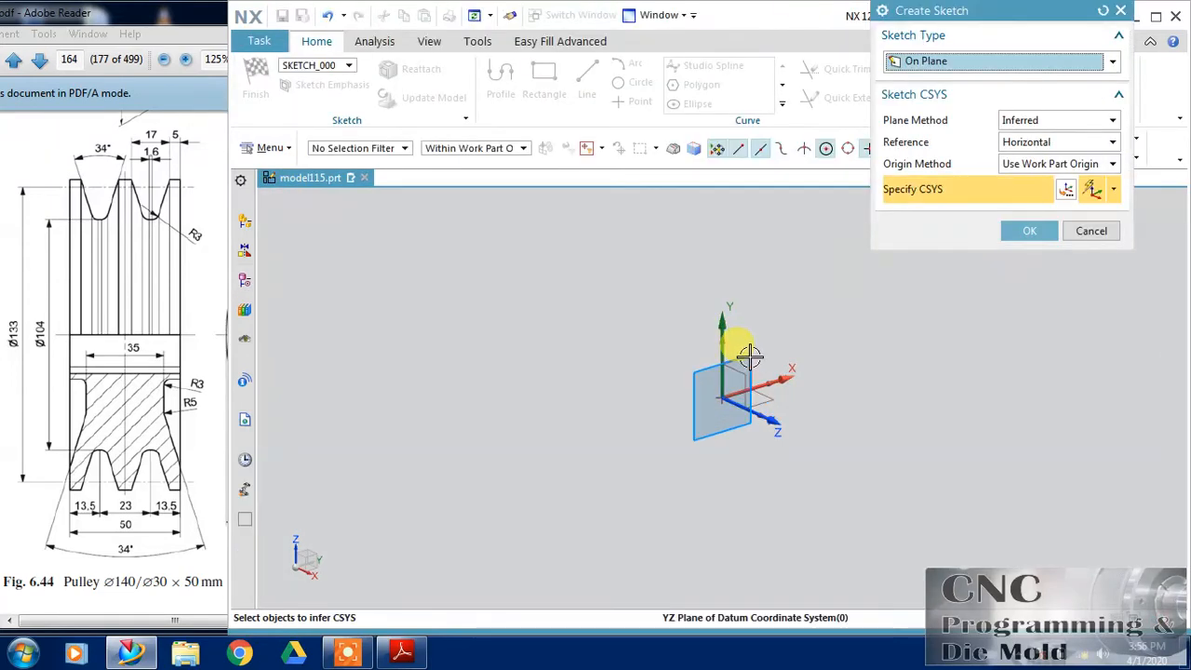
click(1030, 230)
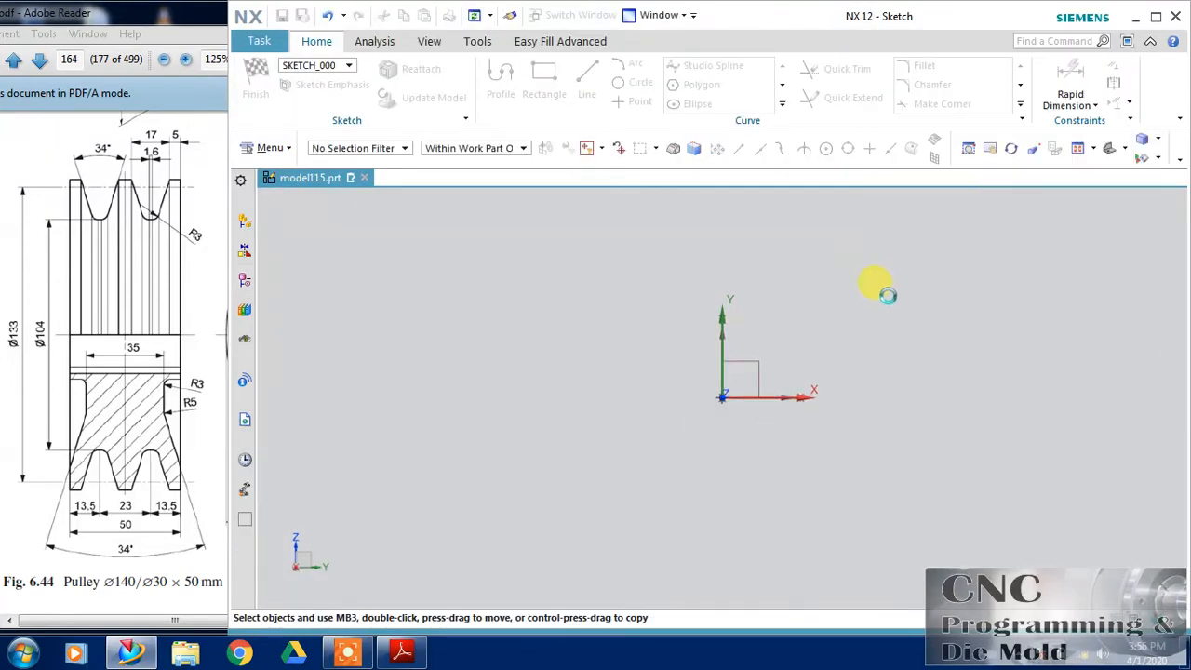
click(500, 82)
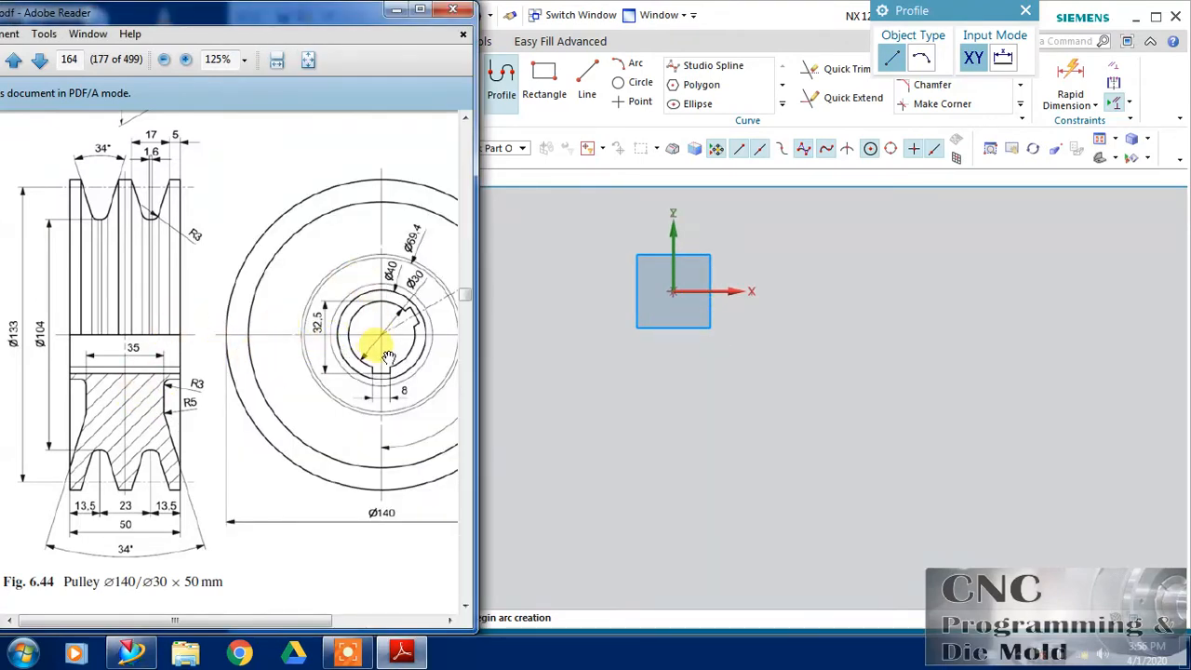
mouse_move(642, 315)
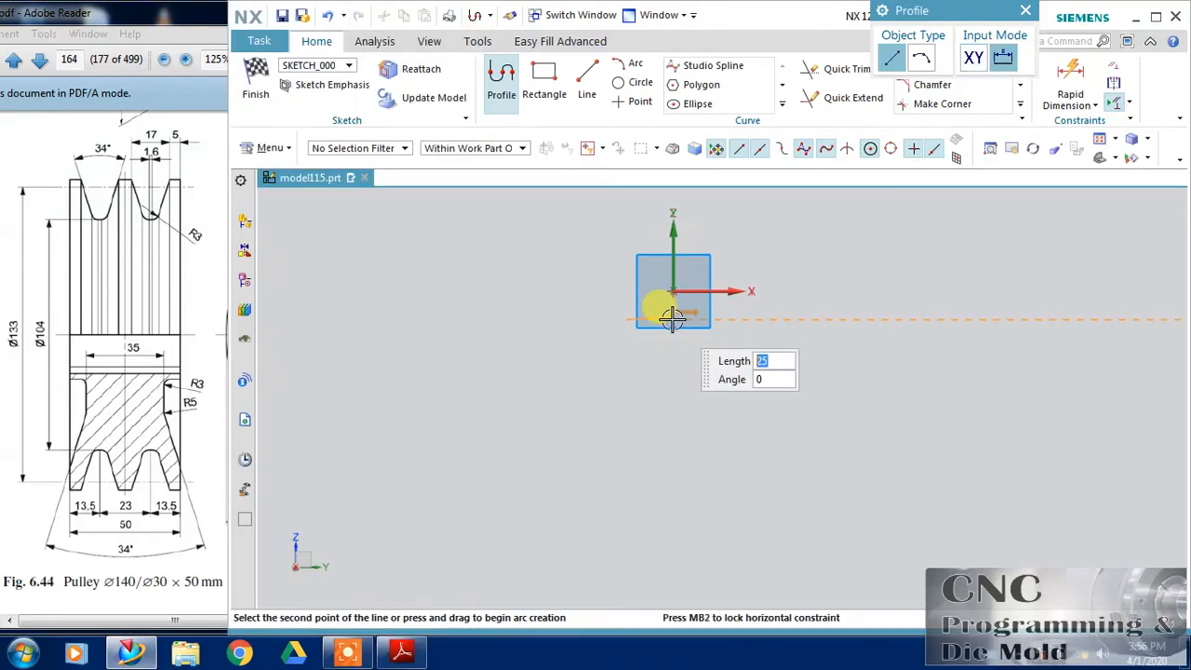
mouse_move(828, 242)
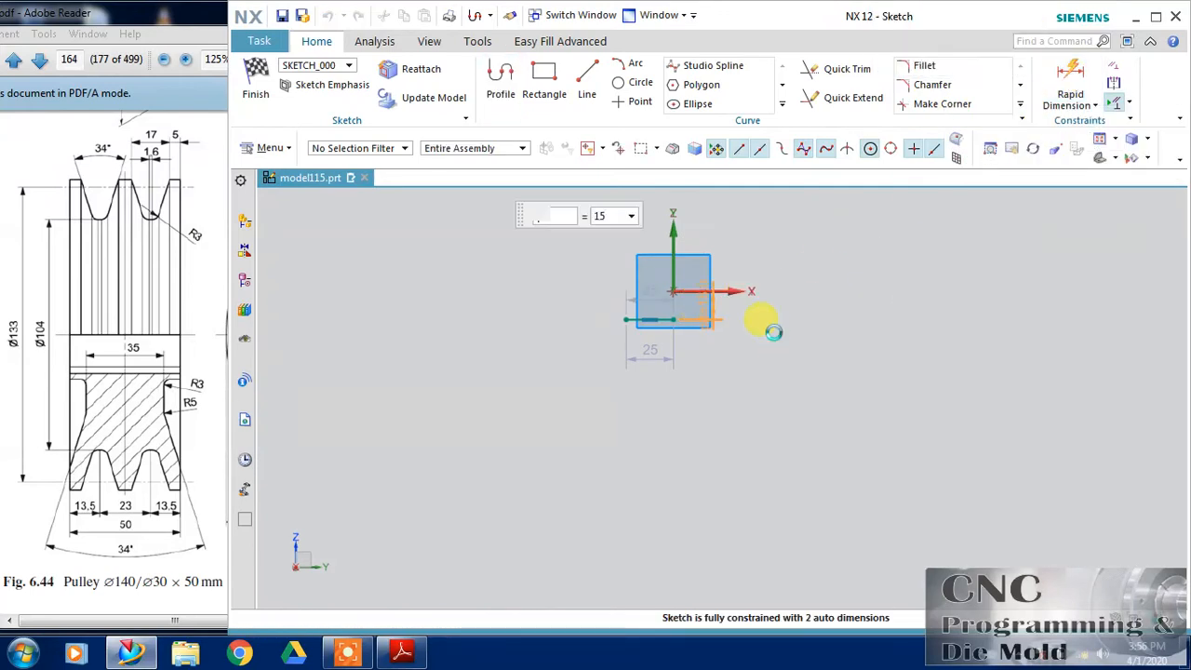
click(1070, 93)
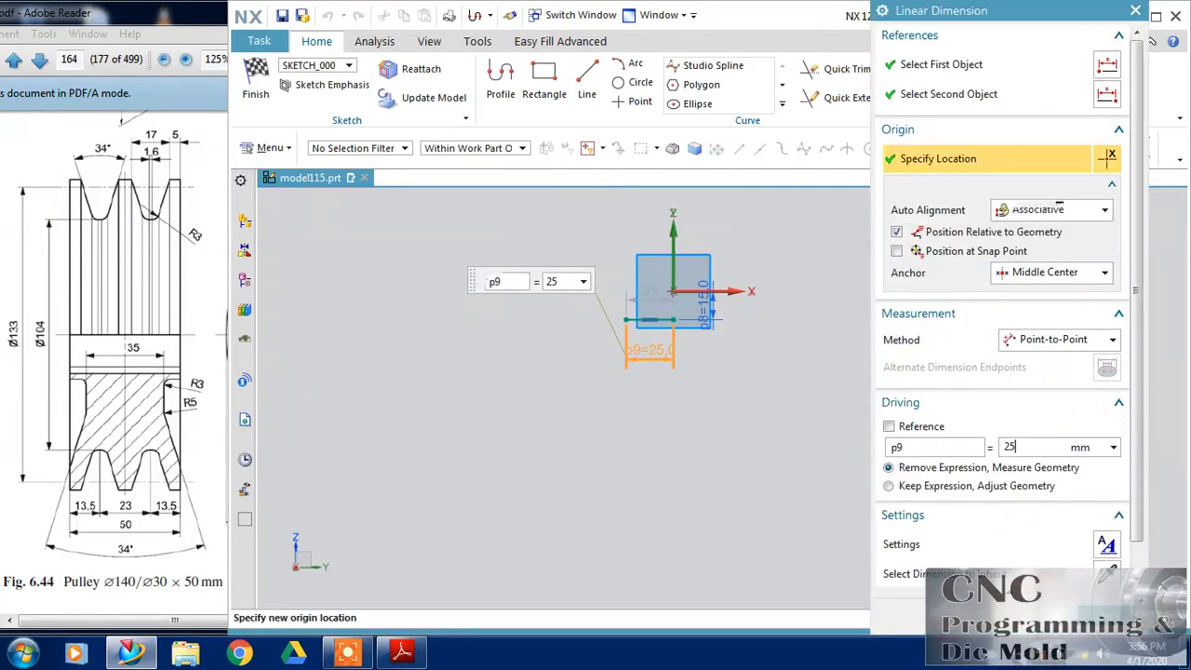
click(889, 485)
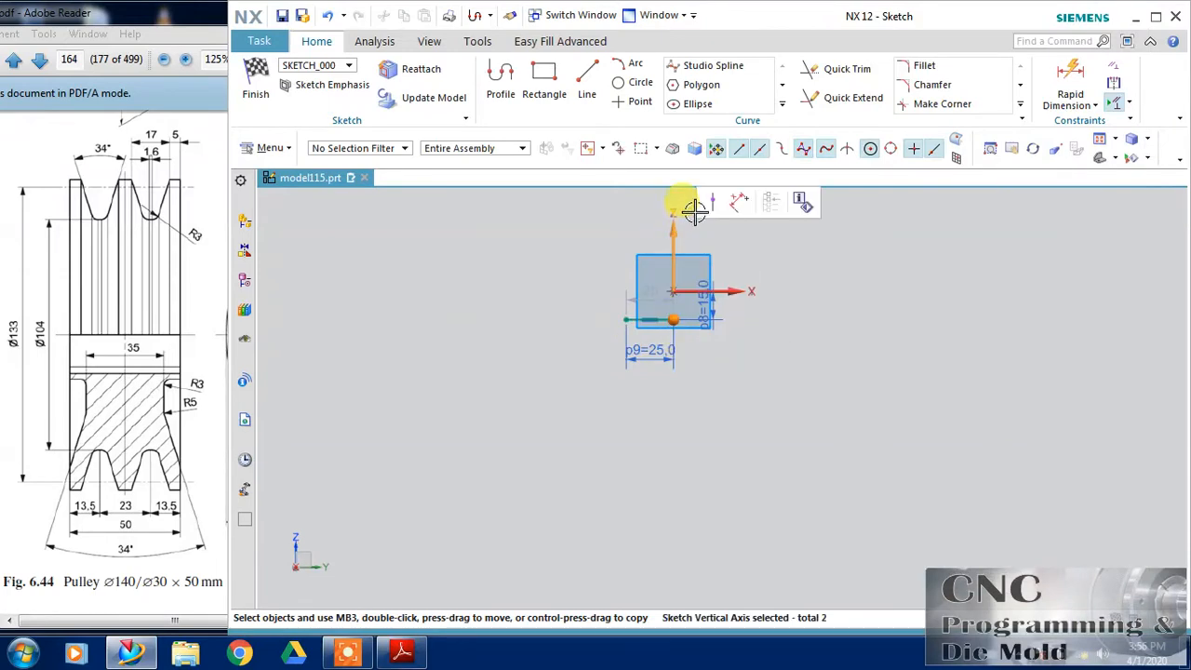
click(800, 317)
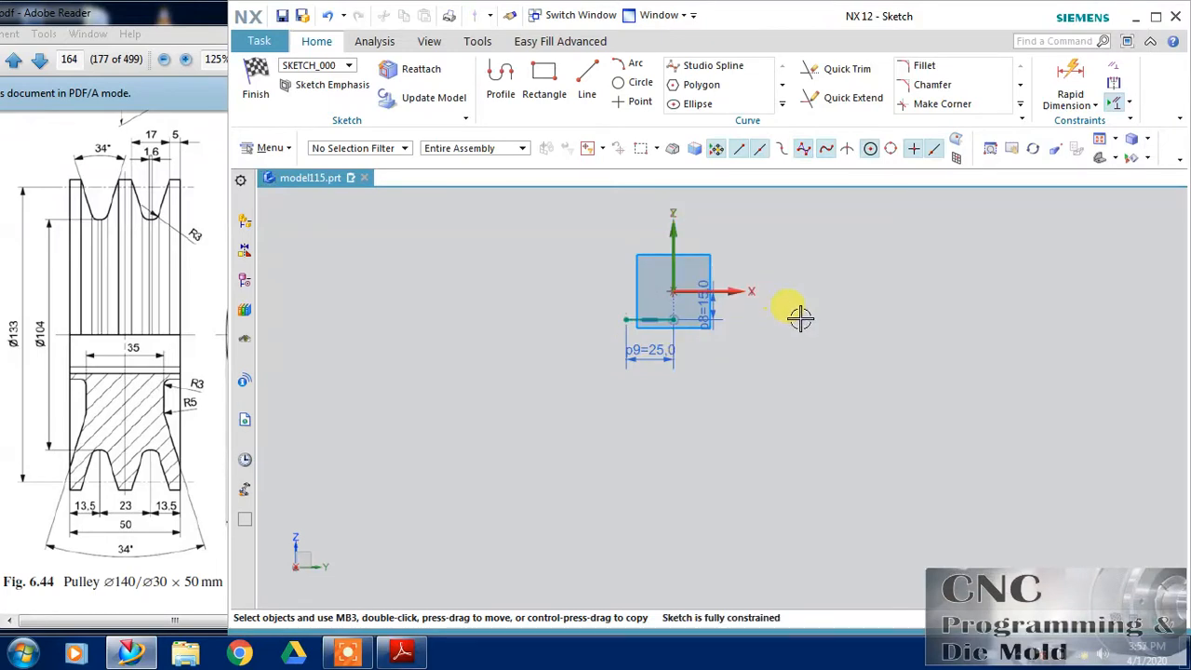
mouse_move(735, 345)
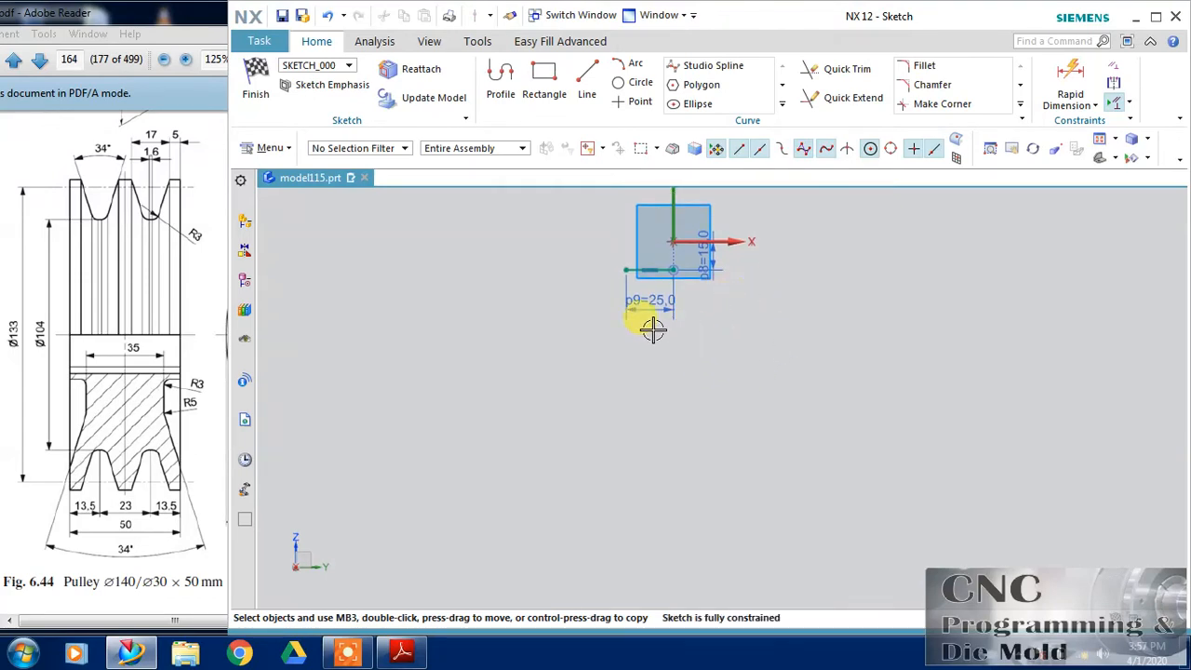
Draw the pulley's stepped half-profile ending in a trapezoidal V-groove
click(501, 79)
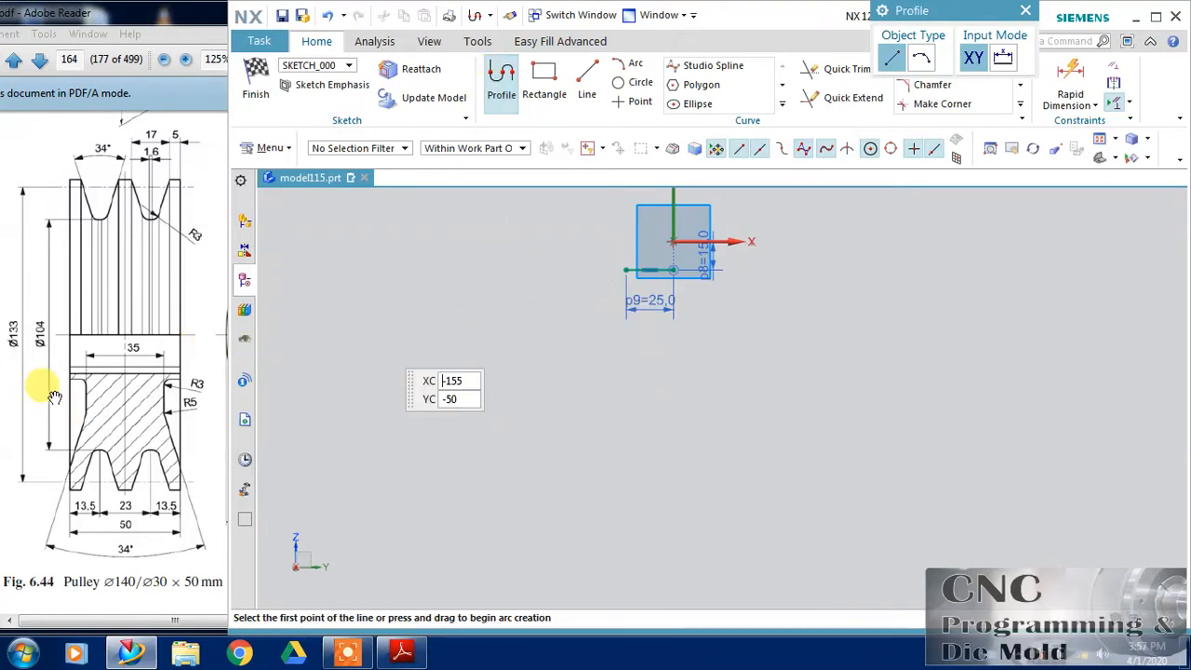
mouse_move(651, 312)
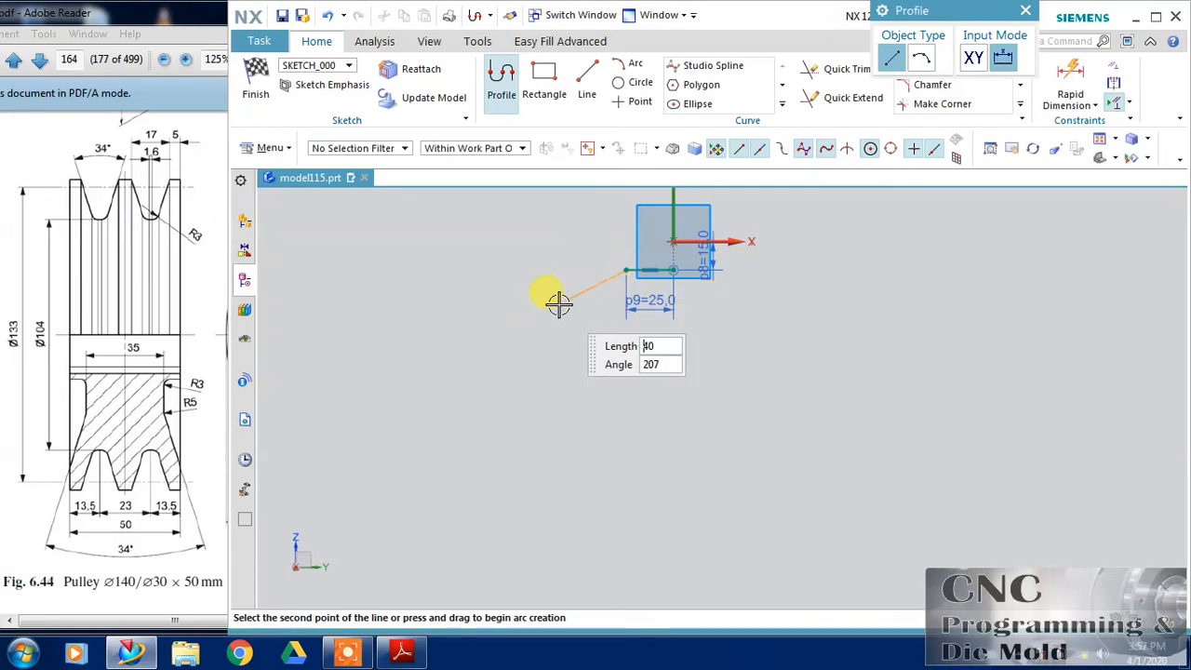
mouse_move(623, 292)
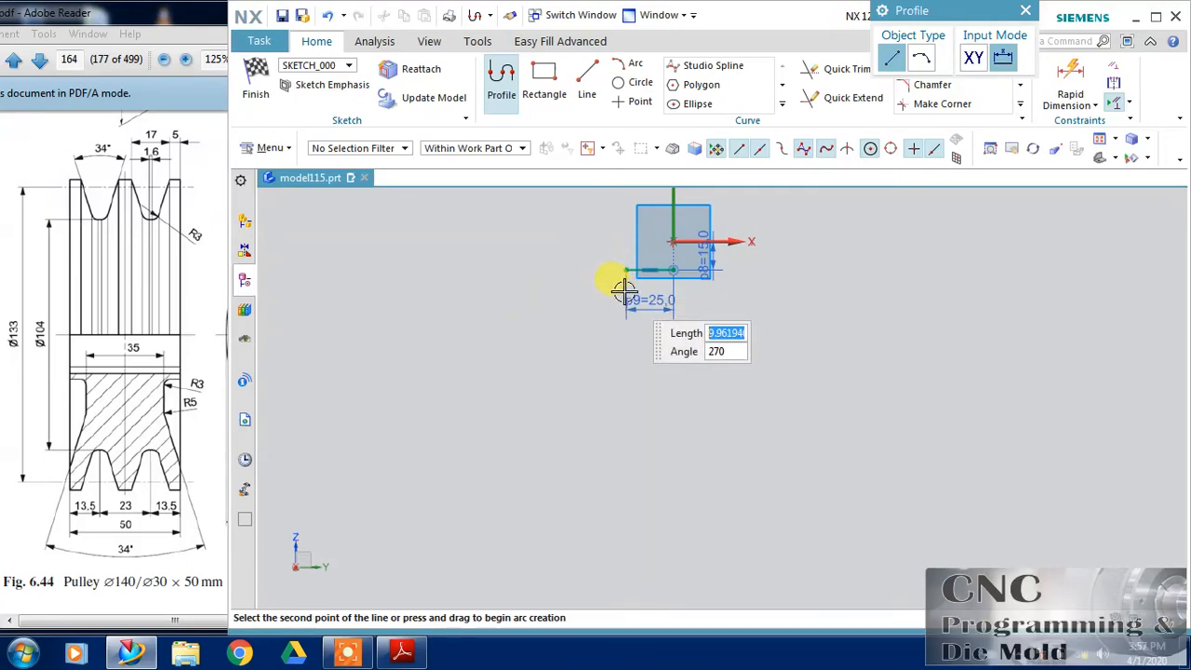
mouse_move(637, 286)
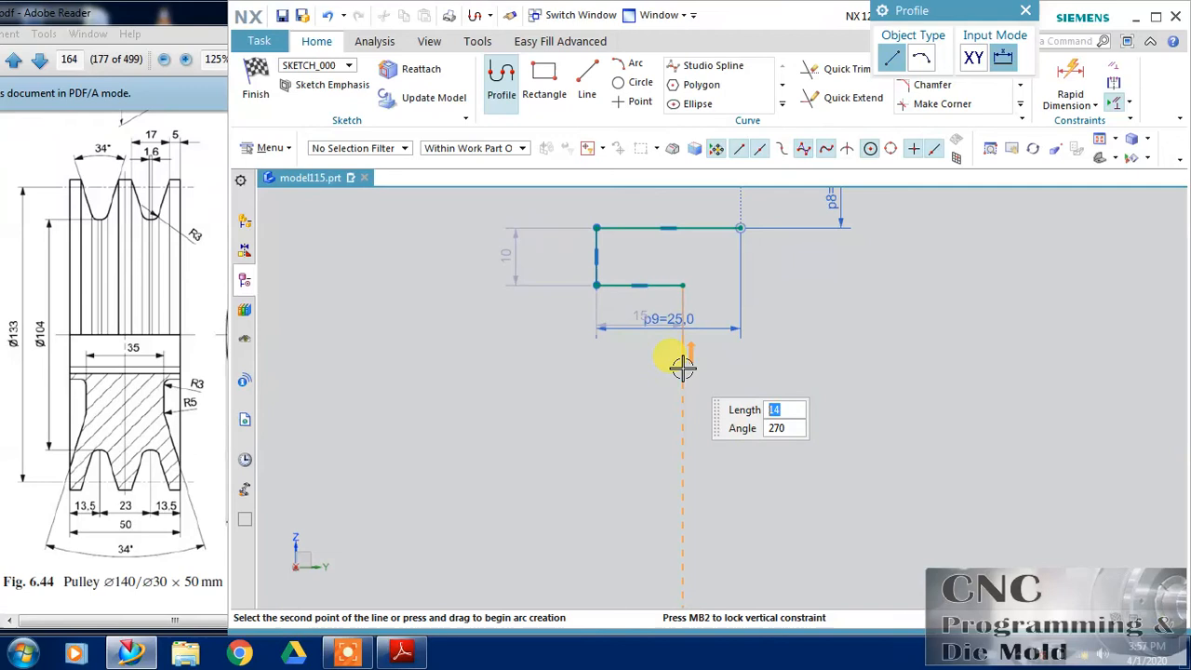
mouse_move(599, 507)
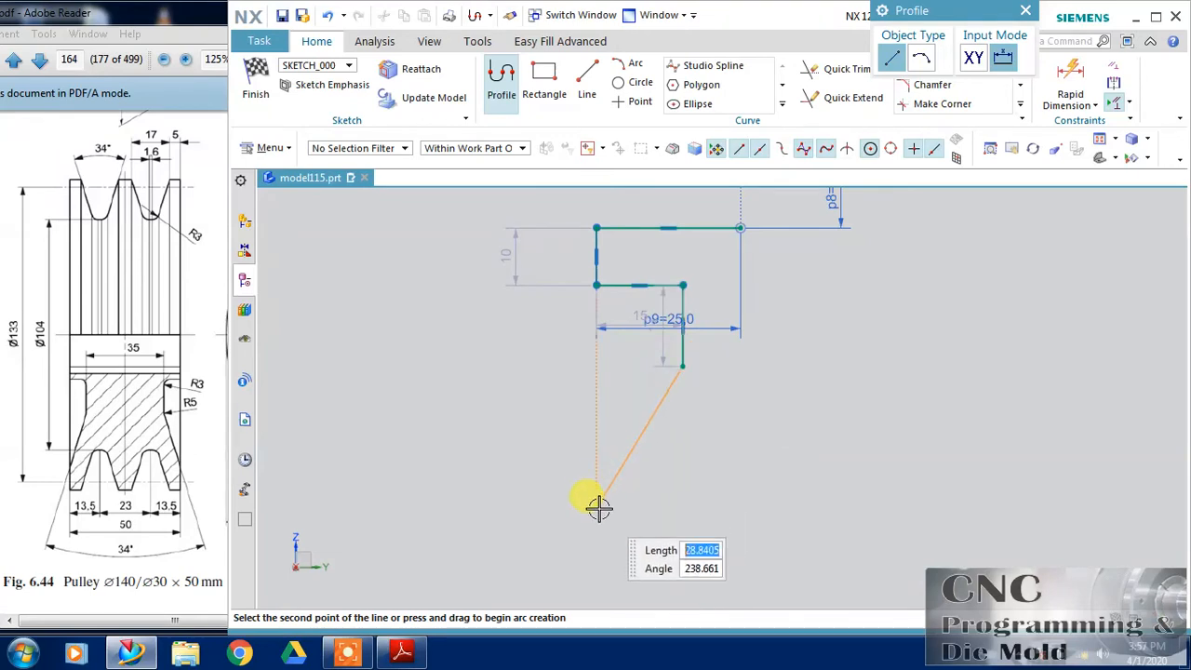
mouse_move(598, 565)
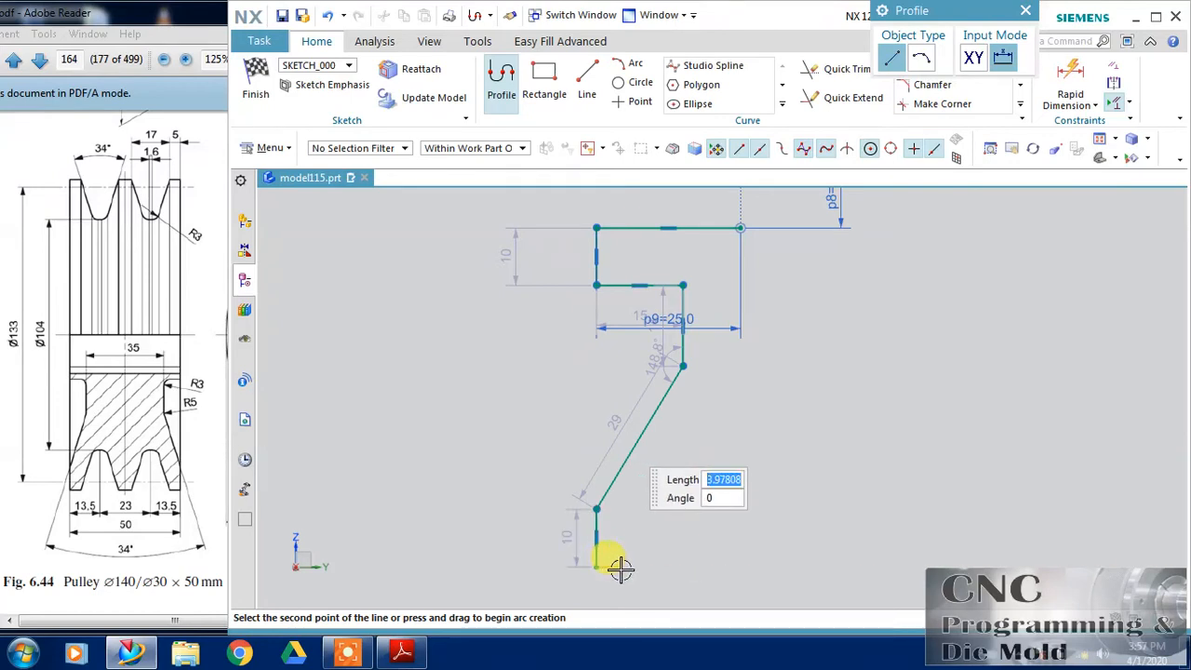
mouse_move(642, 512)
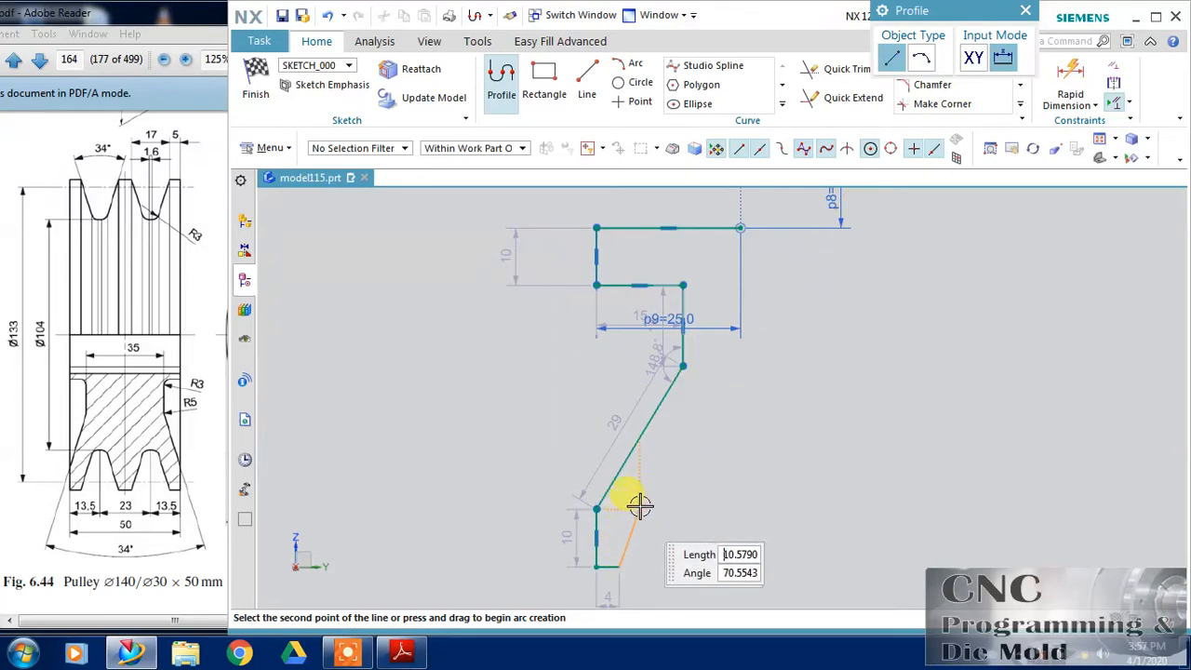
mouse_move(631, 497)
text(14)
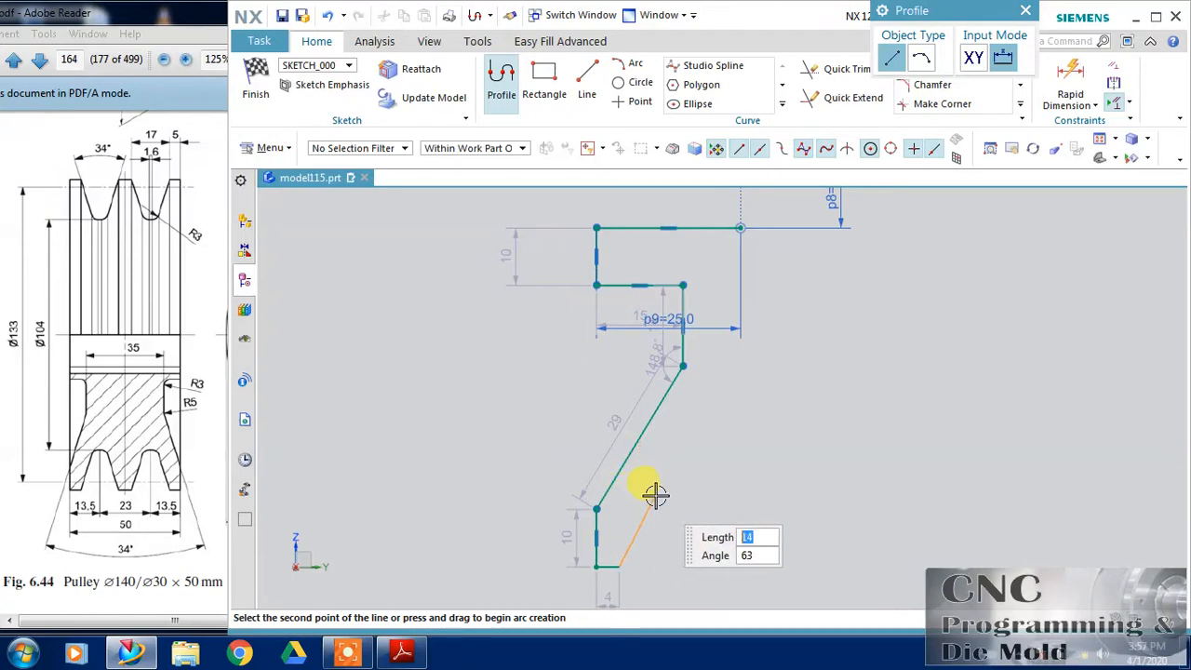
mouse_move(696, 491)
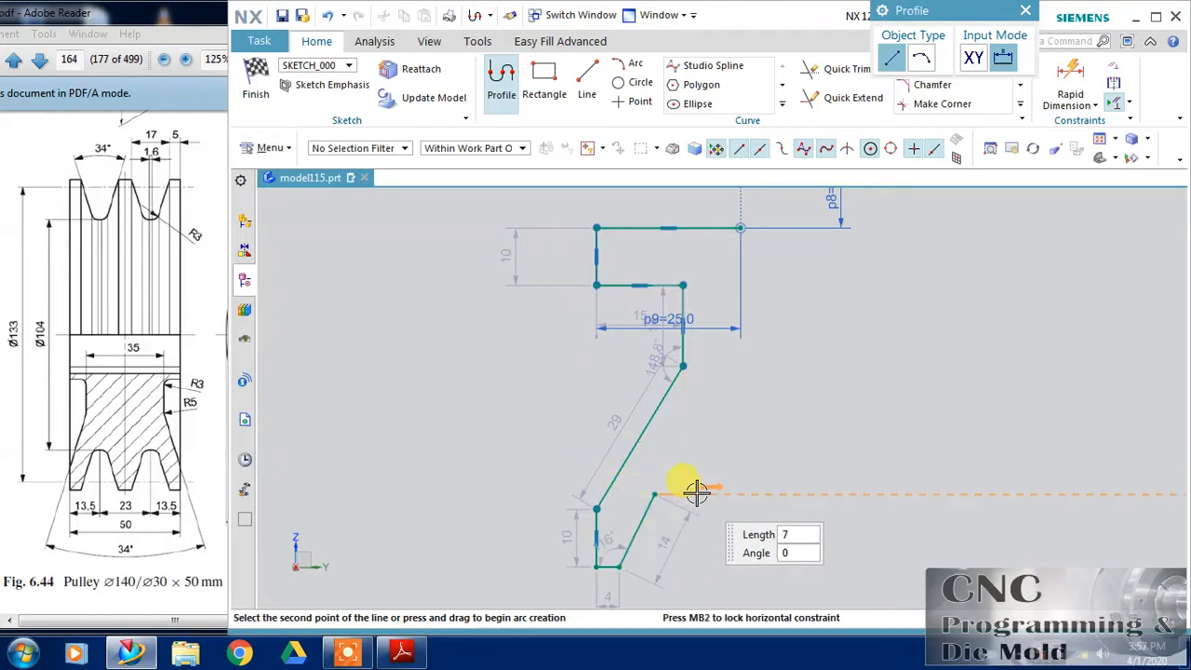
mouse_move(712, 549)
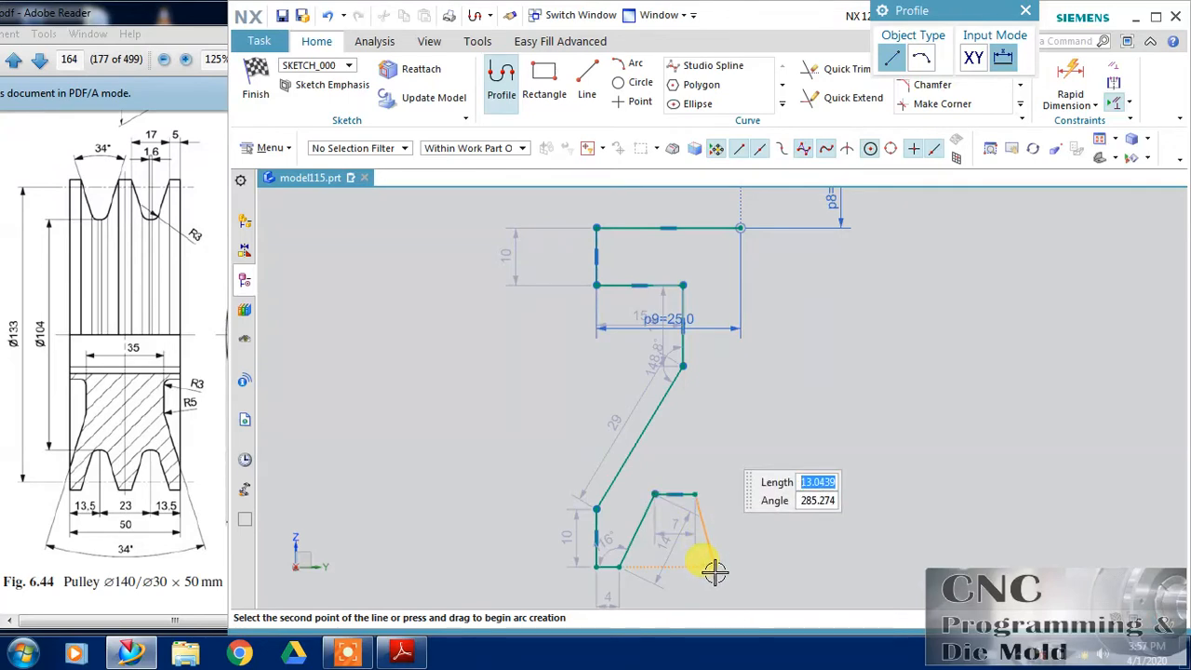
mouse_move(758, 568)
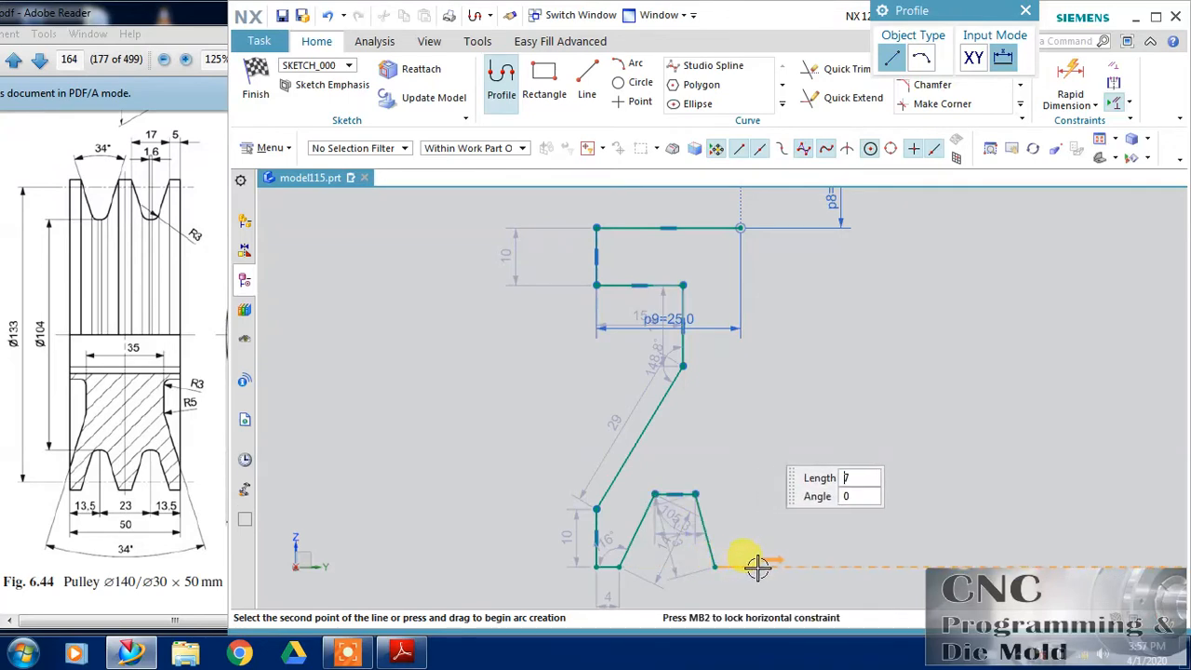
click(745, 565)
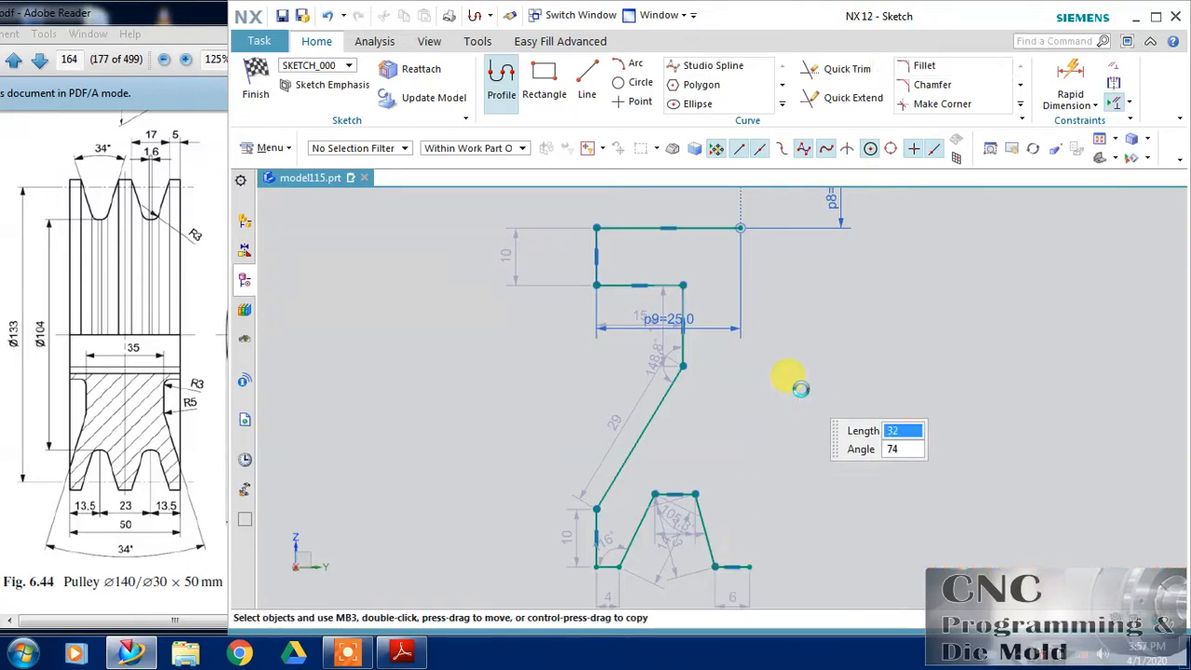
click(501, 84)
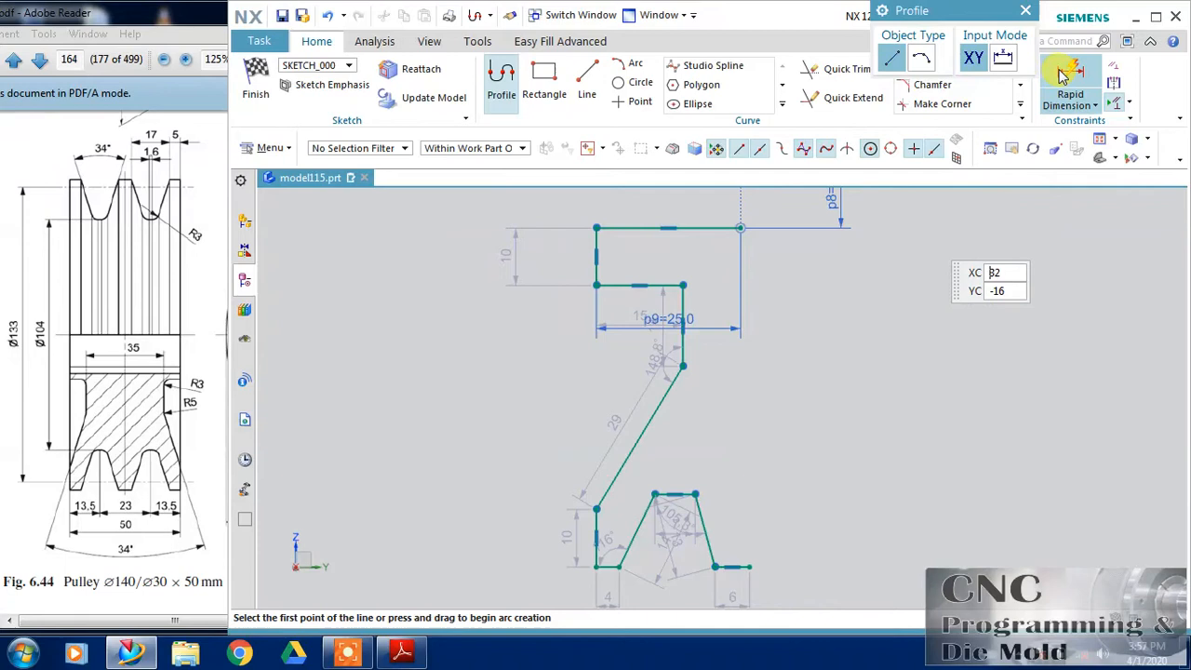
Dimension the groove's top edge 52 mm vertically below the sketch origin
click(1071, 93)
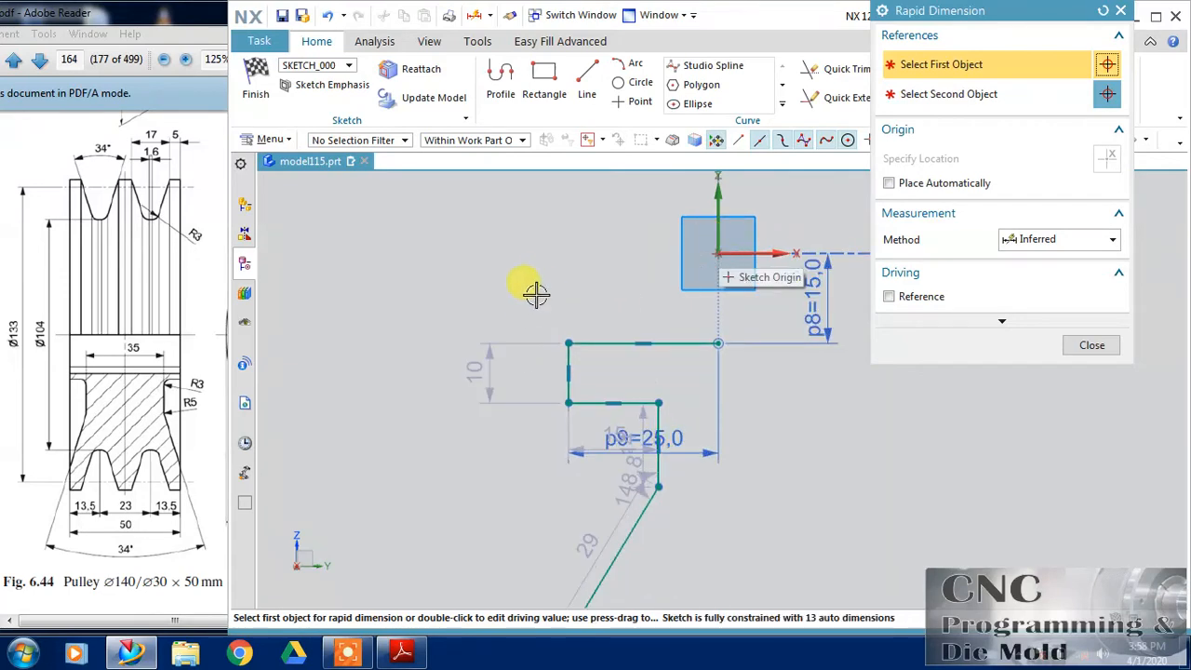
mouse_move(398, 382)
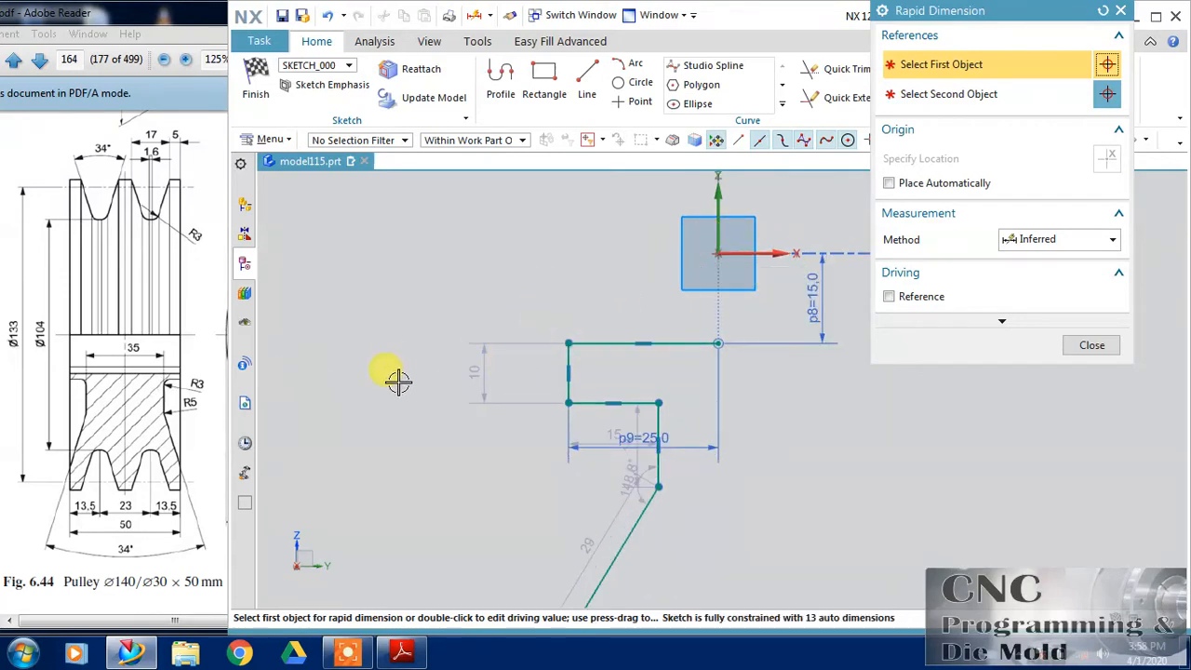
mouse_move(163, 391)
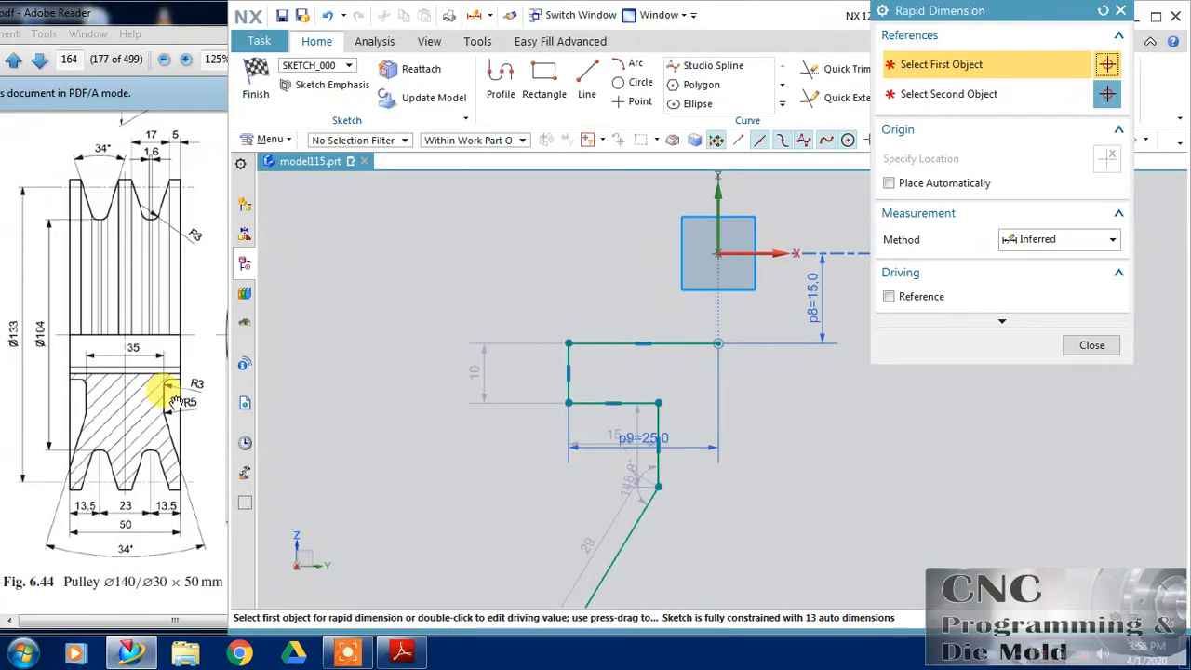
mouse_move(486, 380)
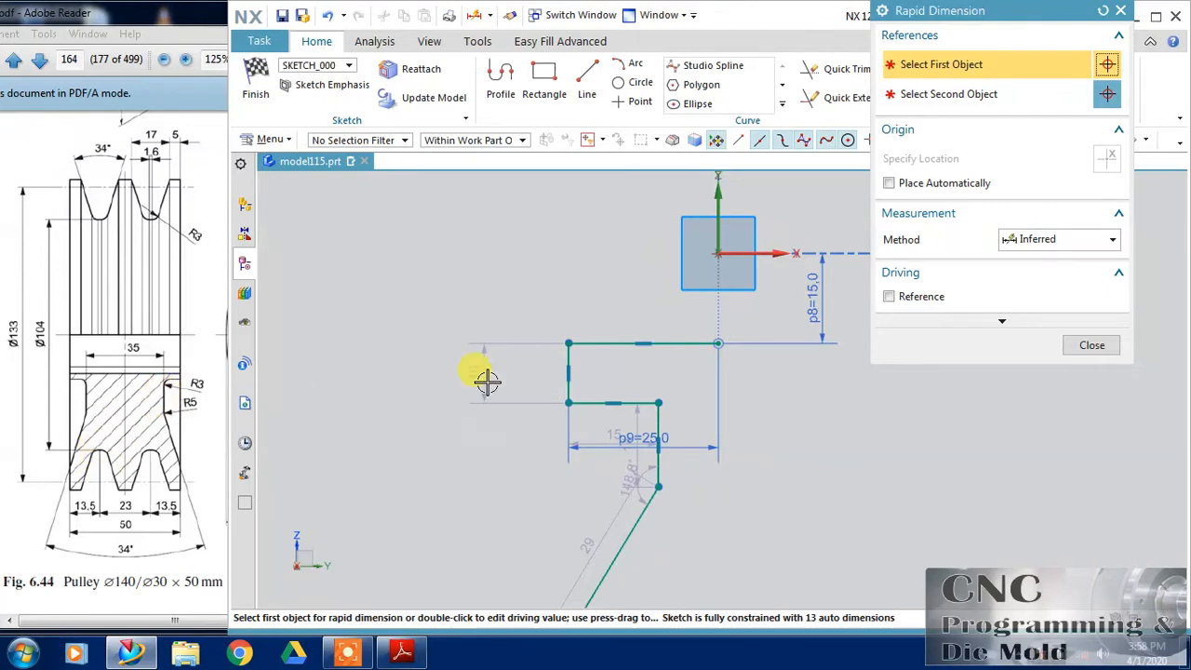
mouse_move(758, 251)
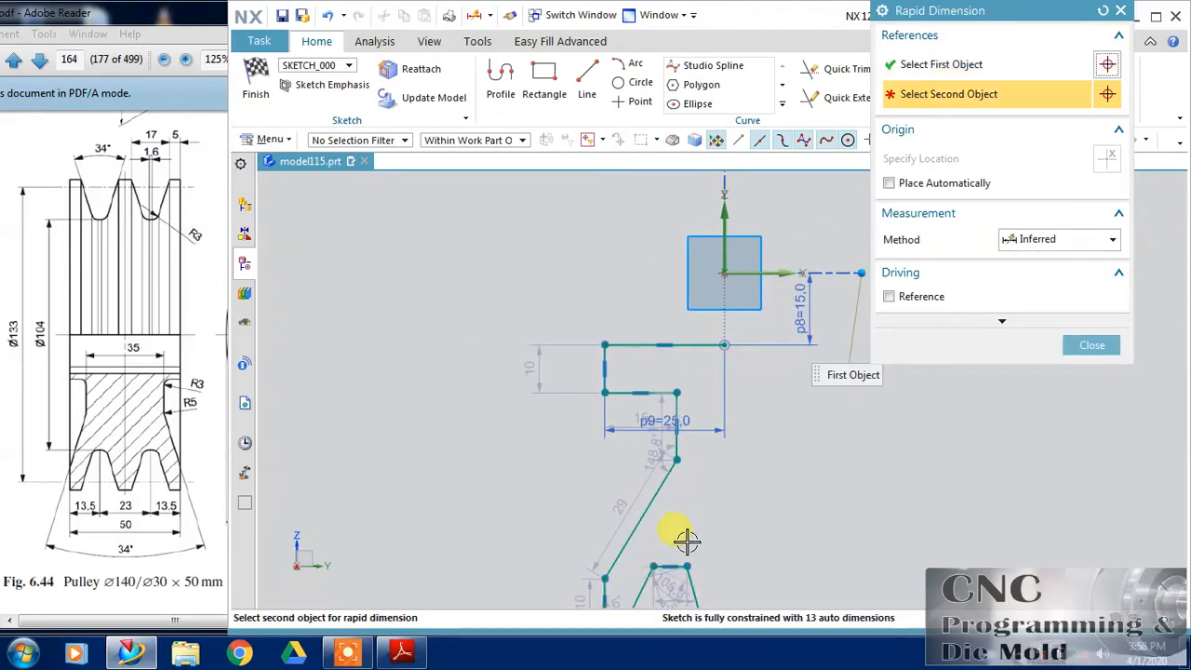
mouse_move(678, 559)
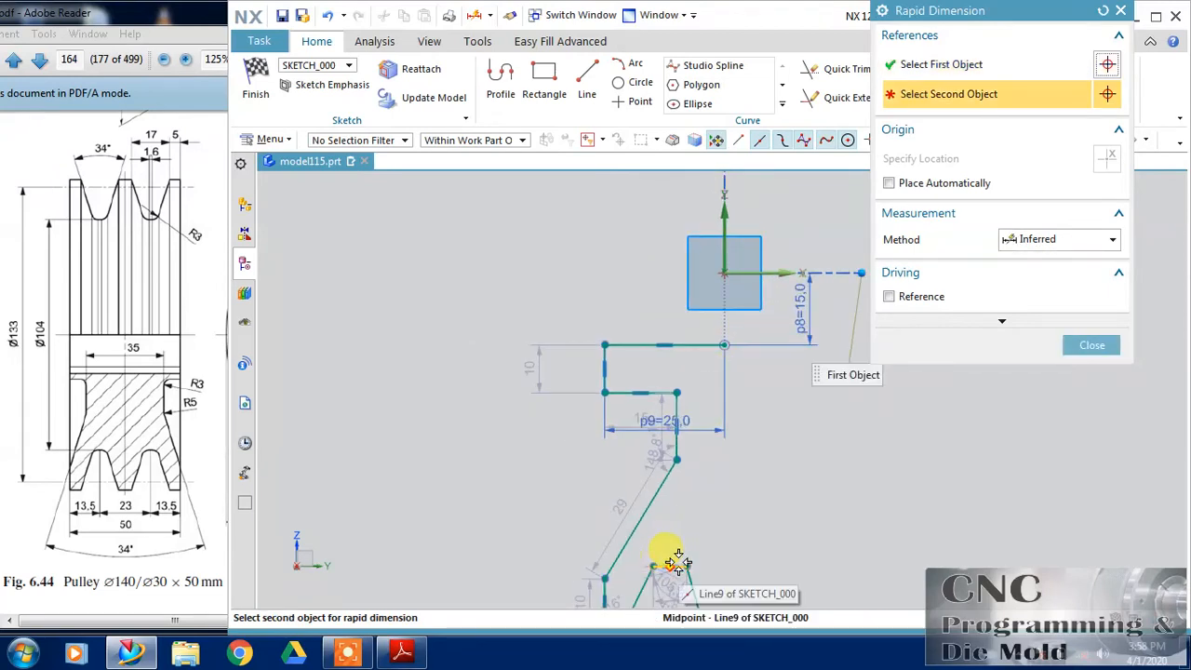
click(664, 568)
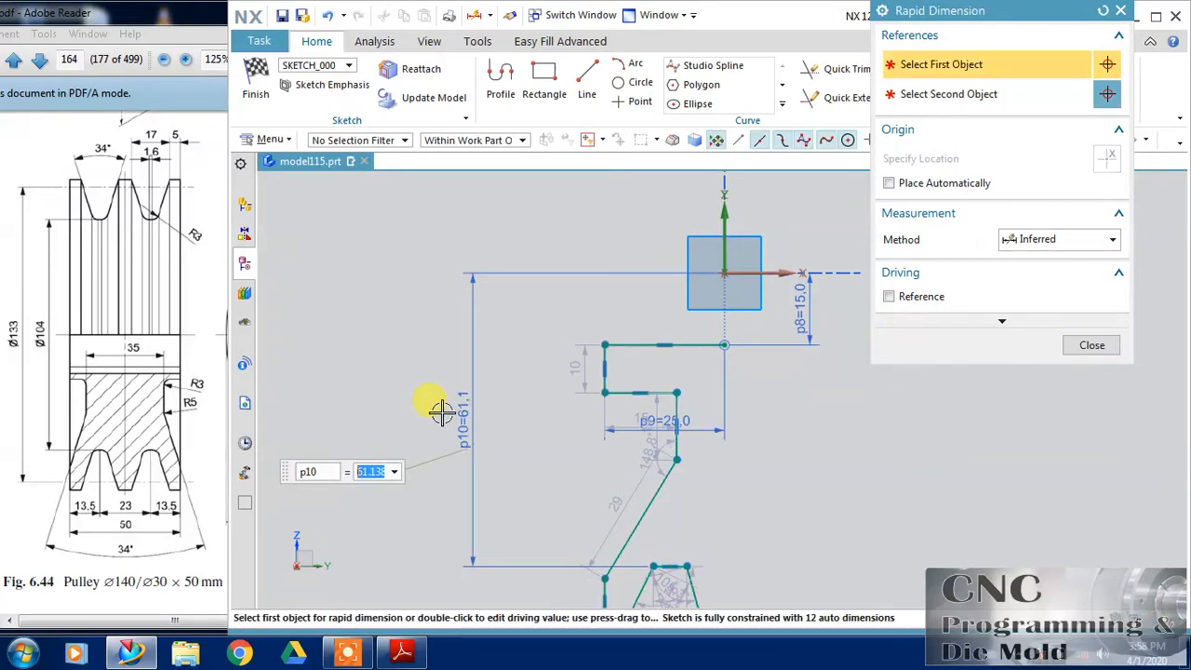
text(52)
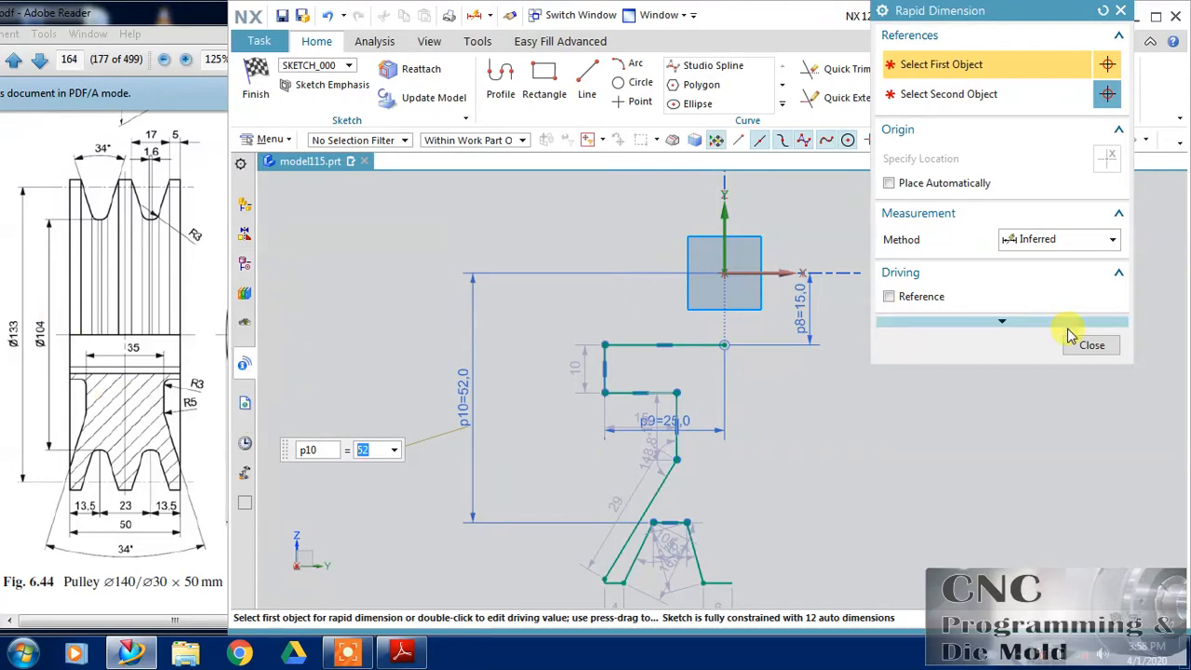
click(1092, 345)
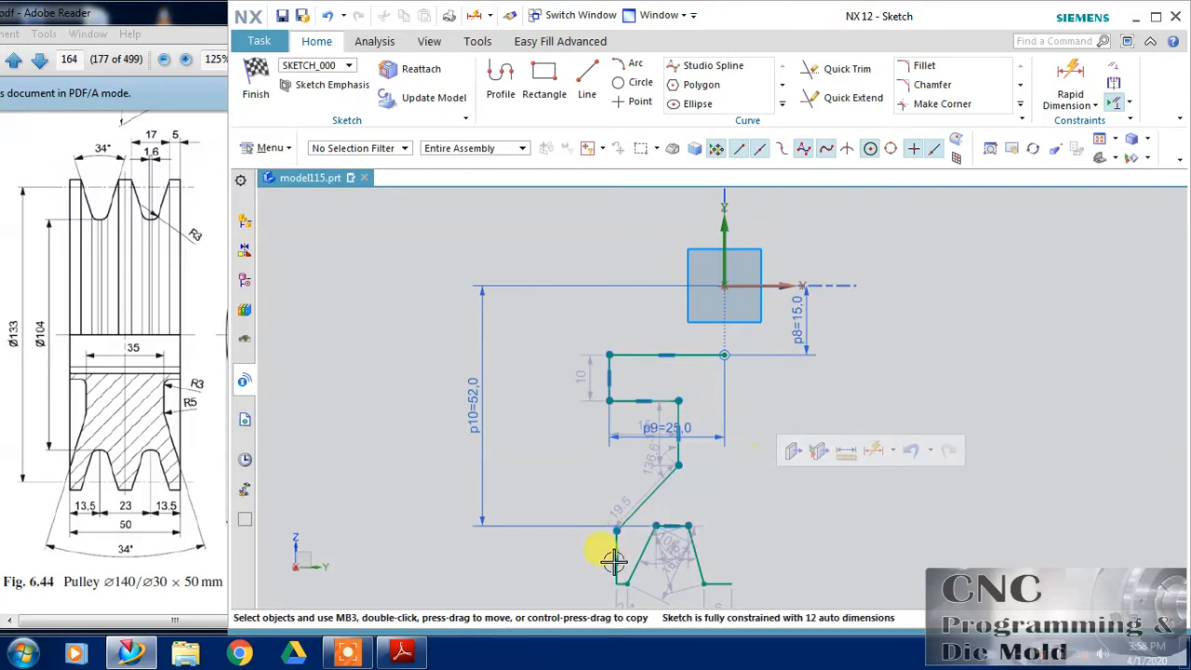
Make the groove's left vertical edge collinear with the upper left vertical edge
click(613, 372)
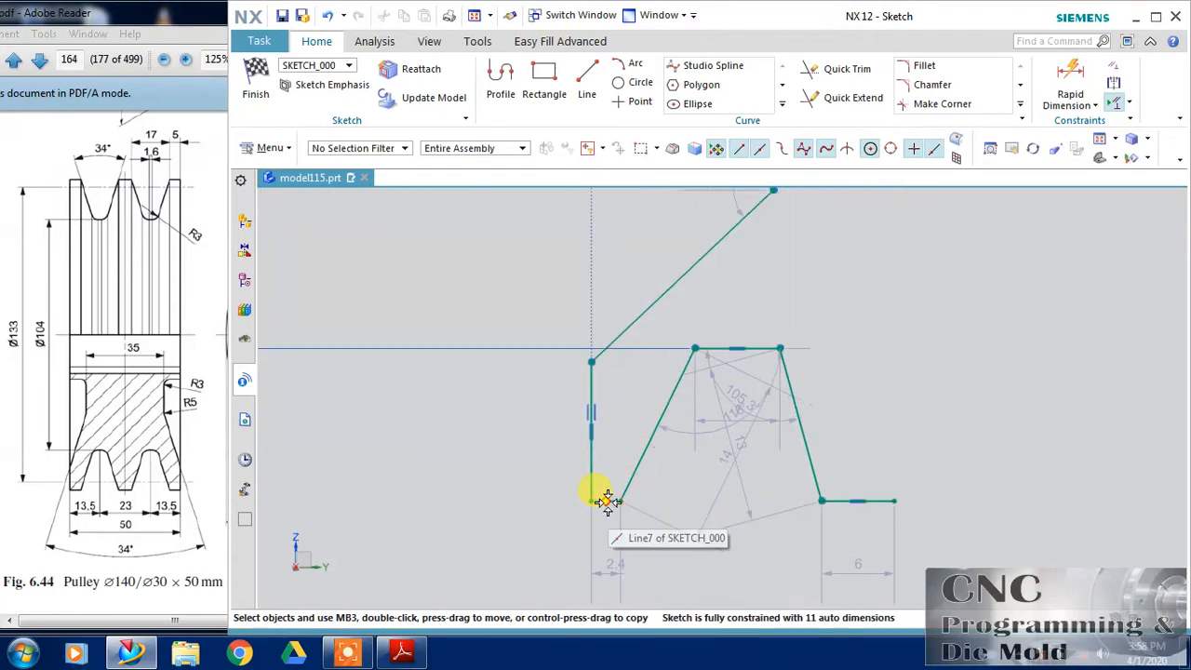
click(605, 501)
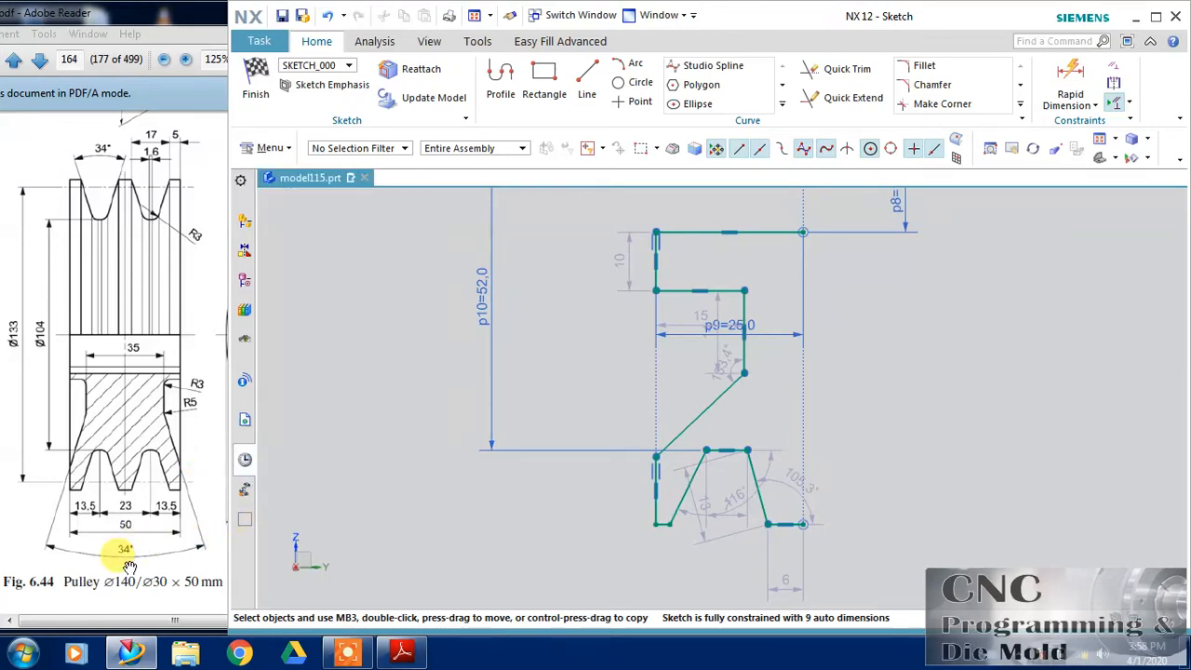
mouse_move(49, 371)
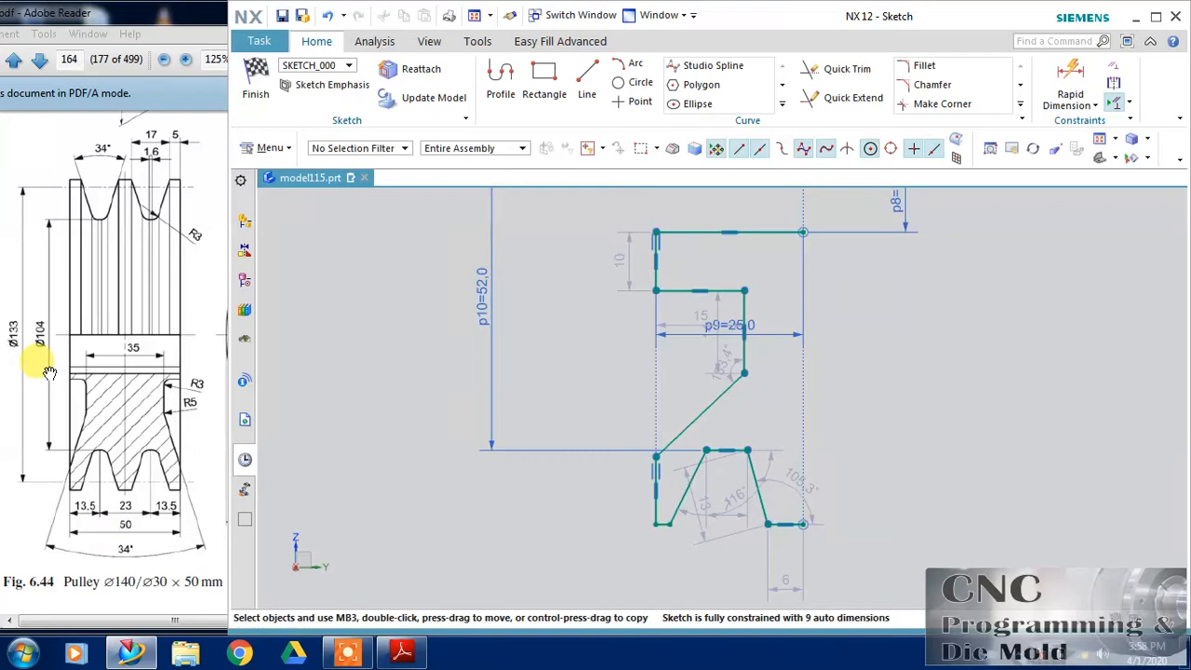
mouse_move(39, 492)
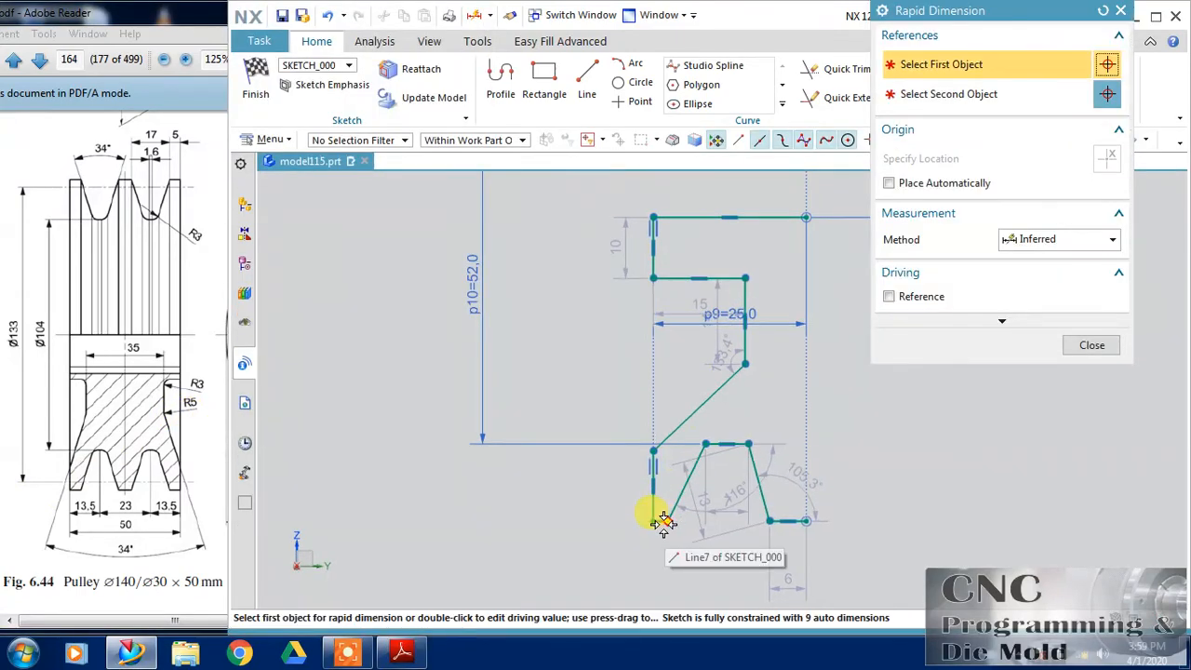
Dimension the groove bottom 70 mm vertically from the sketch origin
click(663, 518)
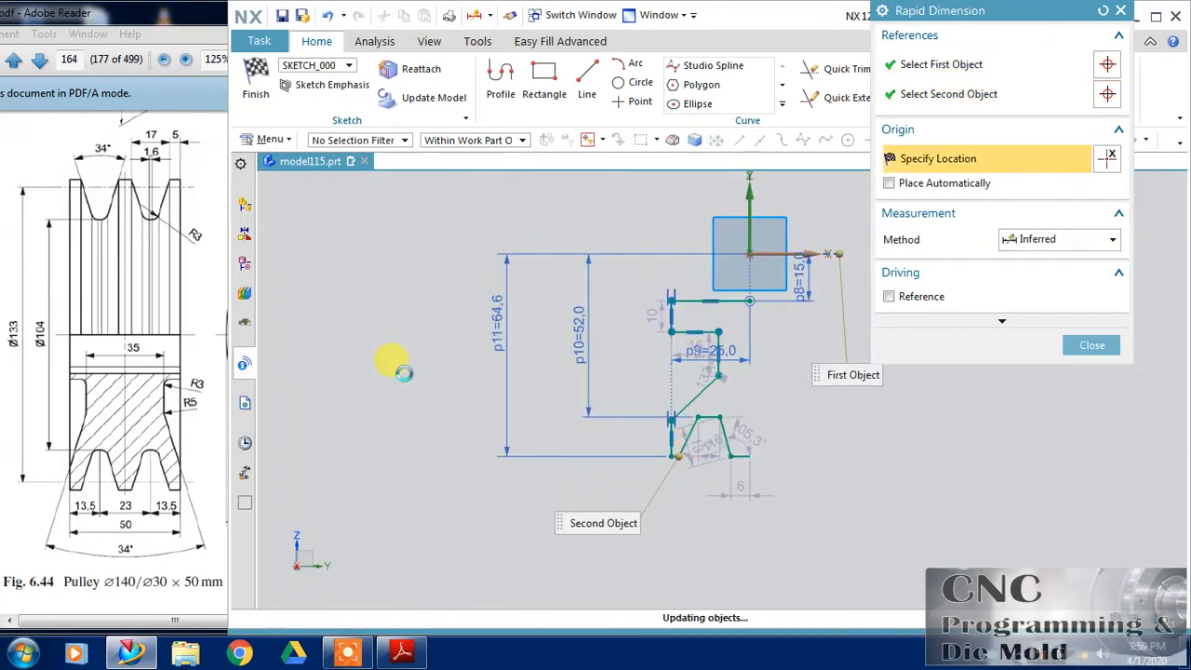
click(405, 372)
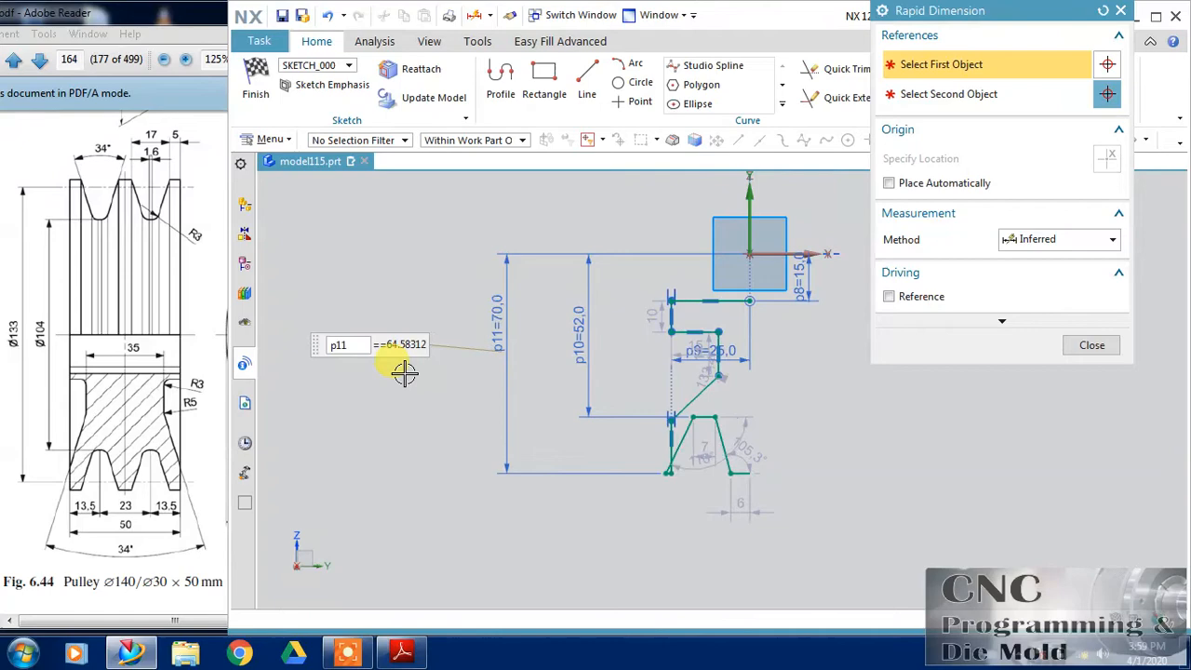
double_click(400, 345)
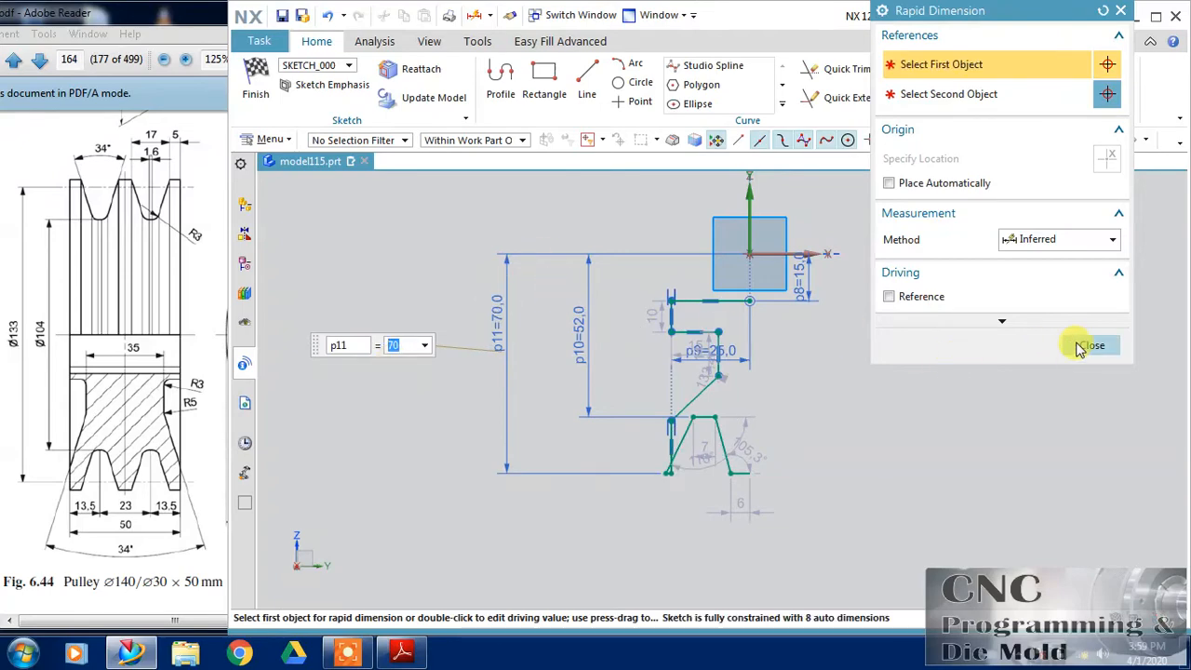
click(1094, 345)
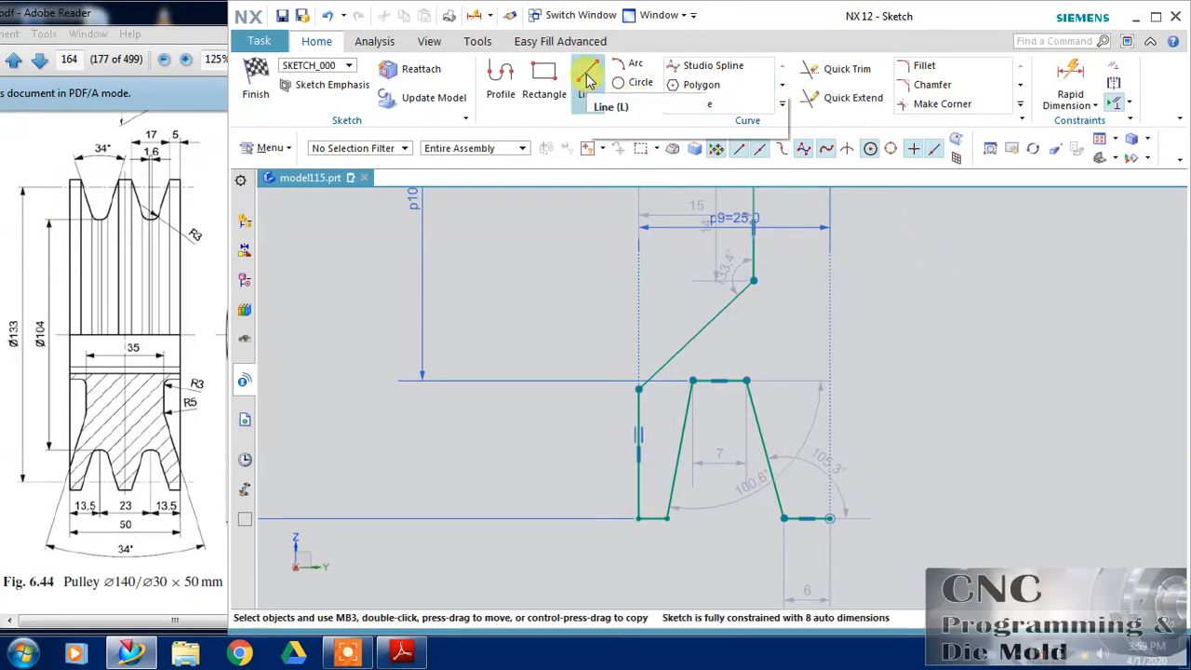
click(587, 79)
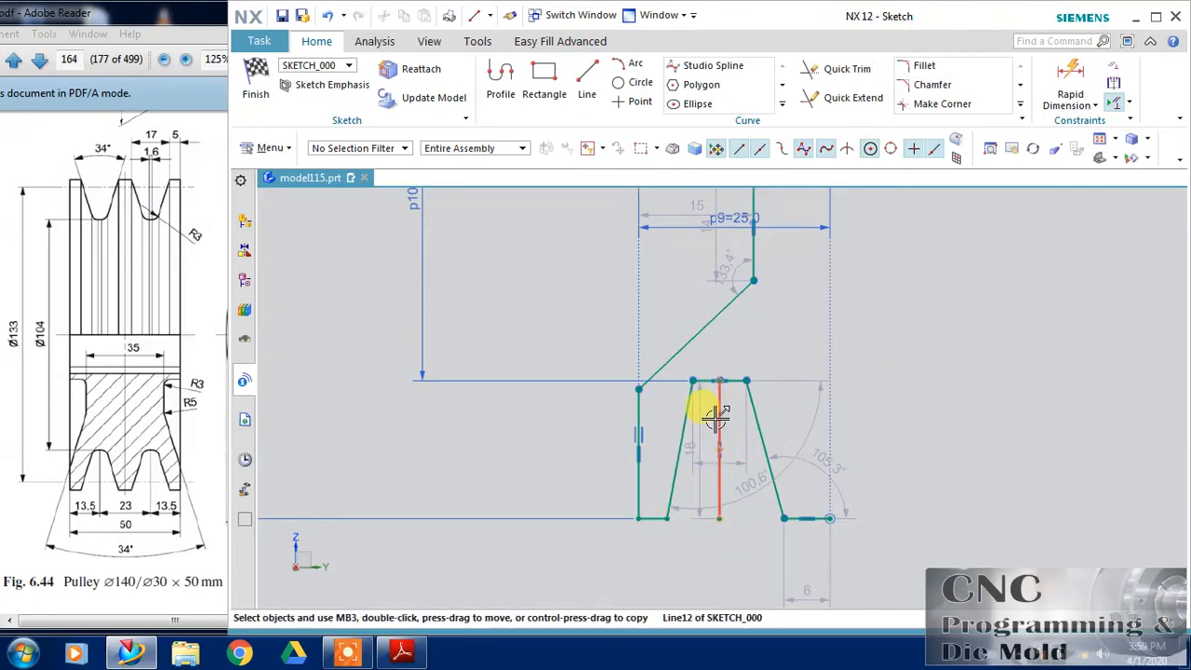
Draw a groove centre line and add 34° and 17° angle dimensions to the groove flanks
click(977, 361)
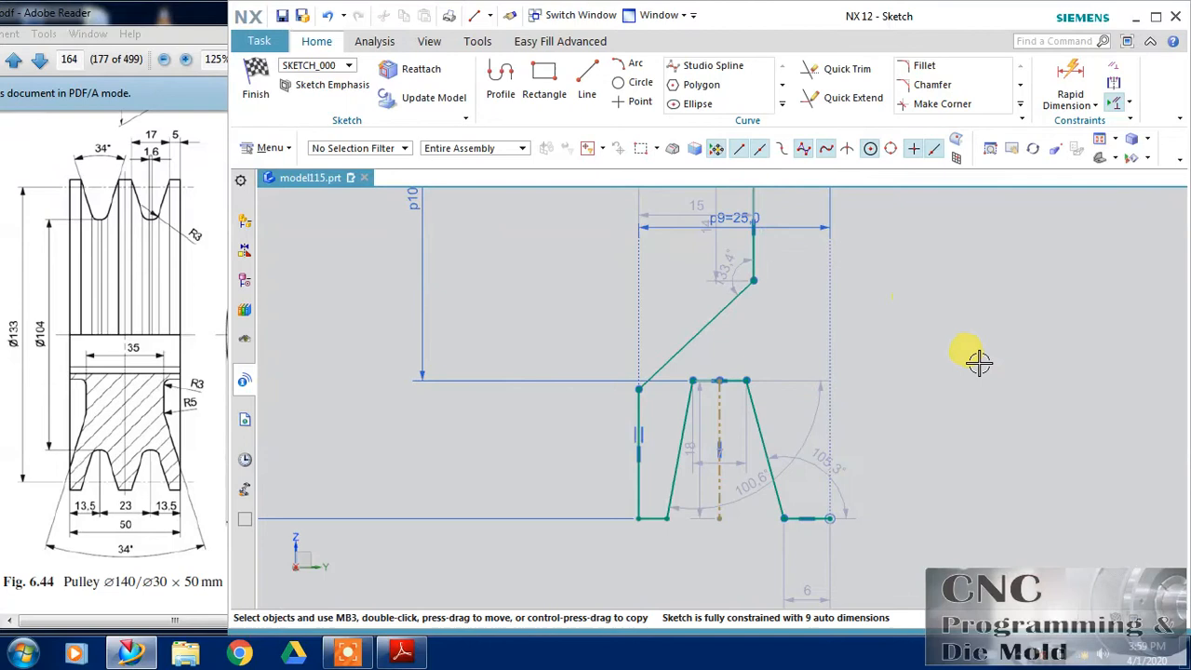
click(1099, 105)
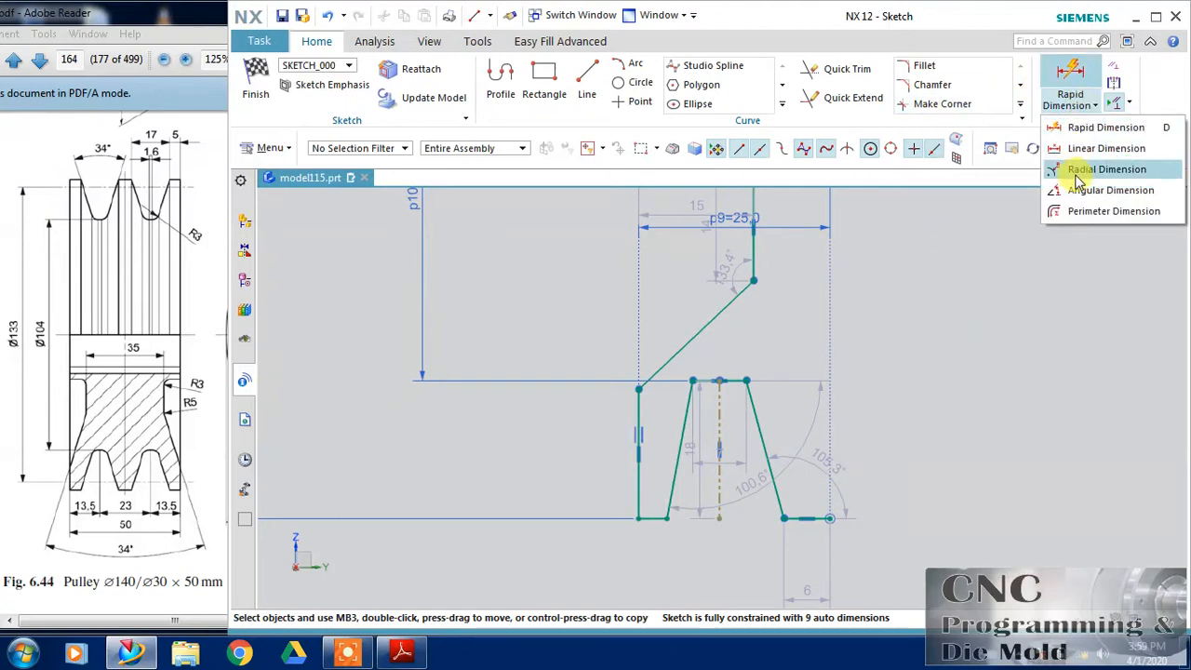
click(1111, 190)
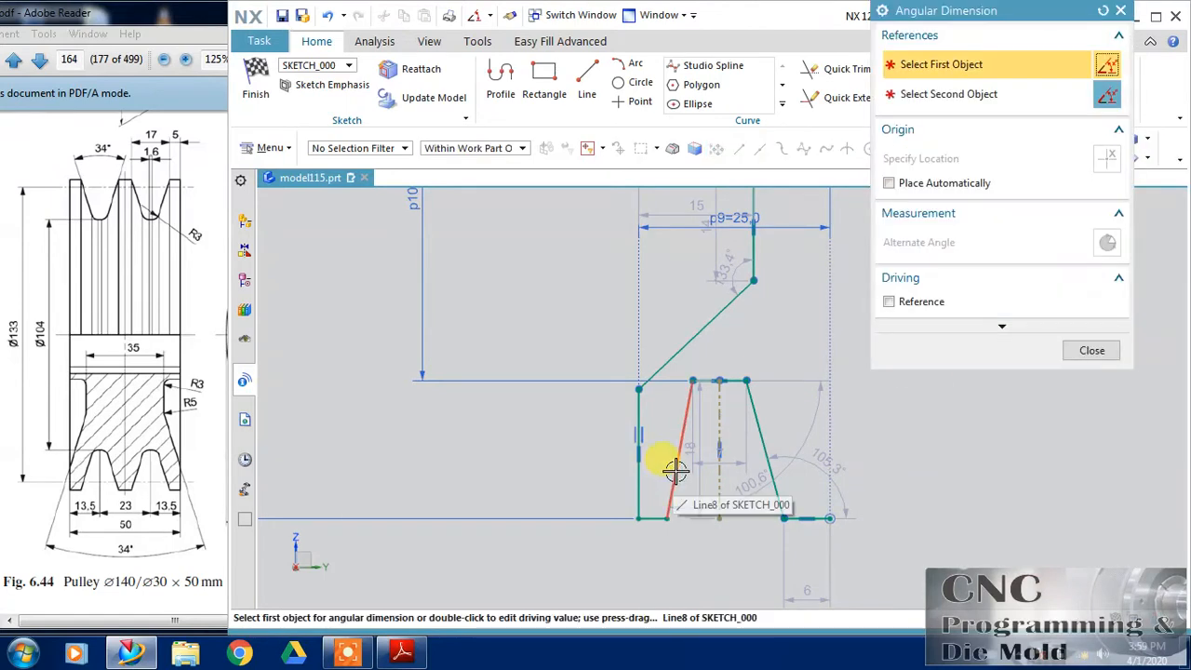
click(651, 456)
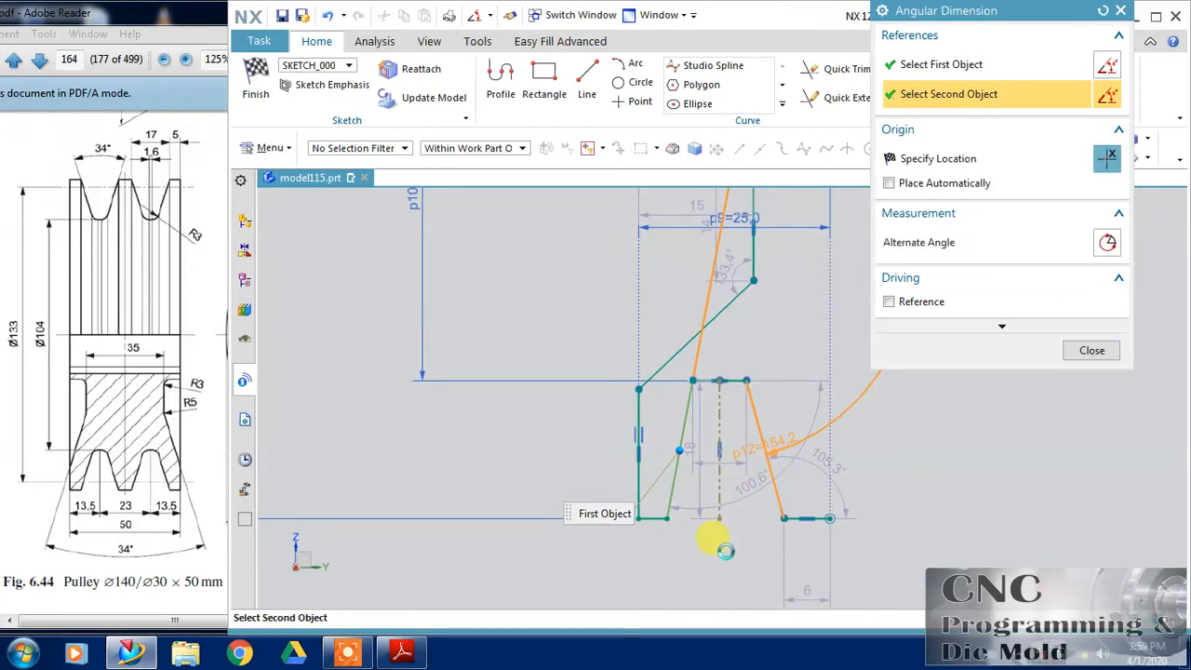
click(724, 545)
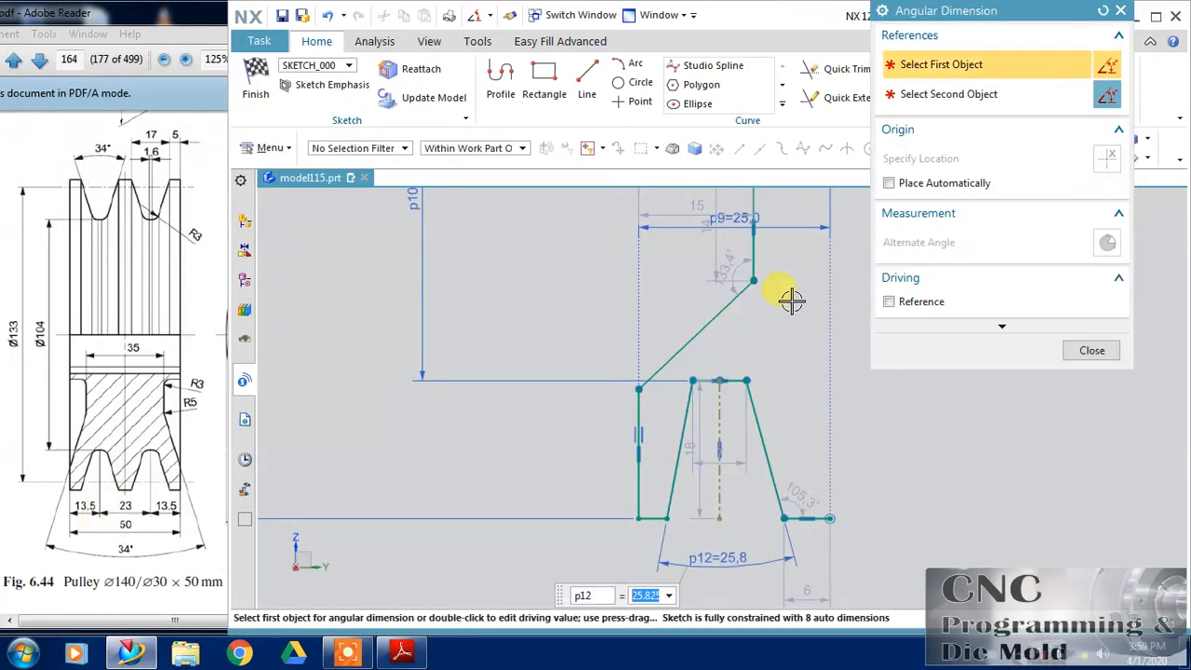
text(34)
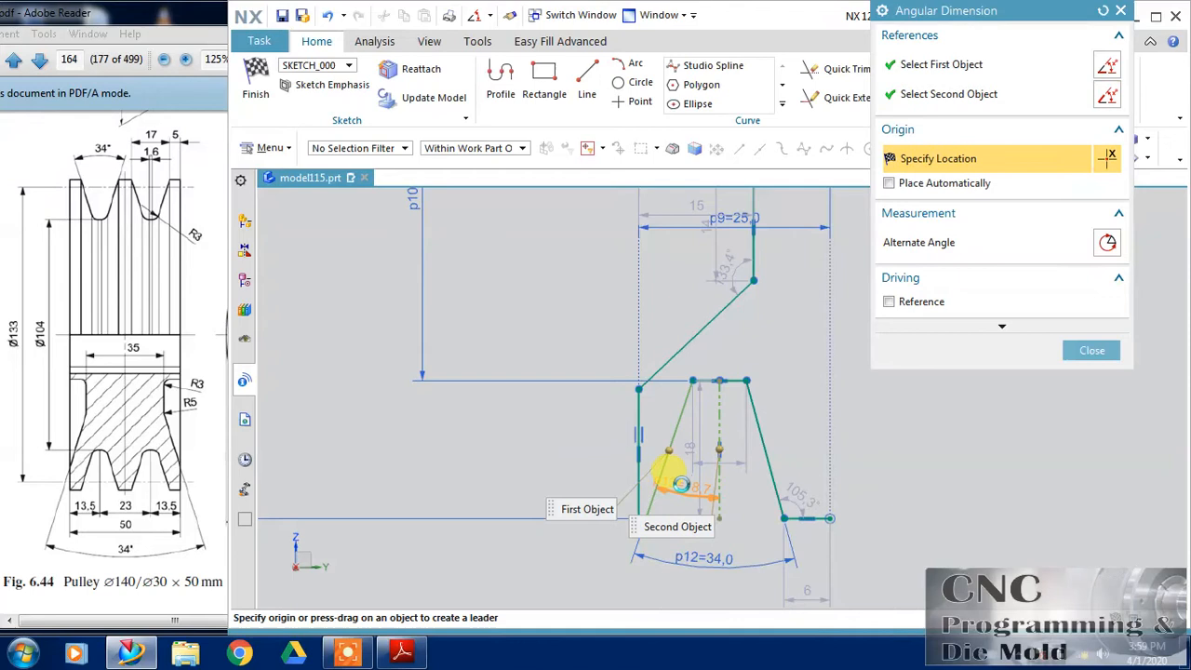
click(660, 465)
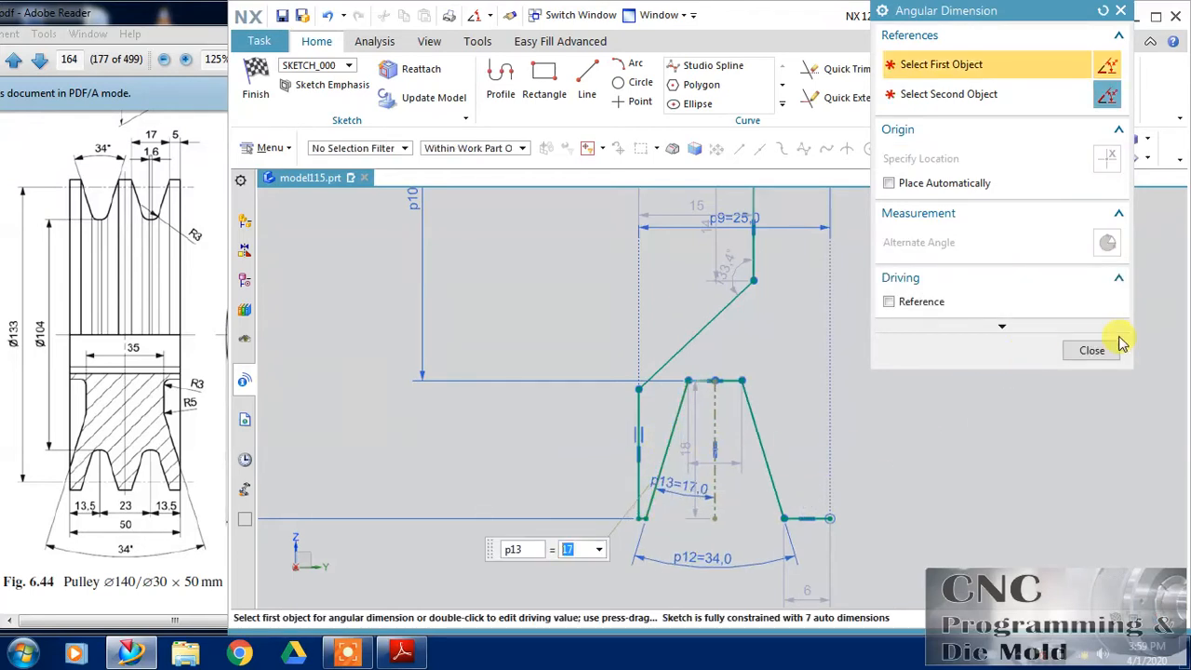
mouse_move(1030, 478)
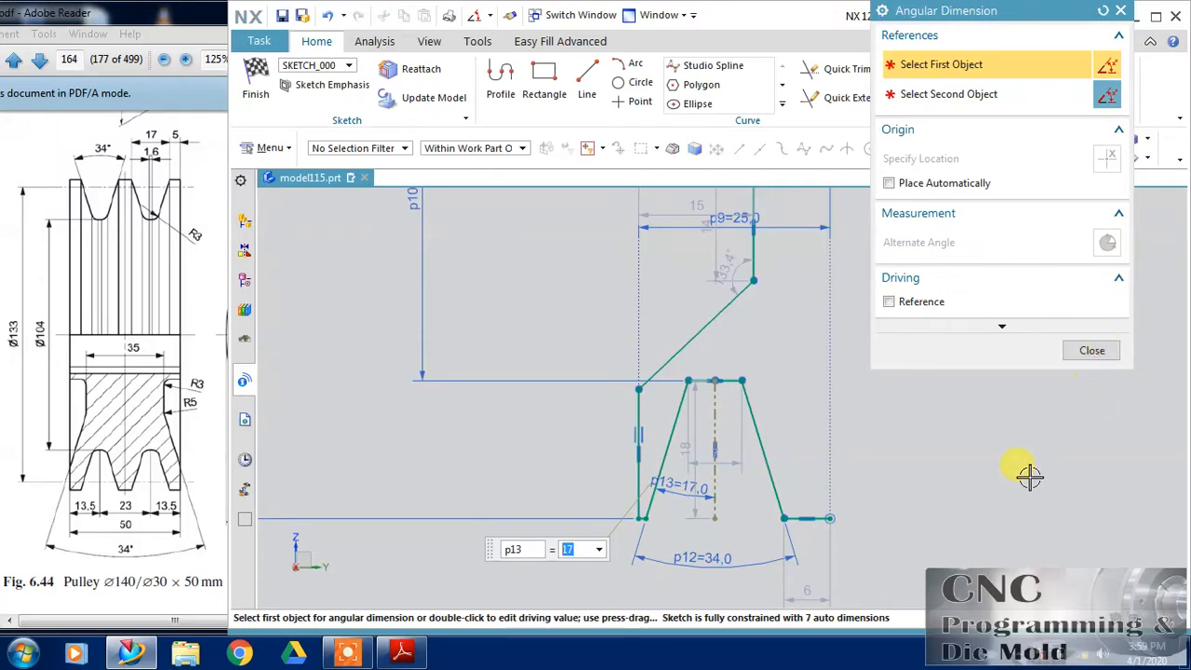
mouse_move(639, 521)
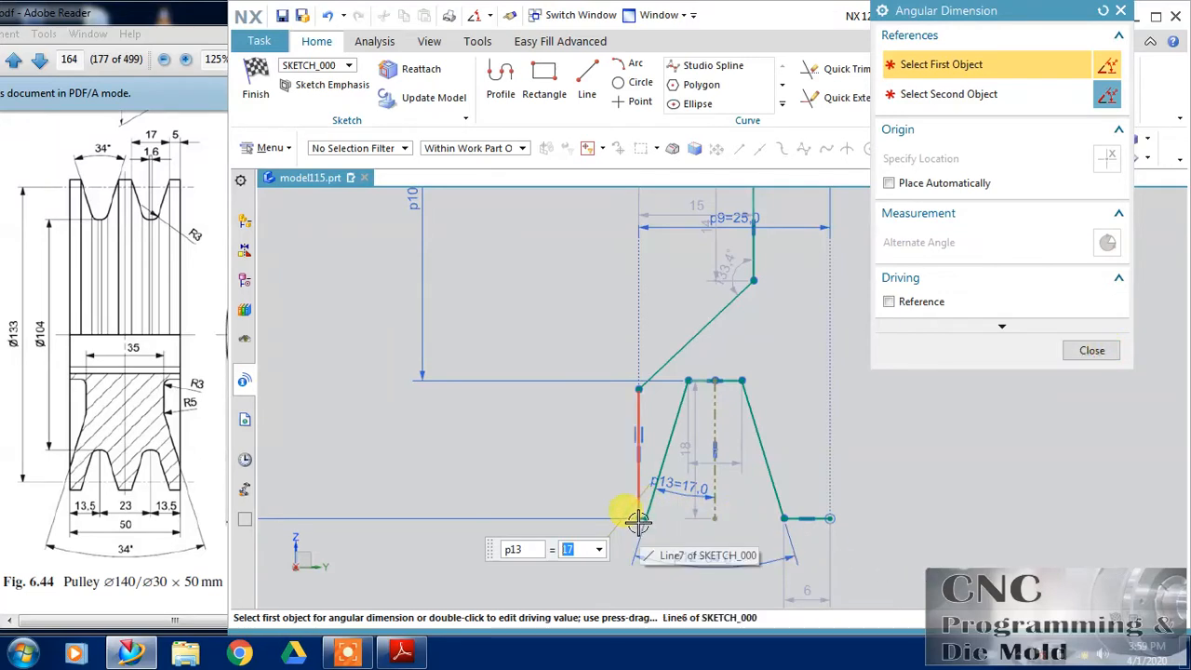
click(639, 516)
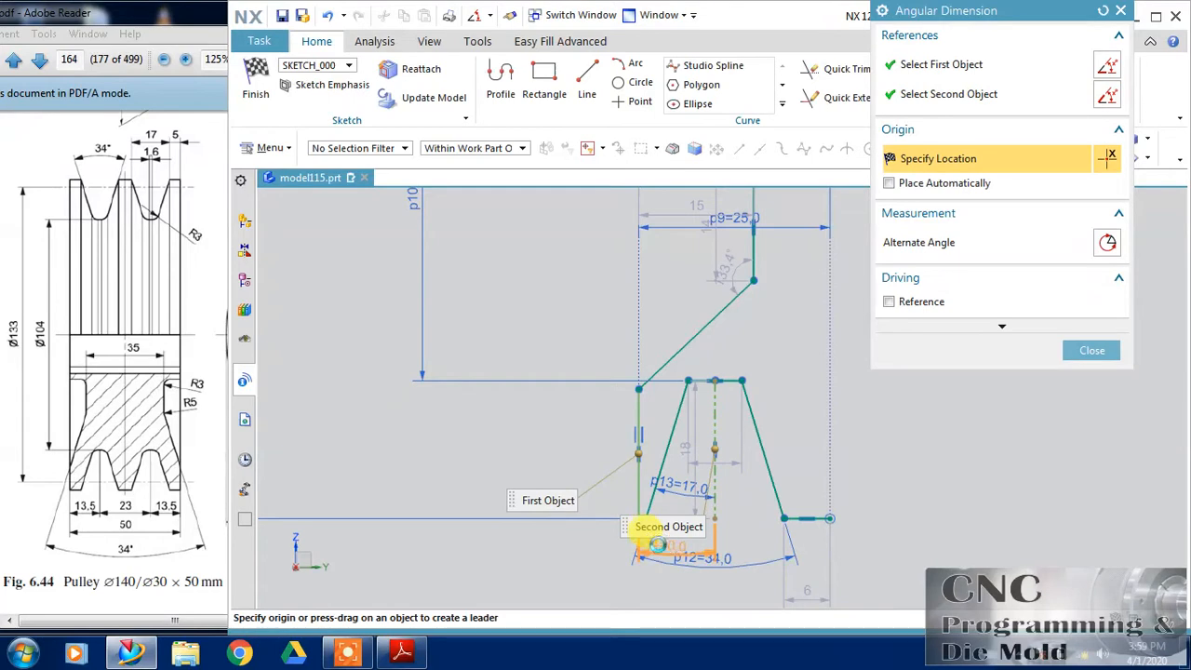
click(658, 545)
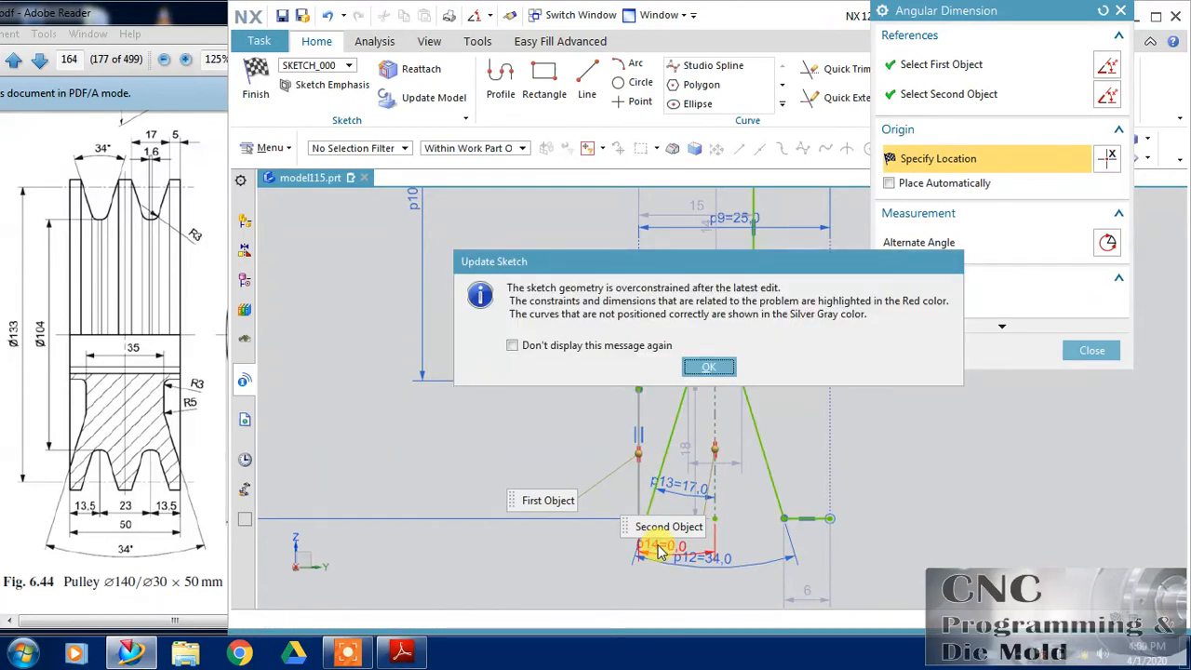
Dismiss the overconstrained warning and add the 13.5 mm groove offset dimension
click(708, 366)
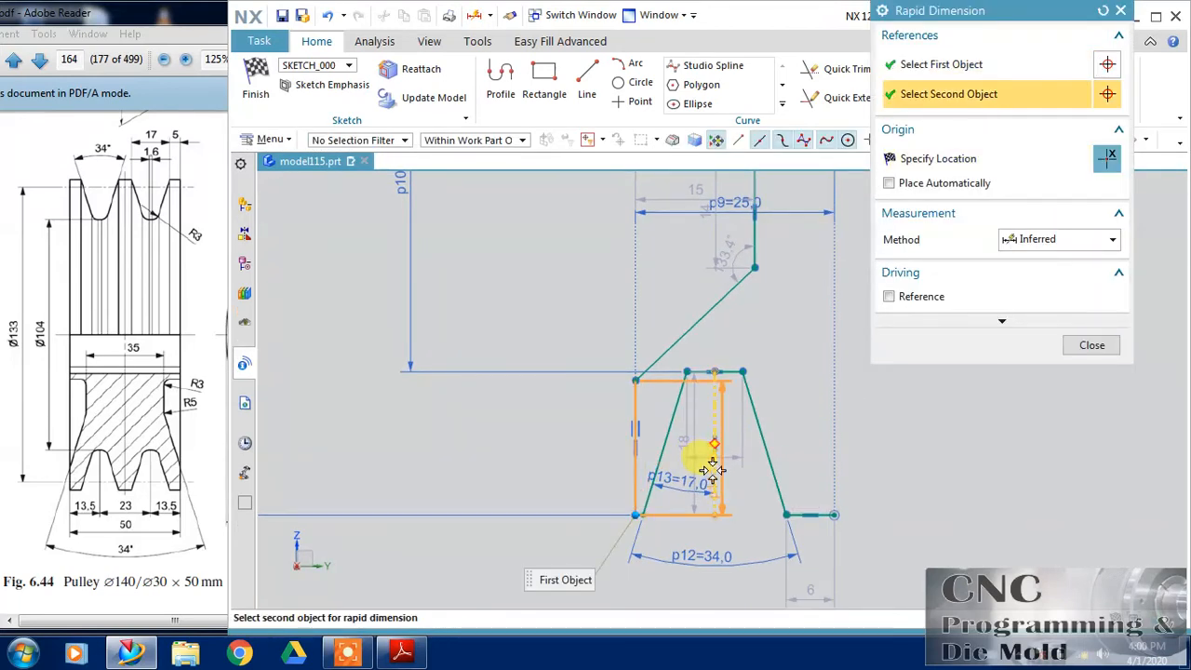
click(642, 513)
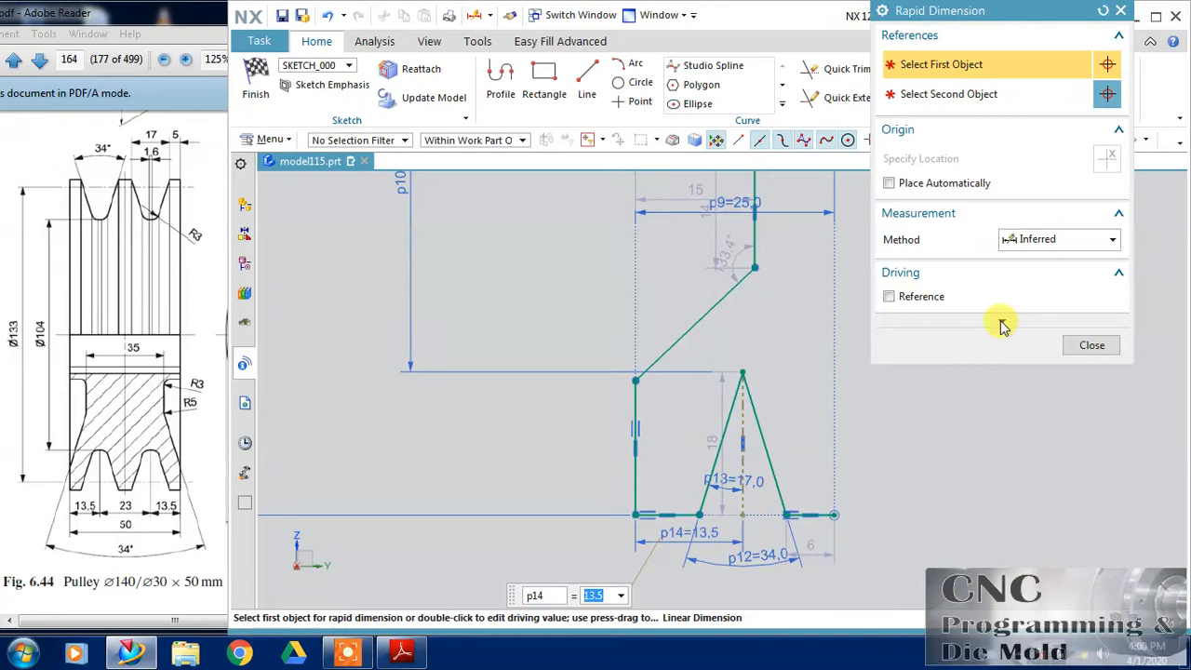
click(1091, 344)
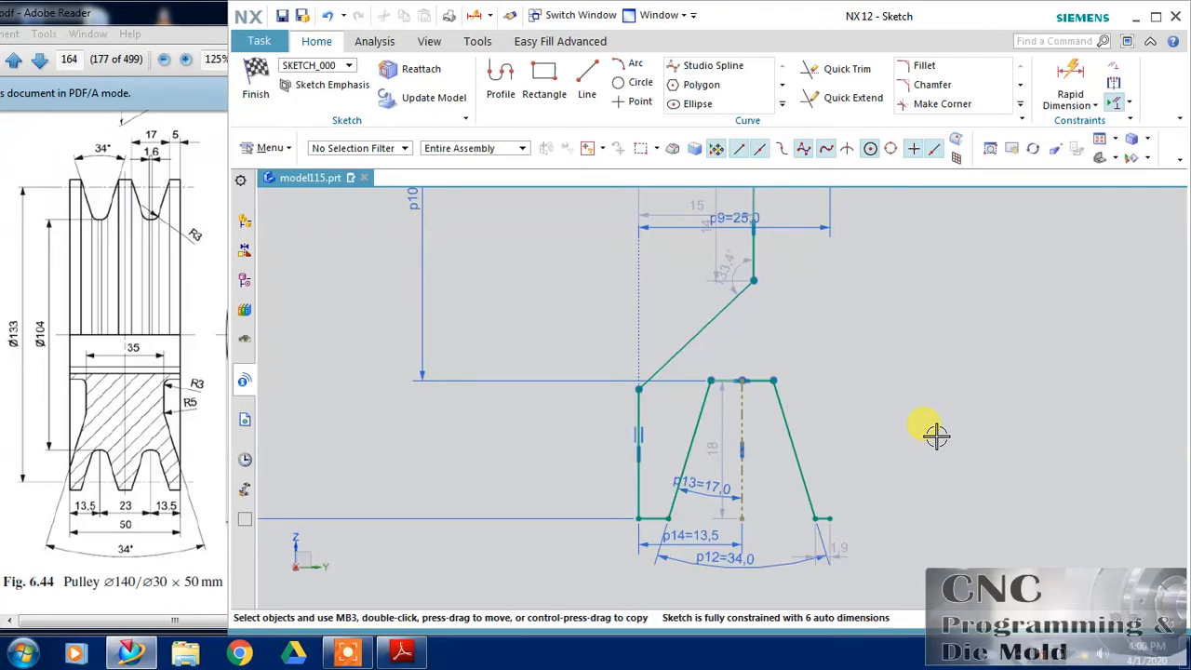
mouse_move(263, 254)
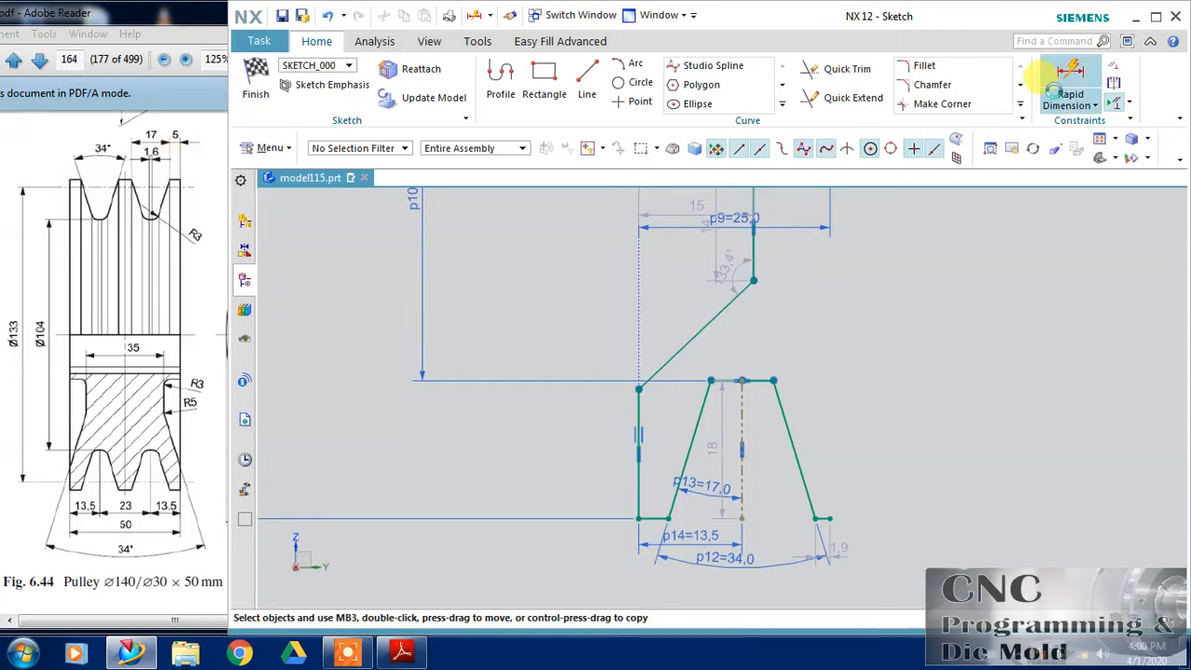
Add the 5.0 mm dimension for the groove's bottom flat
click(1070, 93)
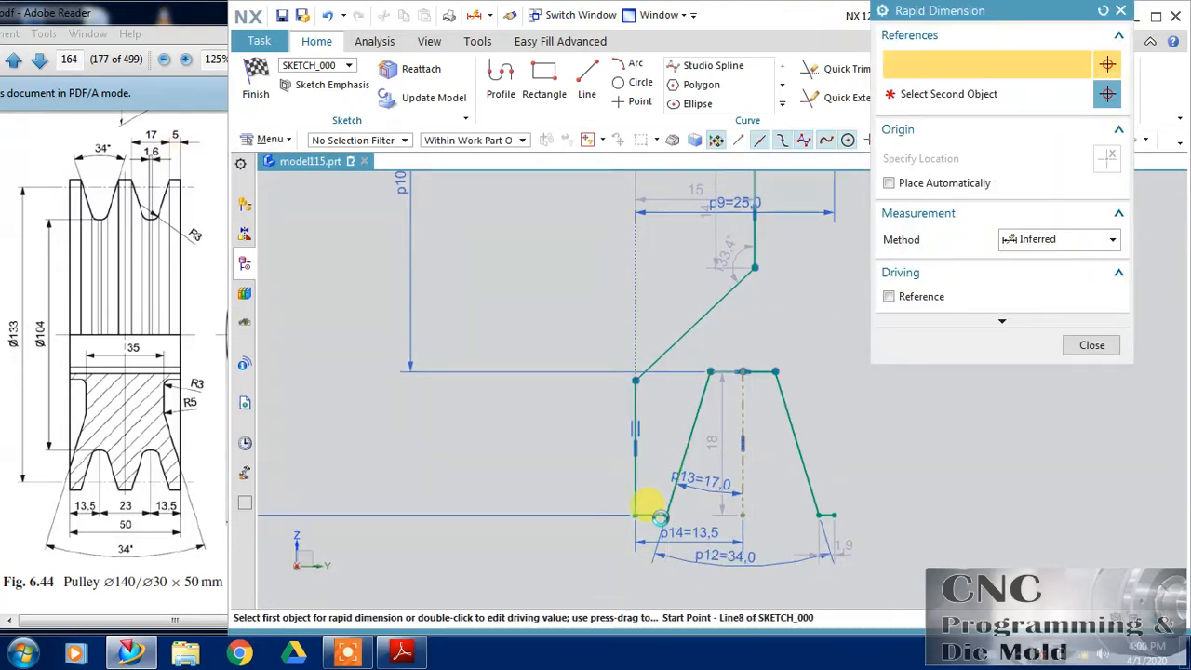
click(638, 515)
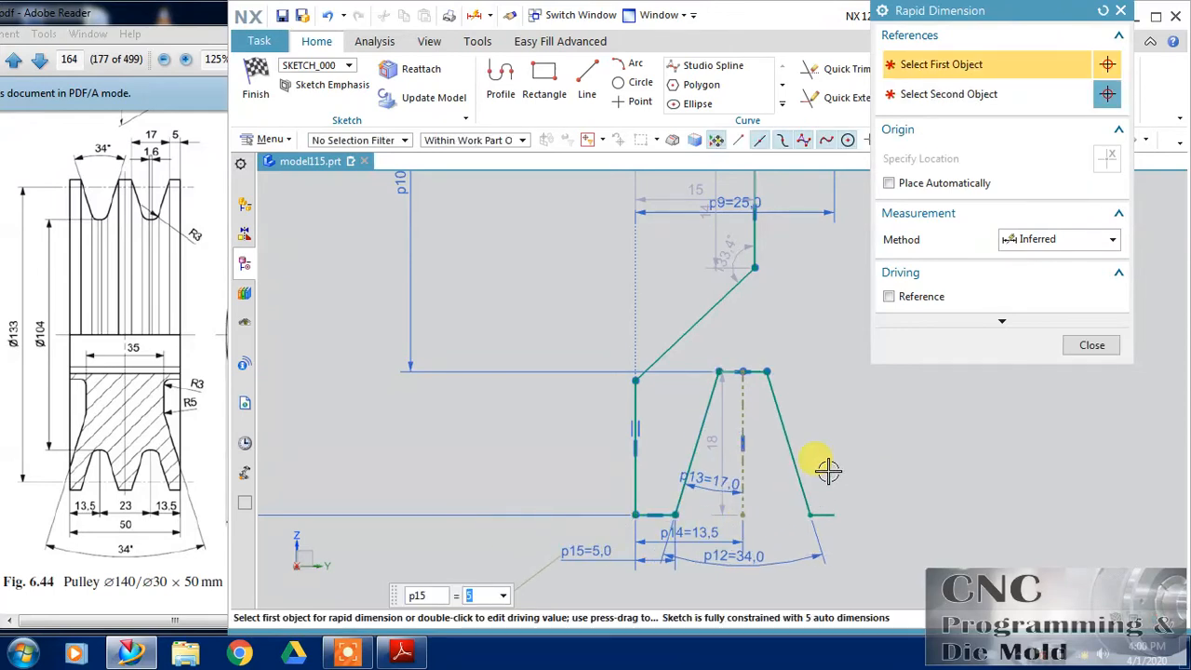
mouse_move(37, 368)
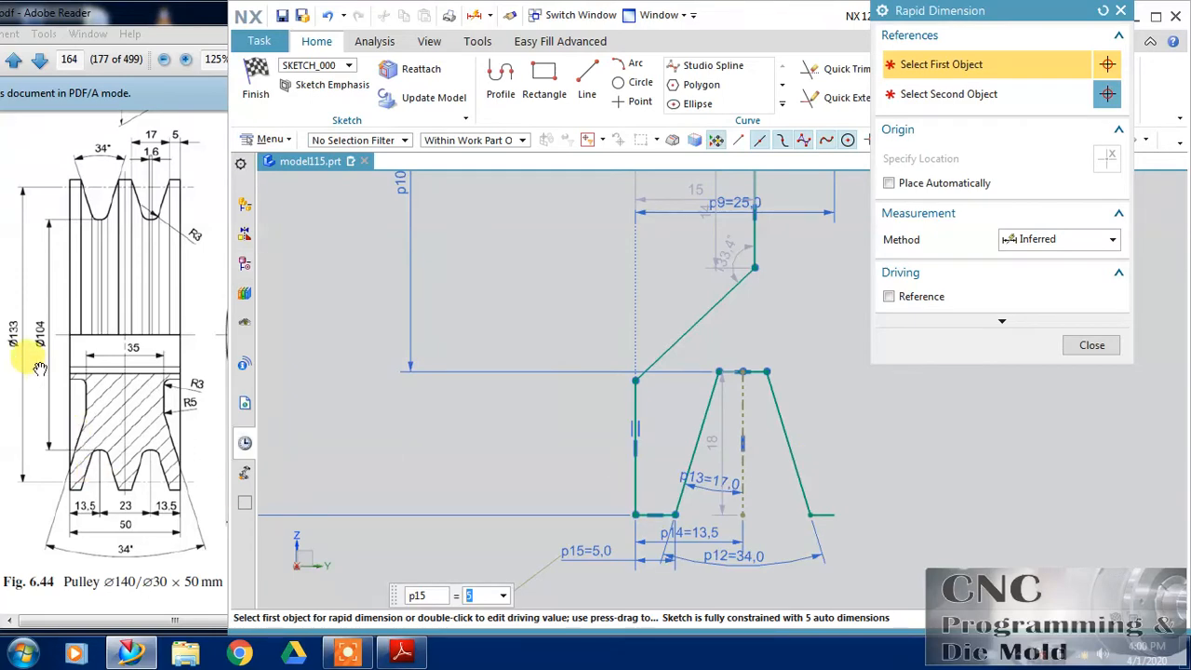
click(244, 443)
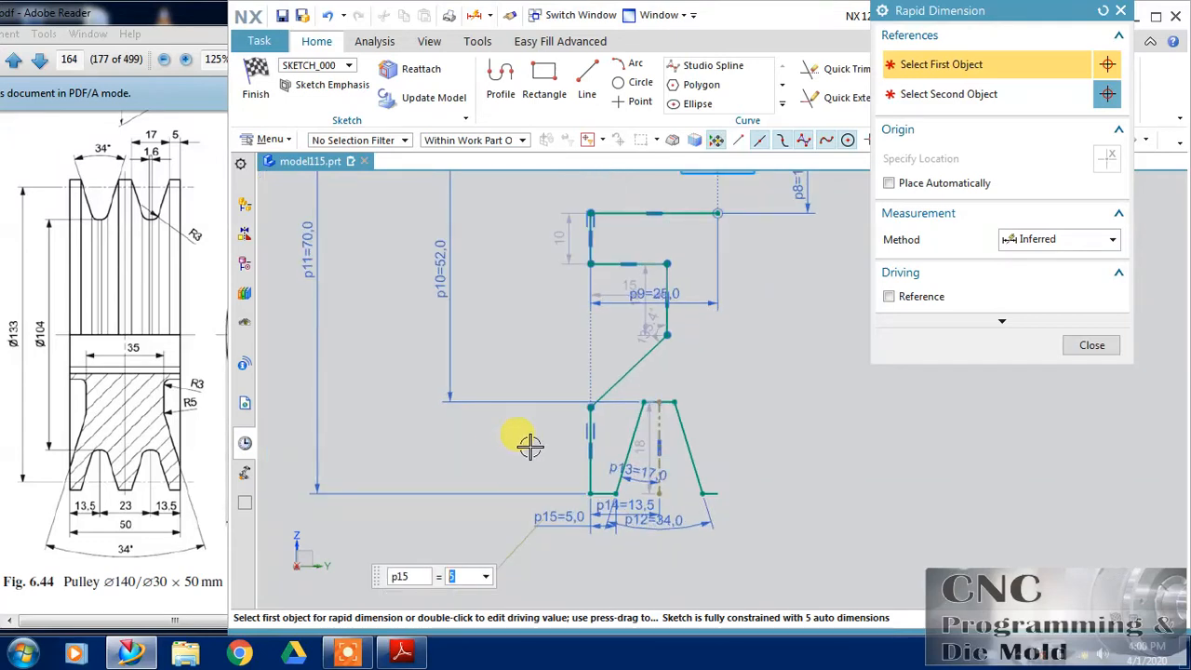
mouse_move(1031, 361)
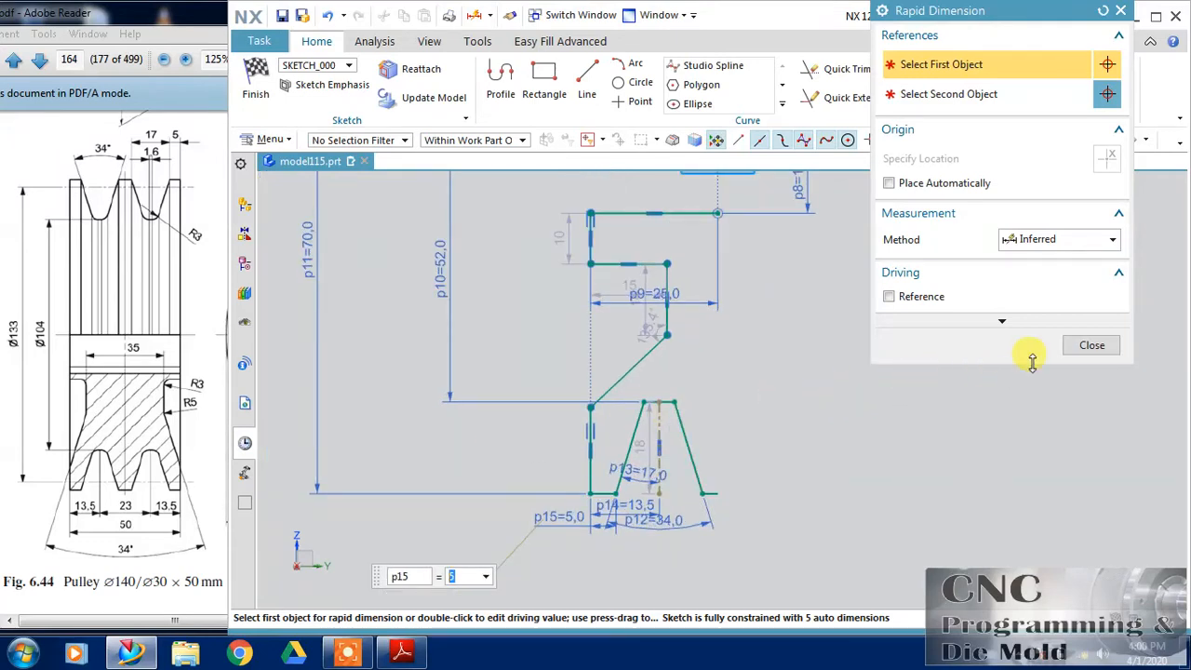
click(1091, 346)
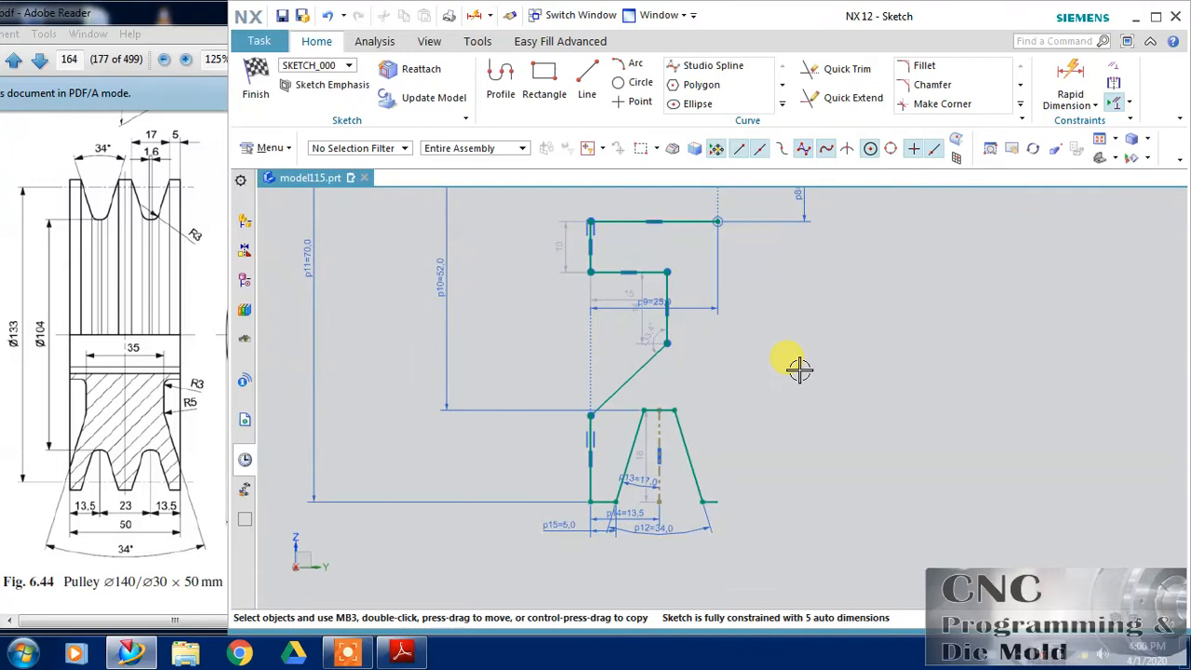
mouse_move(149, 412)
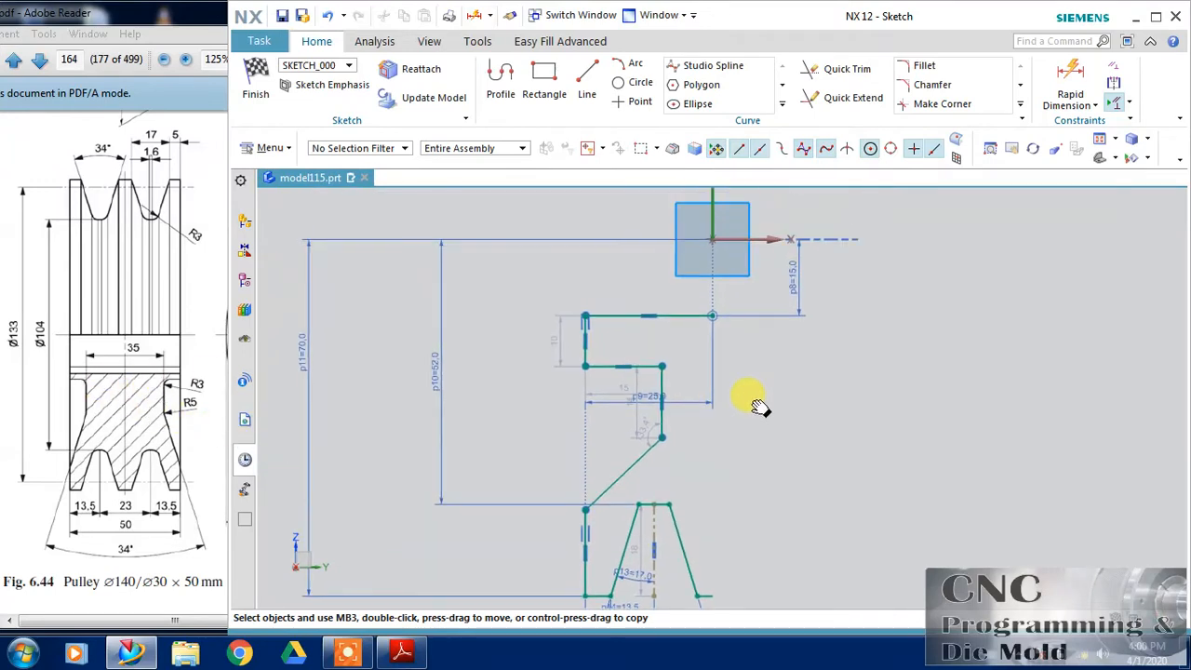
Add a 17.5 mm horizontal dimension from the origin and a 60 mm vertical hub-step dimension
click(1070, 93)
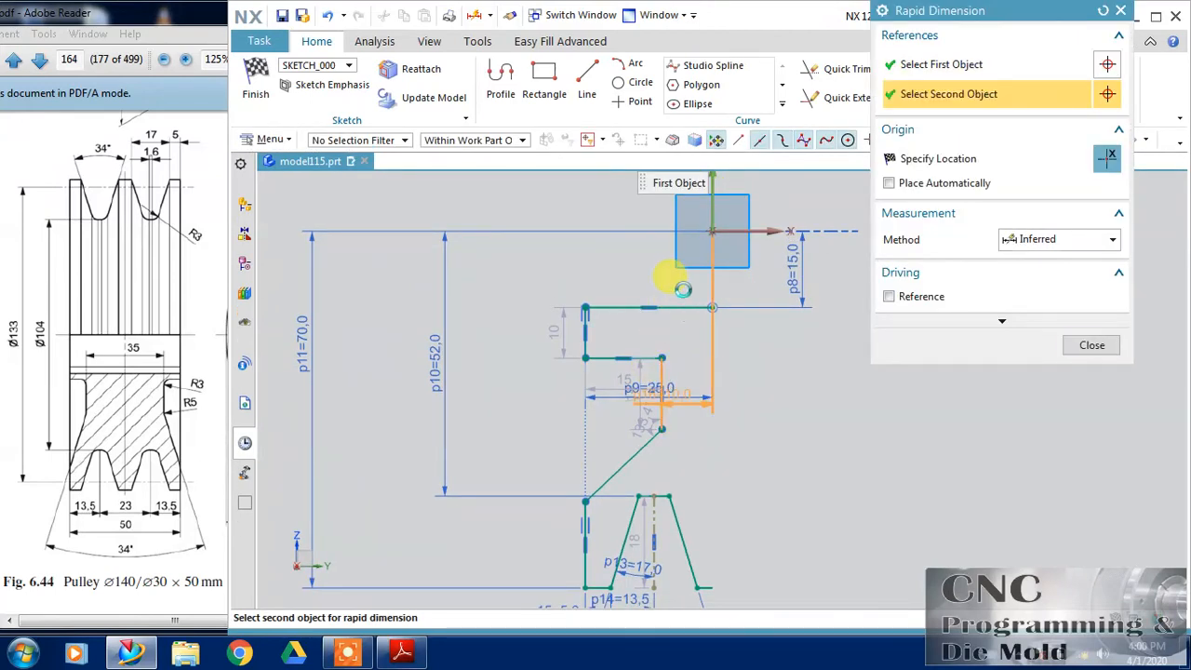
click(712, 307)
text(17.5)
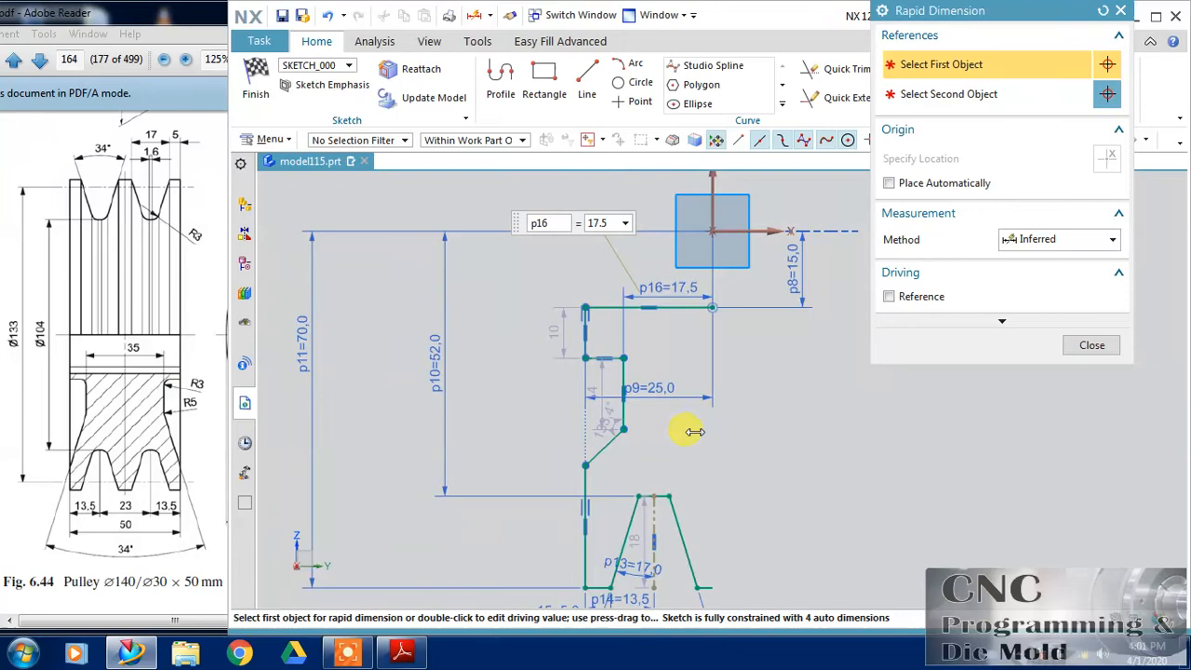
mouse_move(435, 455)
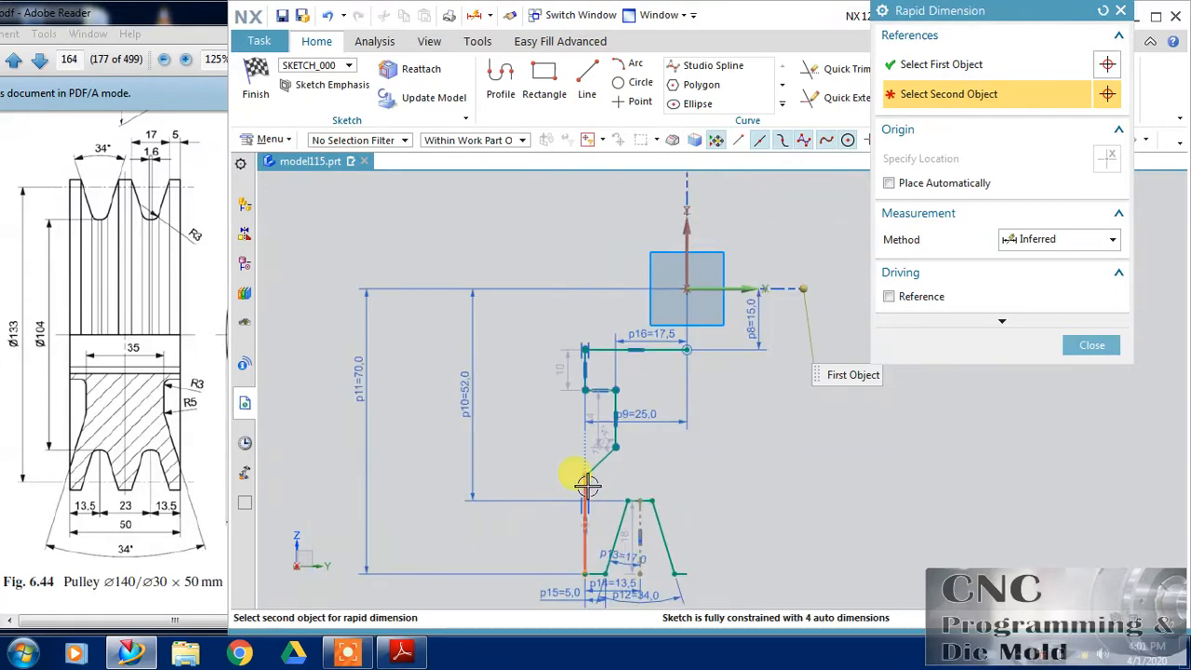
click(586, 484)
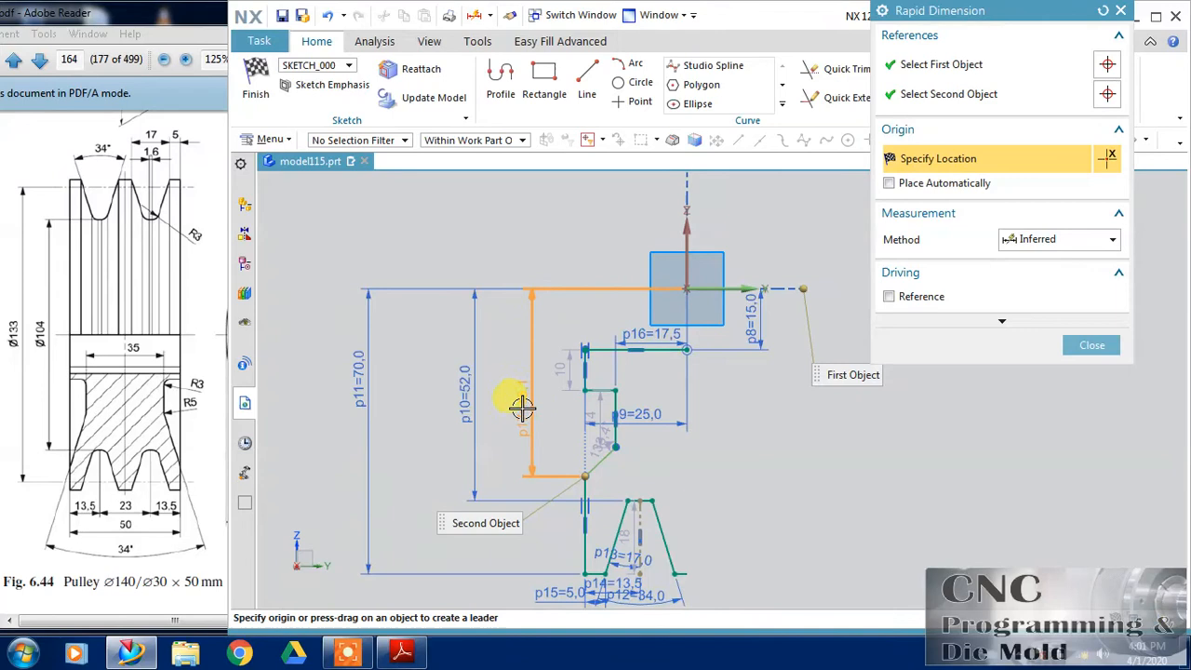
click(531, 381)
text(6)
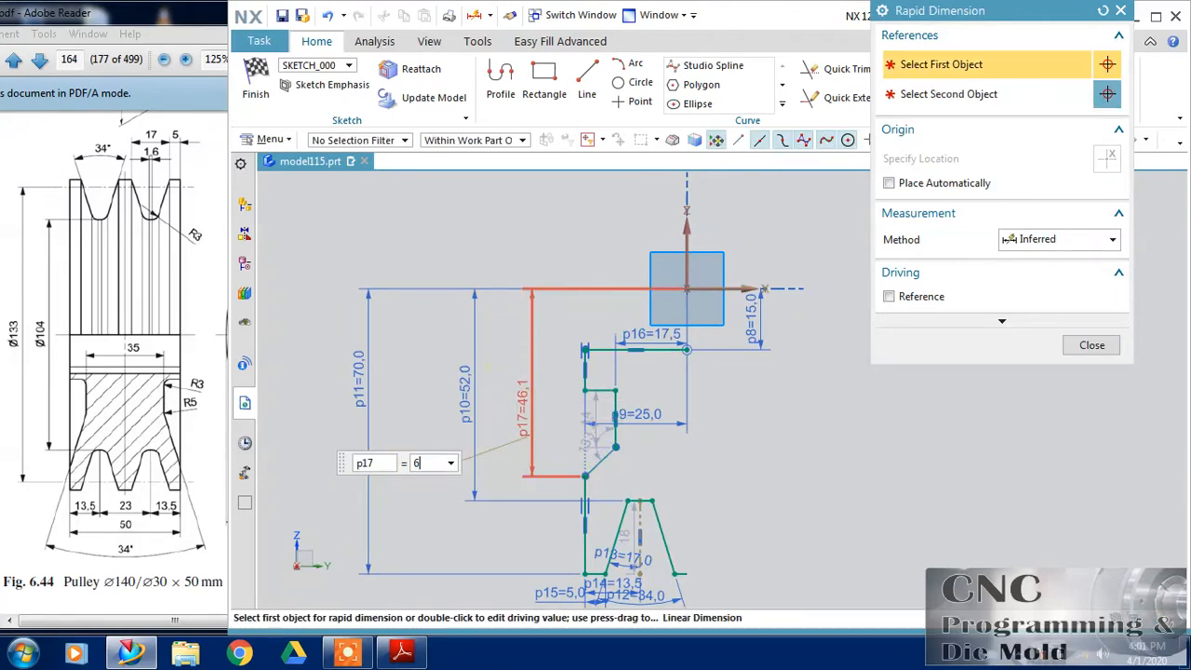
text(50)
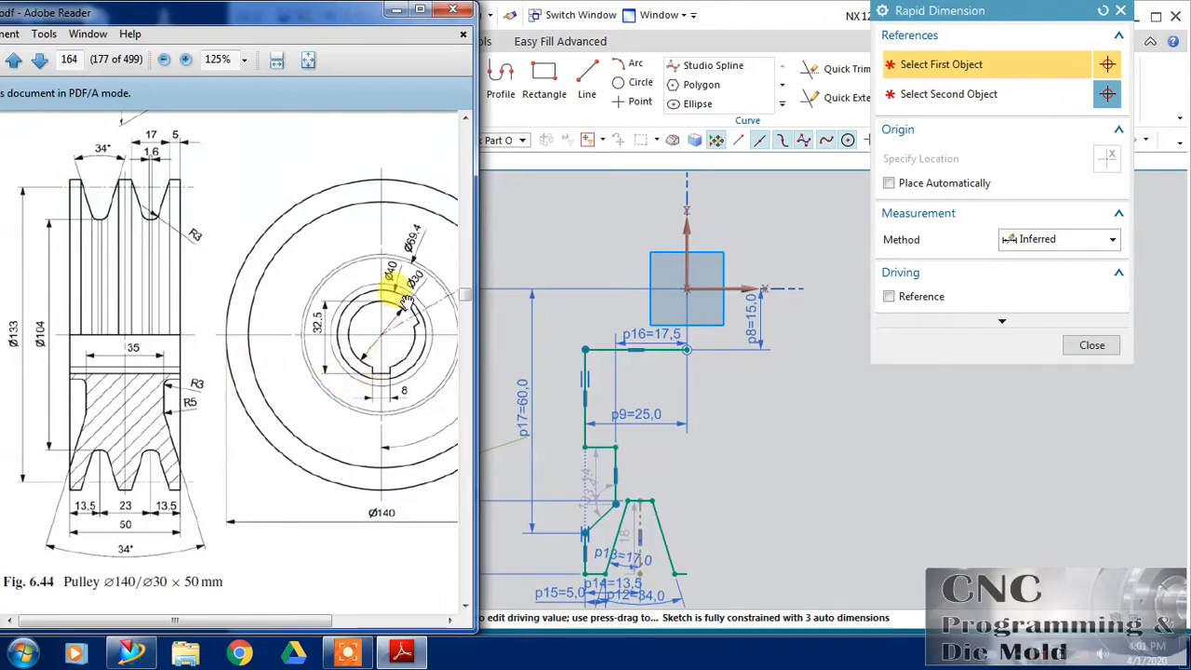
mouse_move(712, 298)
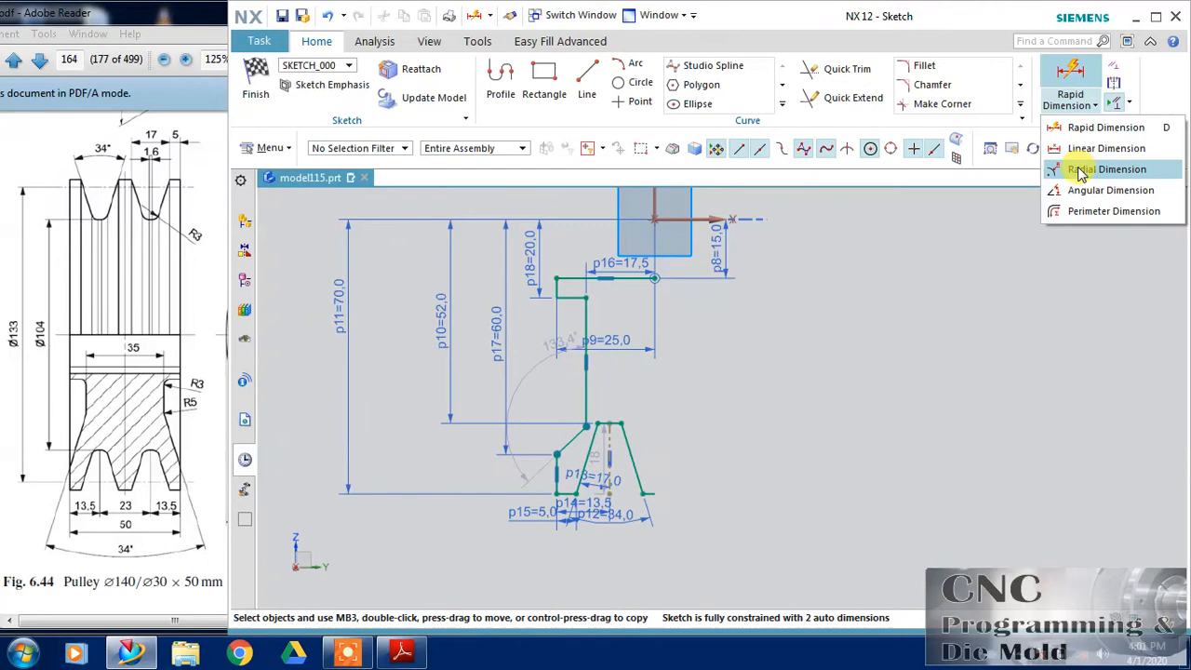
Add a 17° angle dimension (p19) to the outer slanted groove side
click(1110, 190)
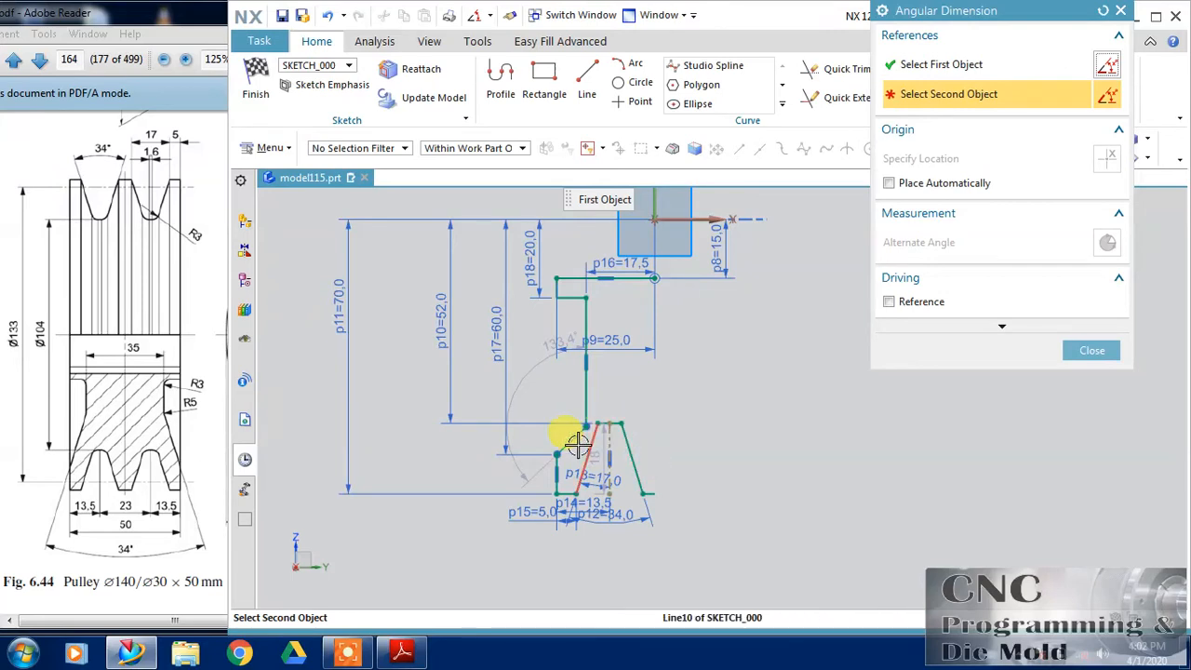
click(577, 447)
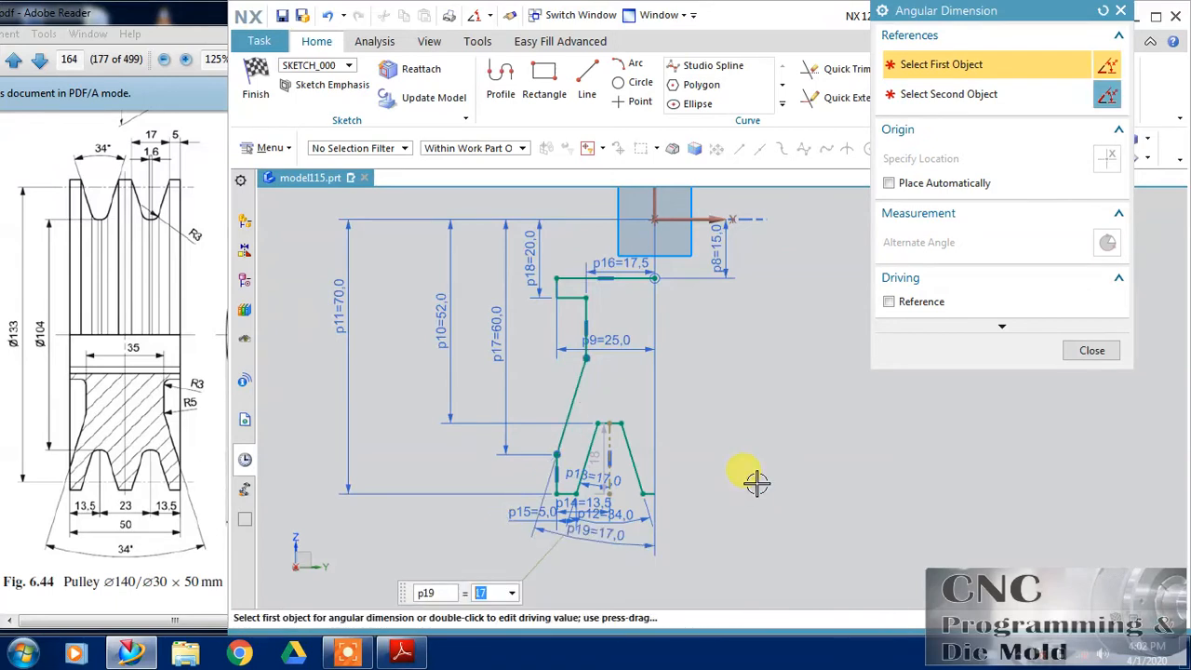
mouse_move(733, 458)
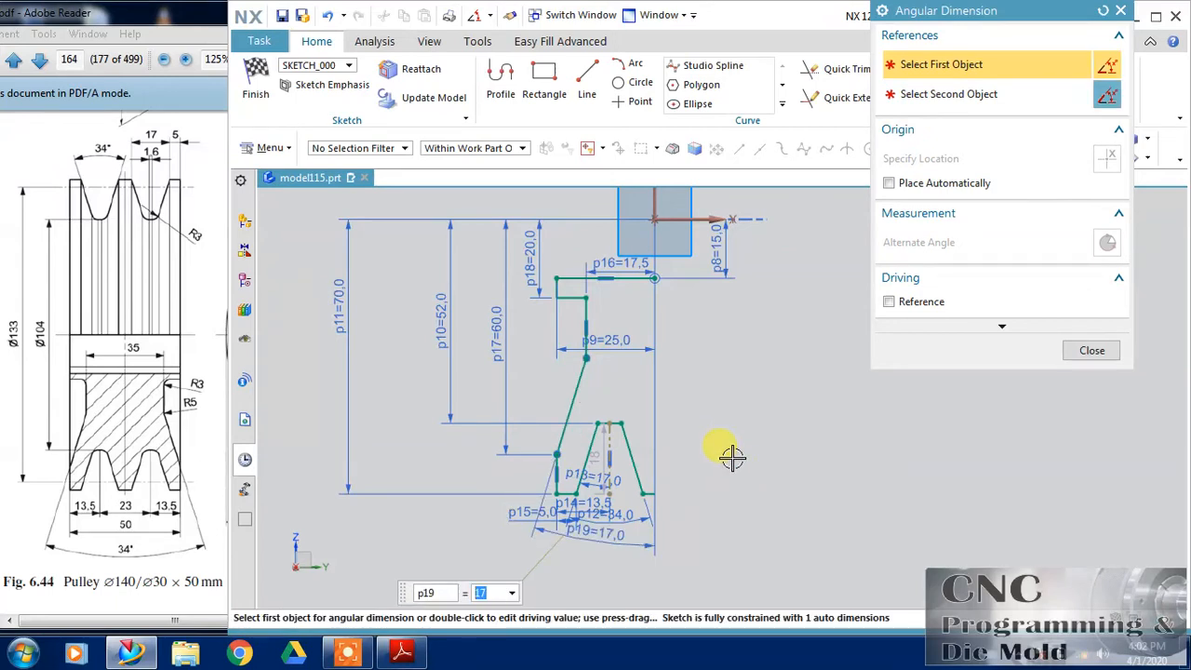
click(1092, 350)
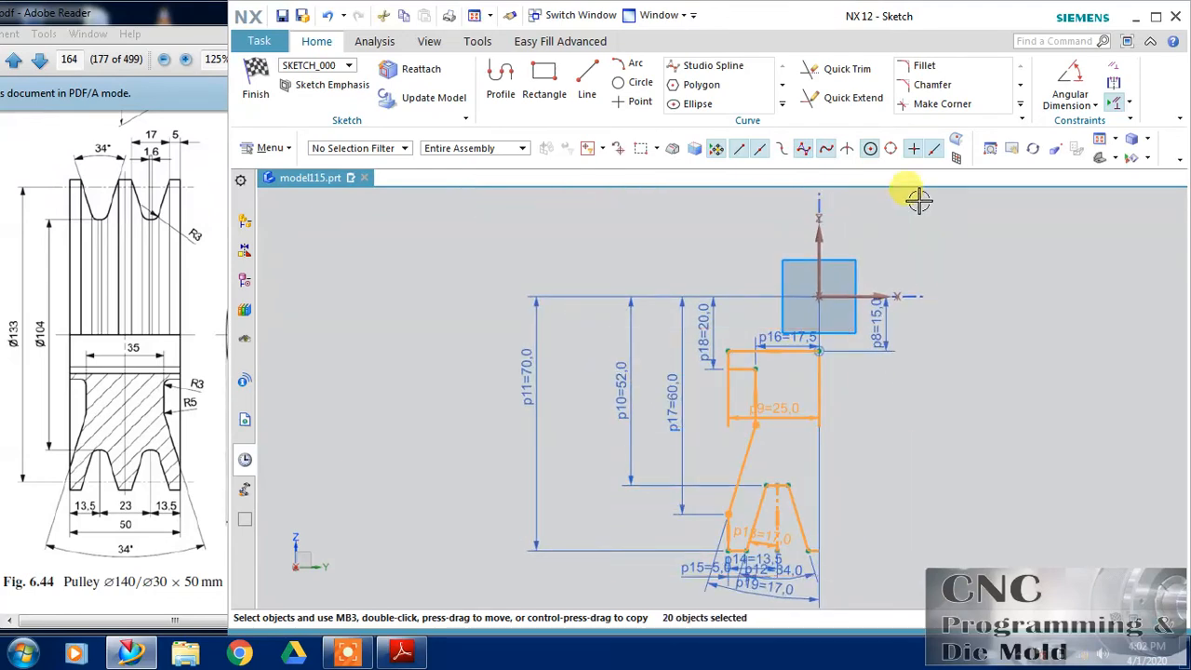
Mirror the groove profile curves about the vertical sketch axis, then finish the sketch
click(783, 119)
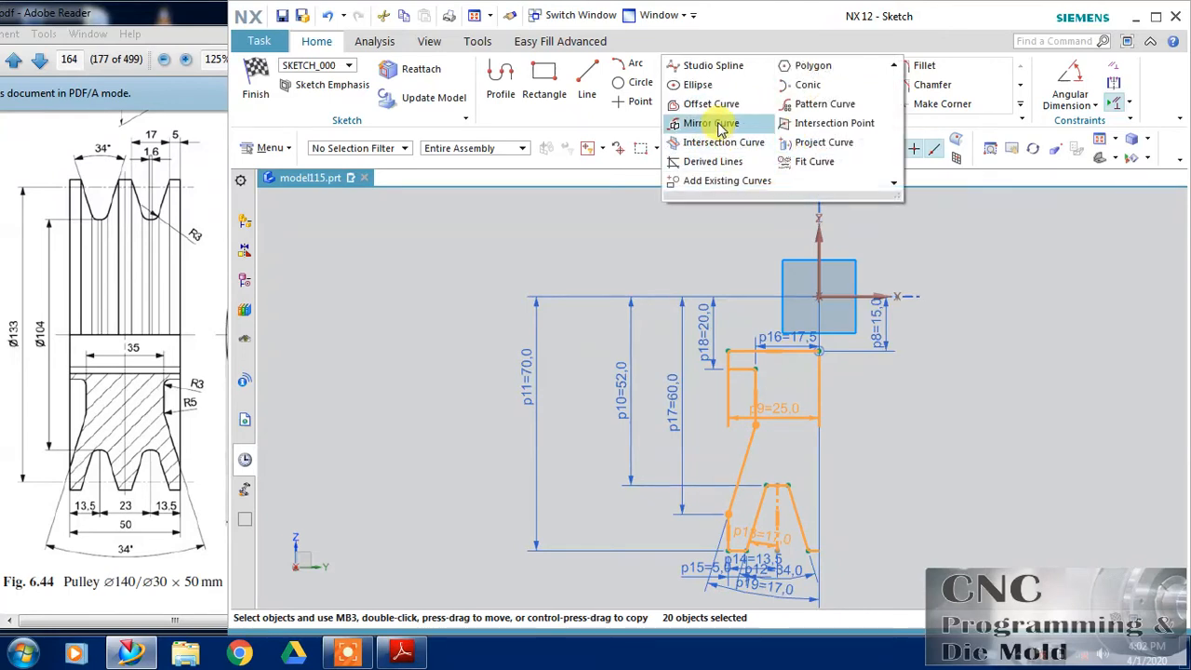
click(710, 123)
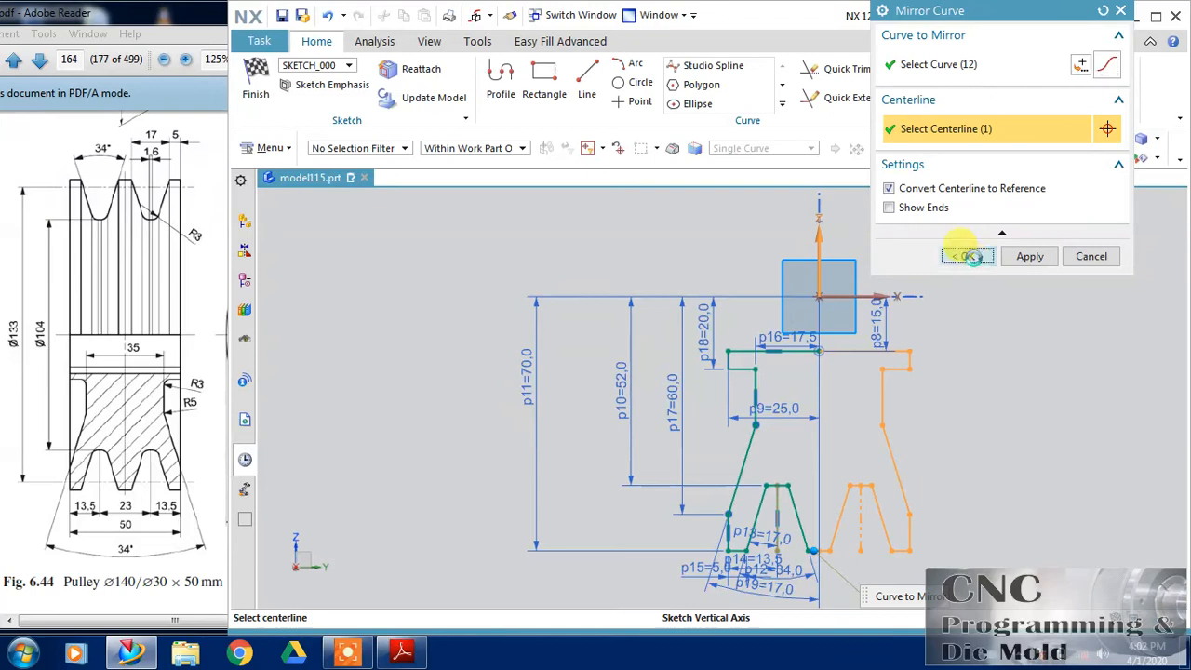
click(966, 256)
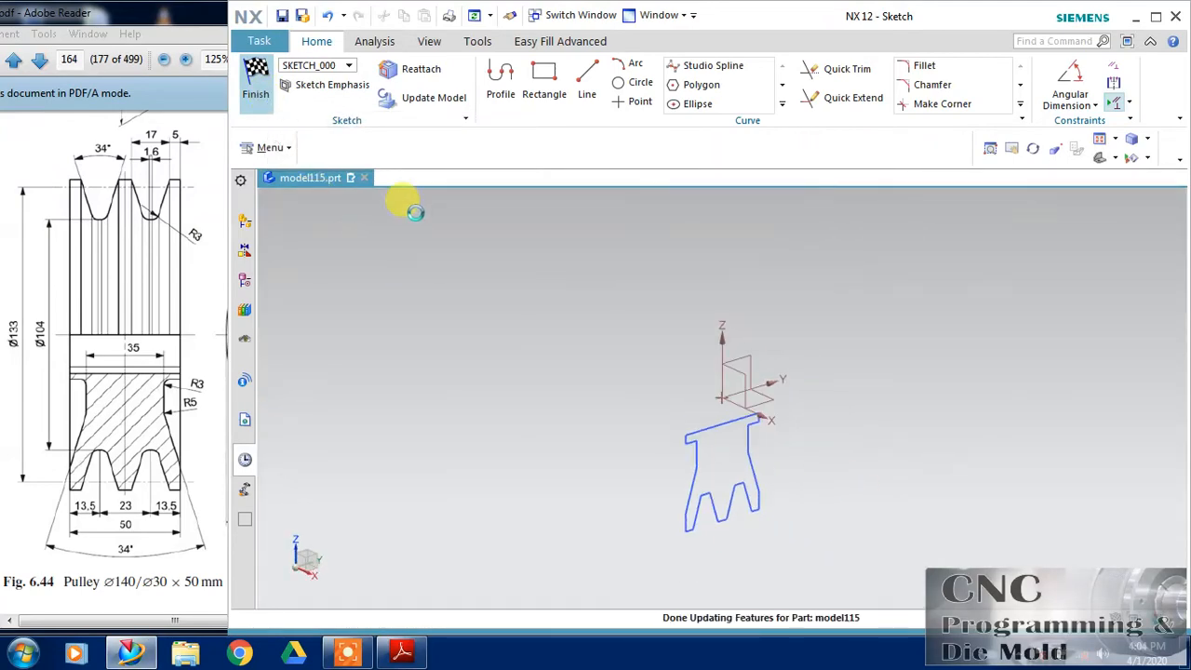
Revolve the closed profile about the datum axis from 0° to 360° into a solid
click(255, 83)
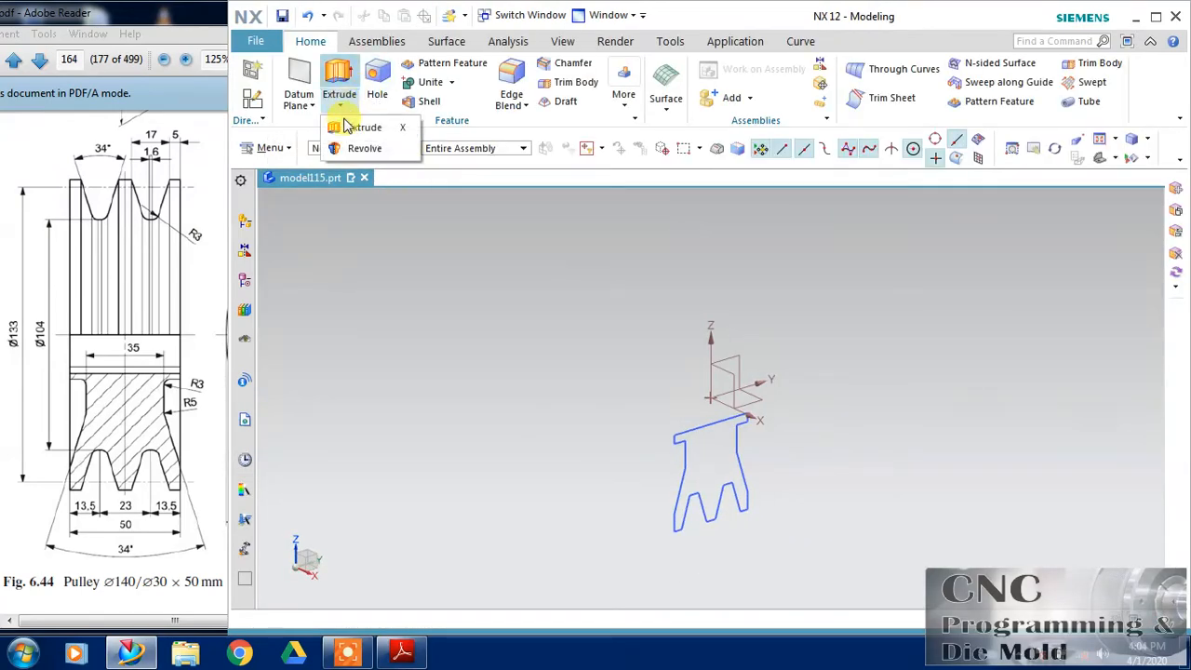
click(365, 148)
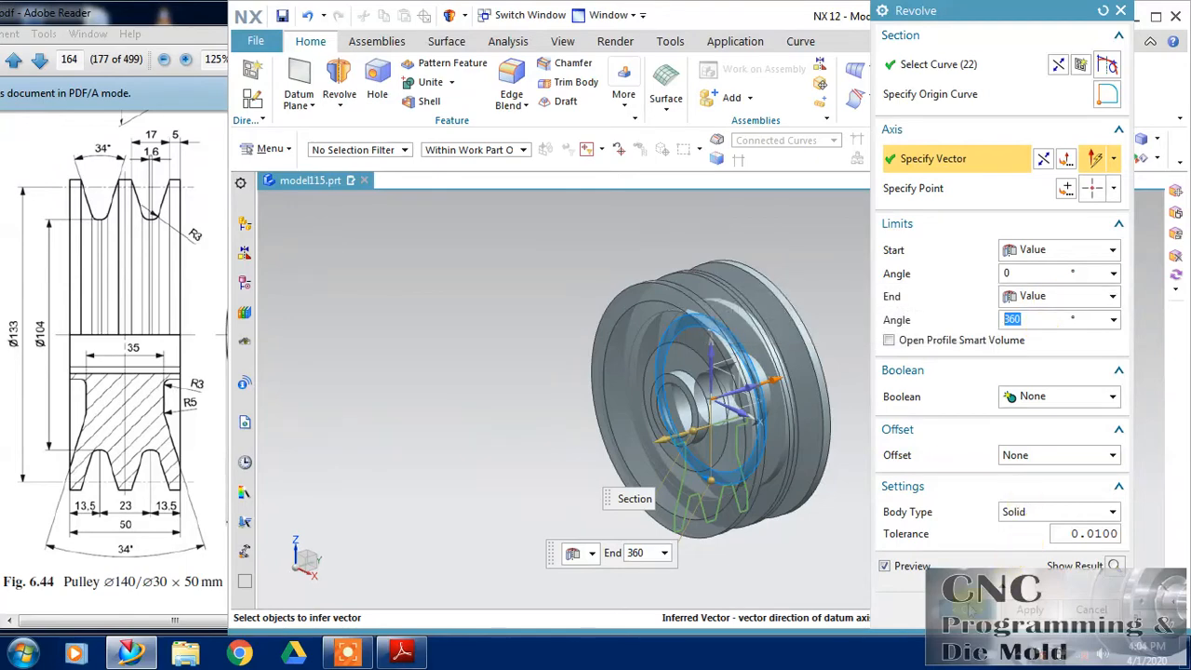
click(1029, 610)
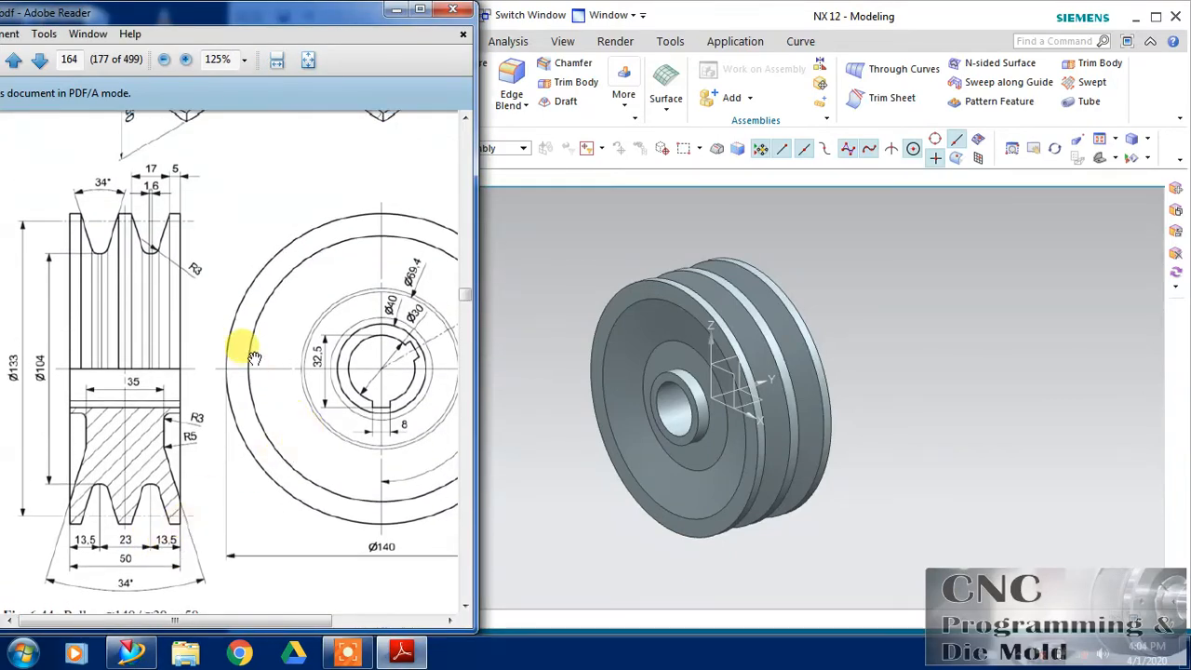
drag(712, 391, 749, 363)
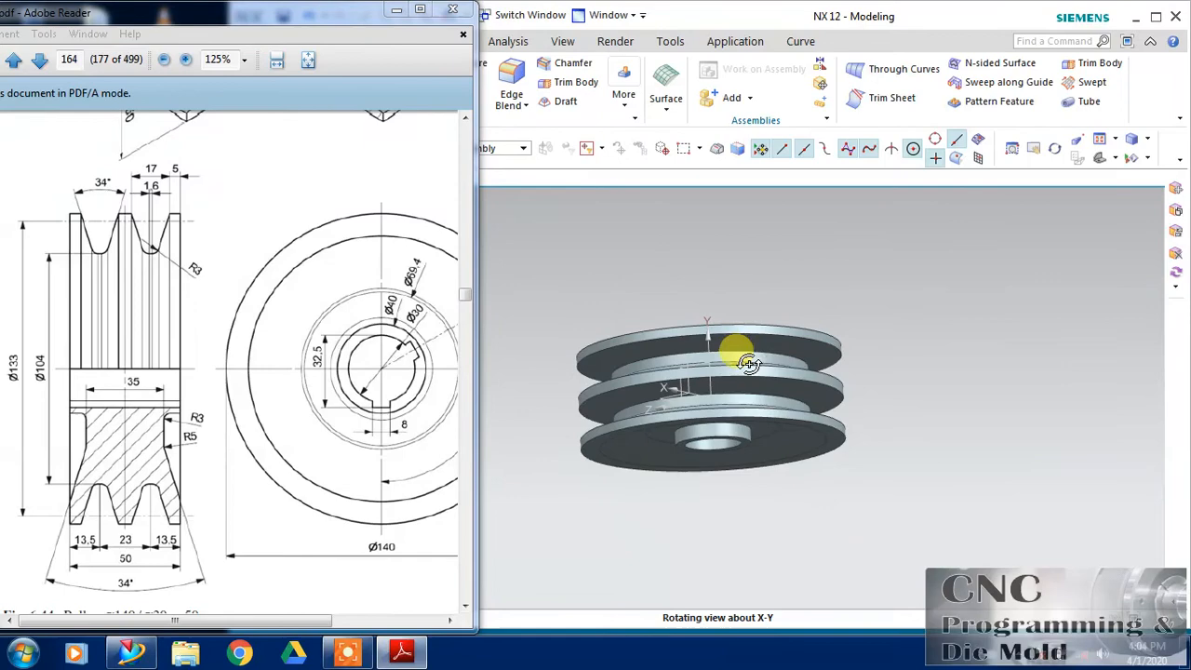
drag(749, 363, 709, 398)
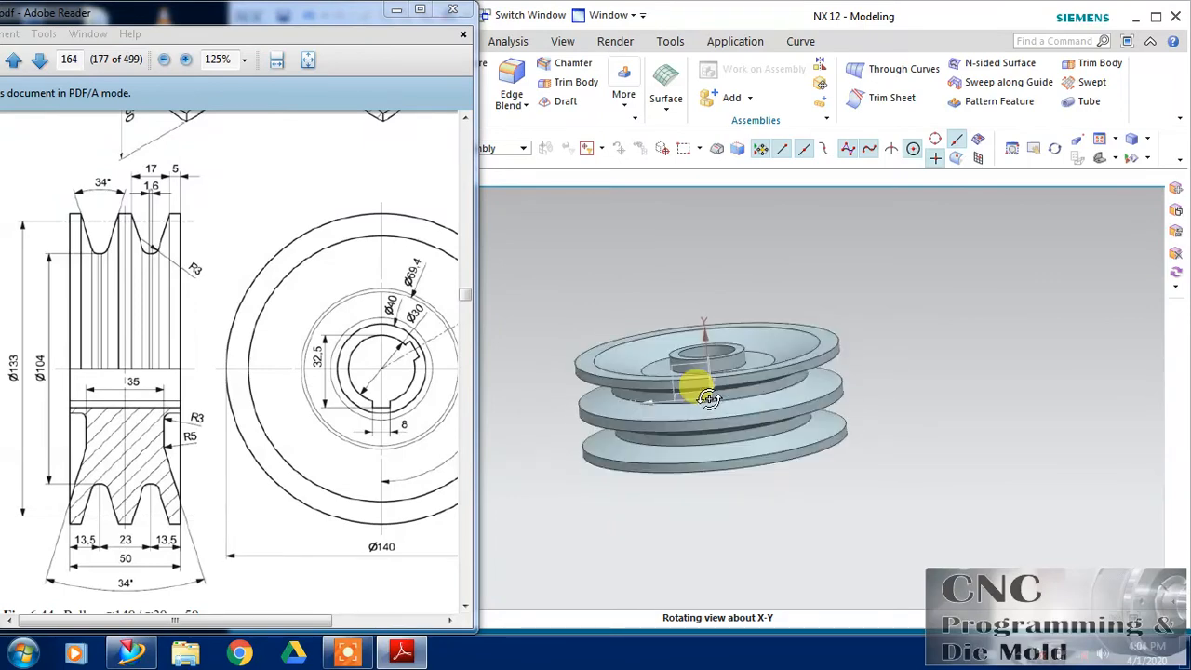
drag(707, 390, 740, 456)
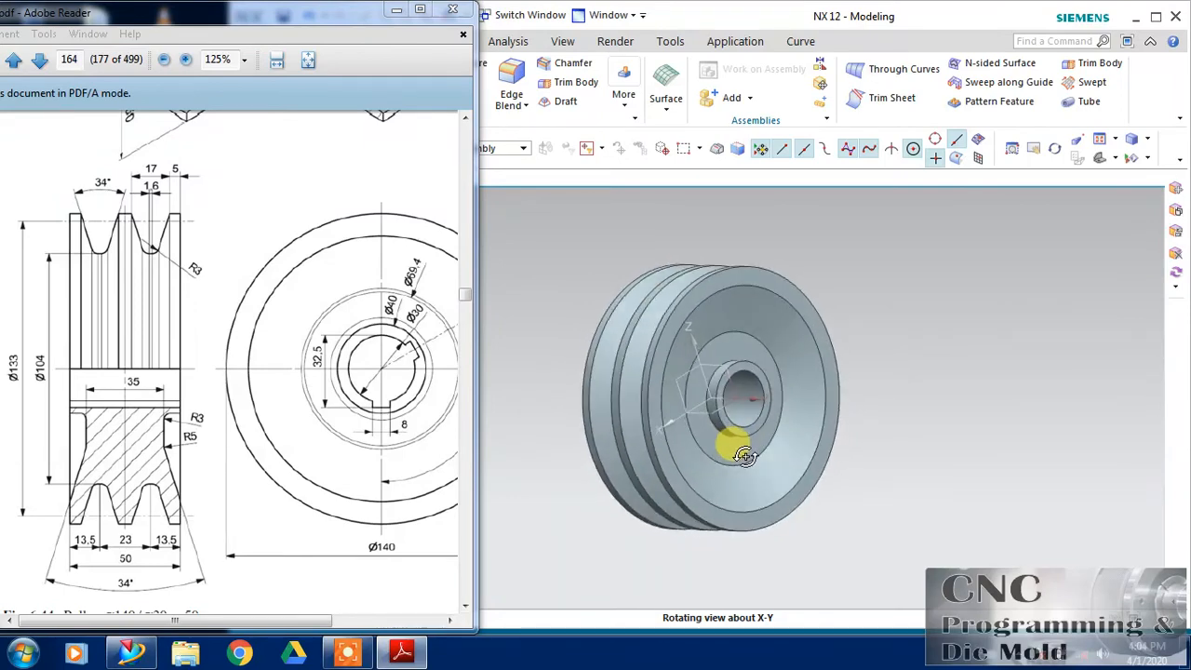
drag(731, 456, 763, 405)
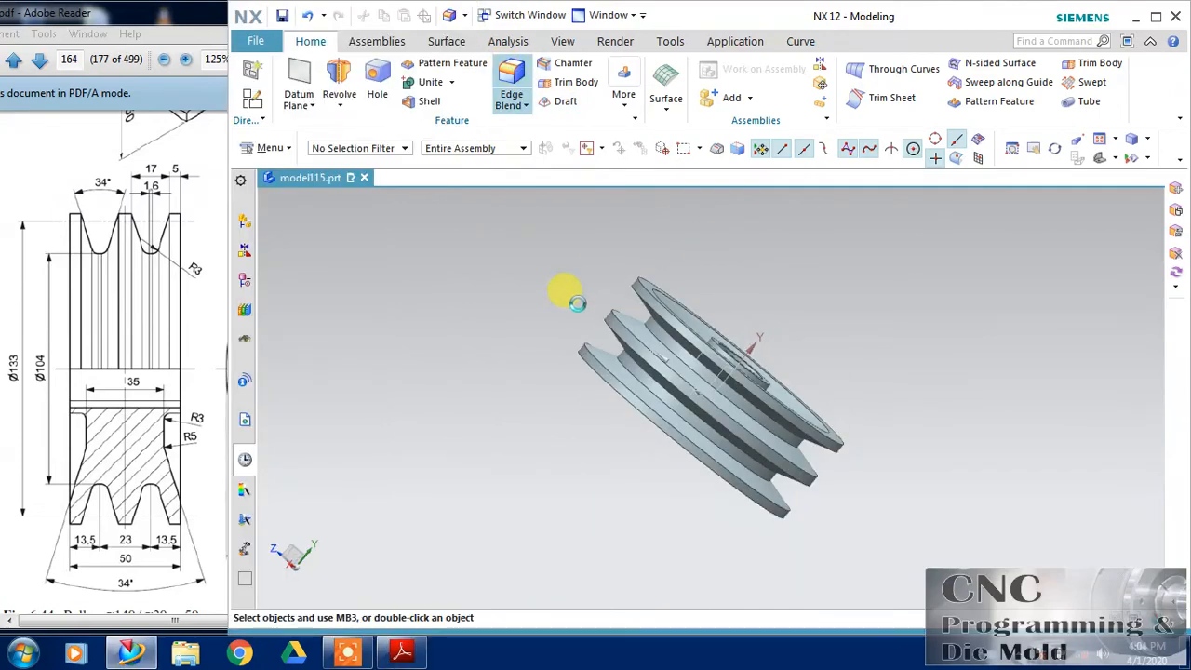
Round the four groove bottom edges with a 3 mm edge blend
click(511, 96)
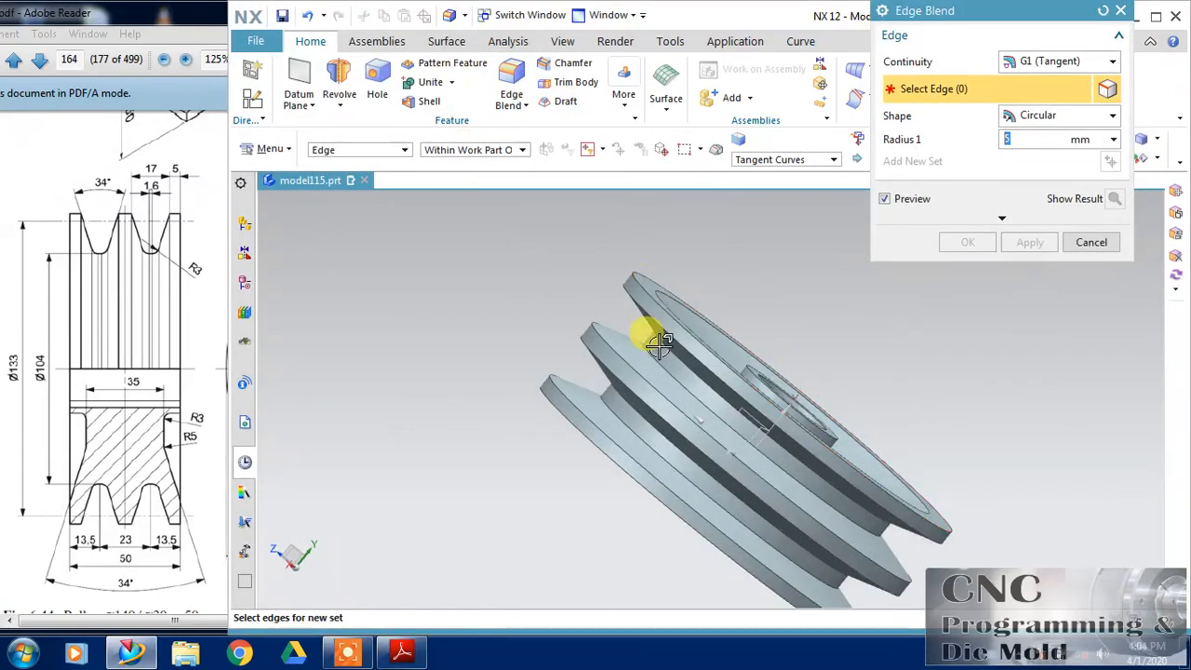
click(661, 340)
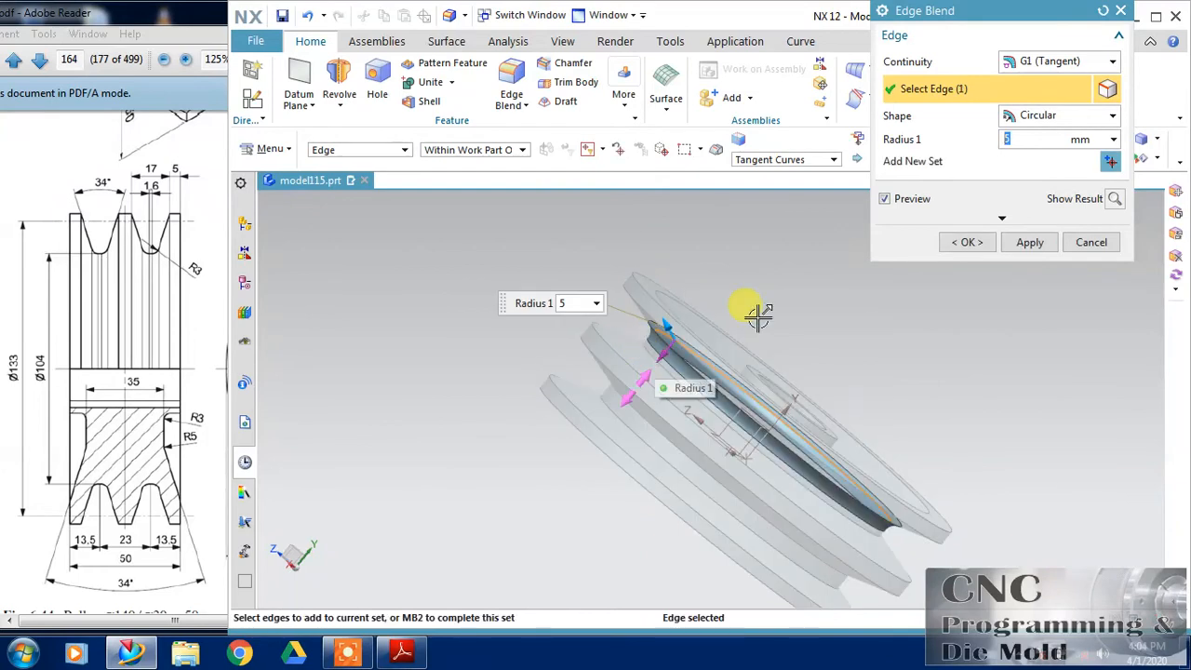
mouse_move(251, 284)
text(3)
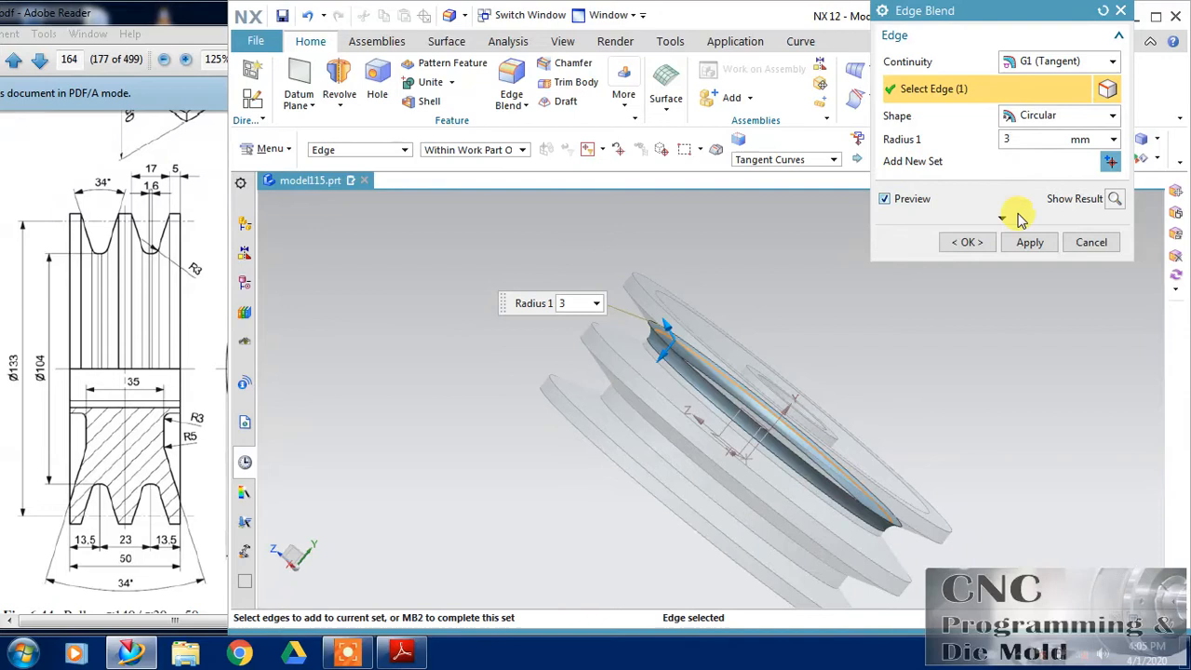
click(623, 414)
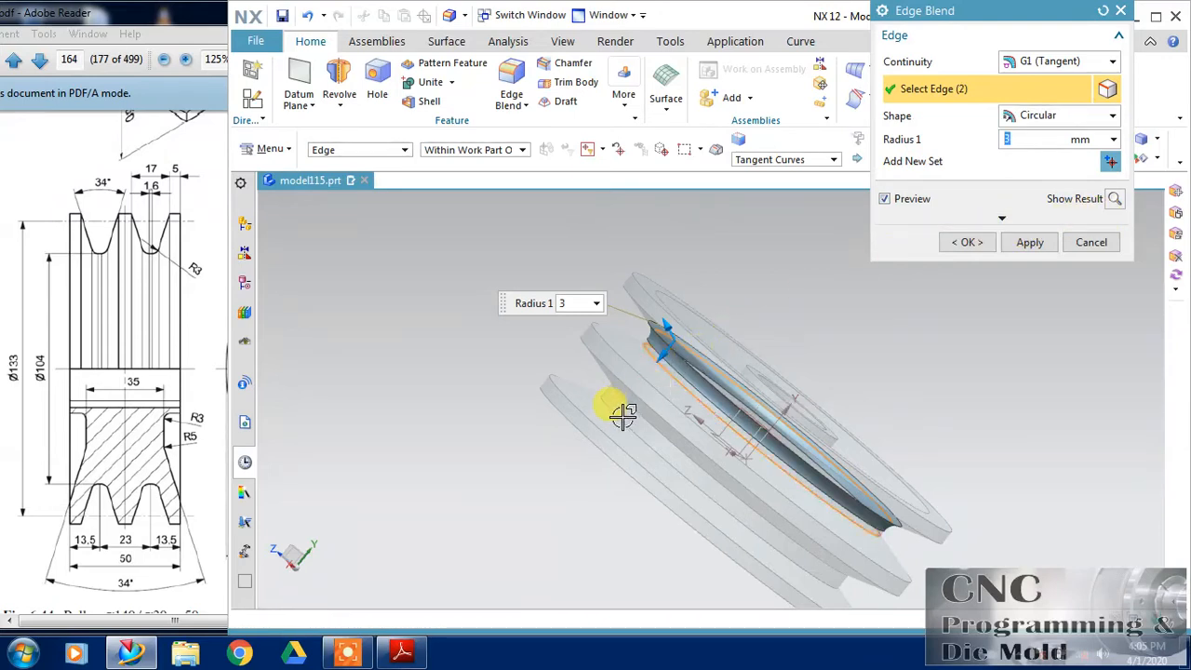
click(624, 414)
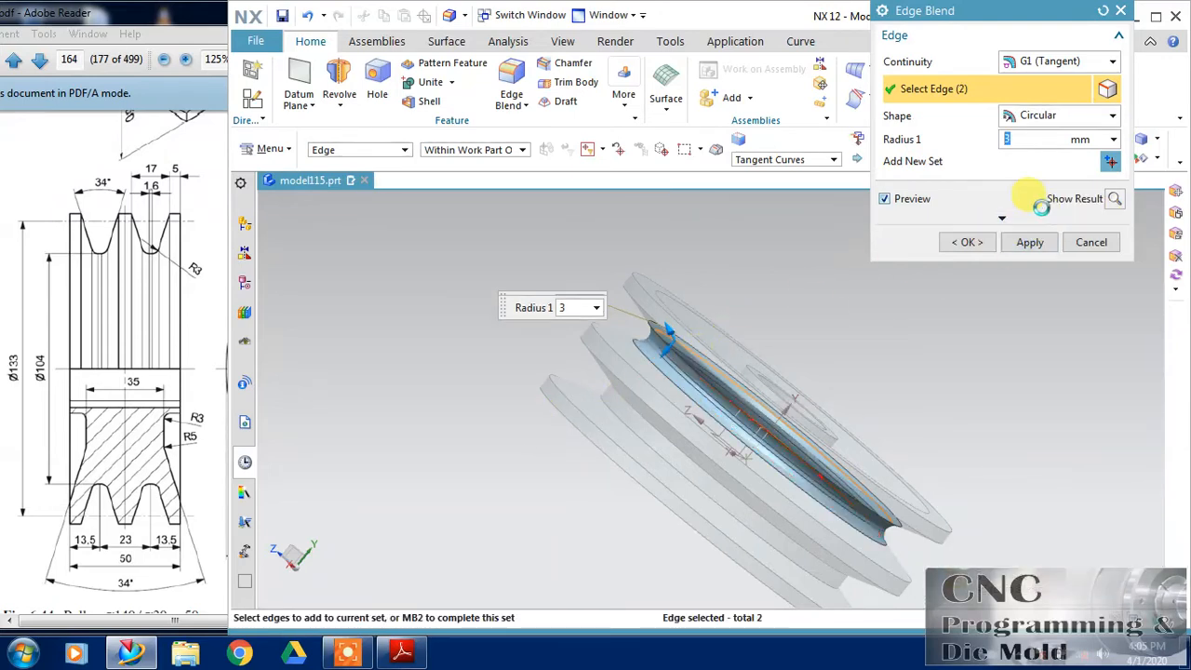
click(651, 438)
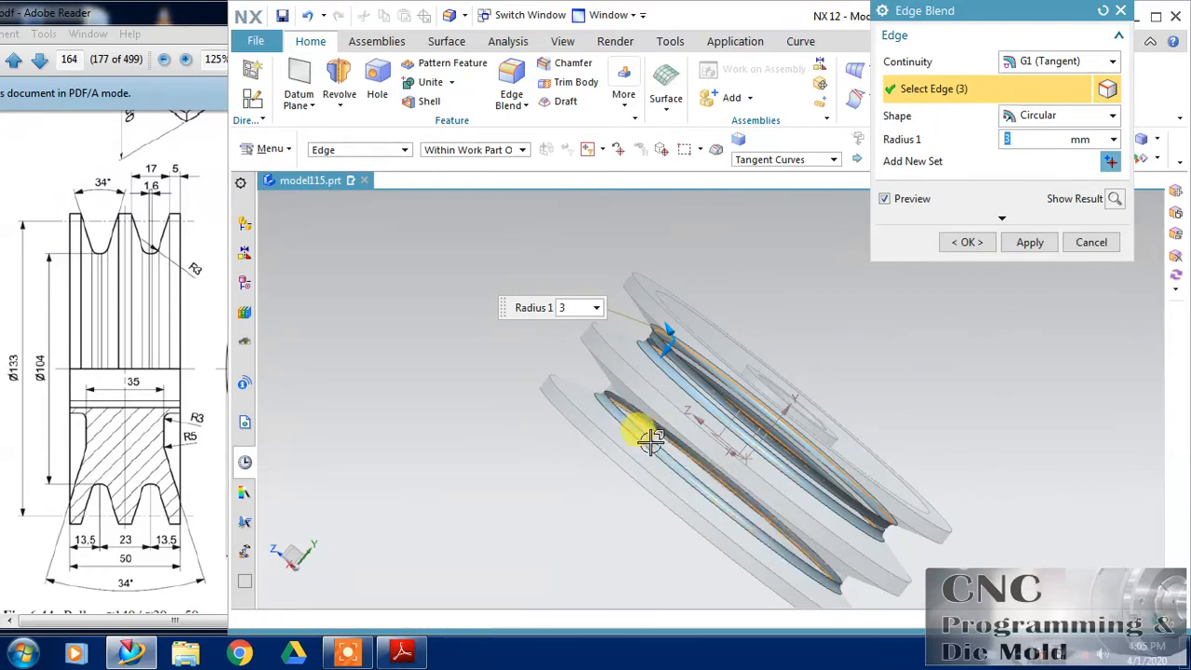
click(651, 437)
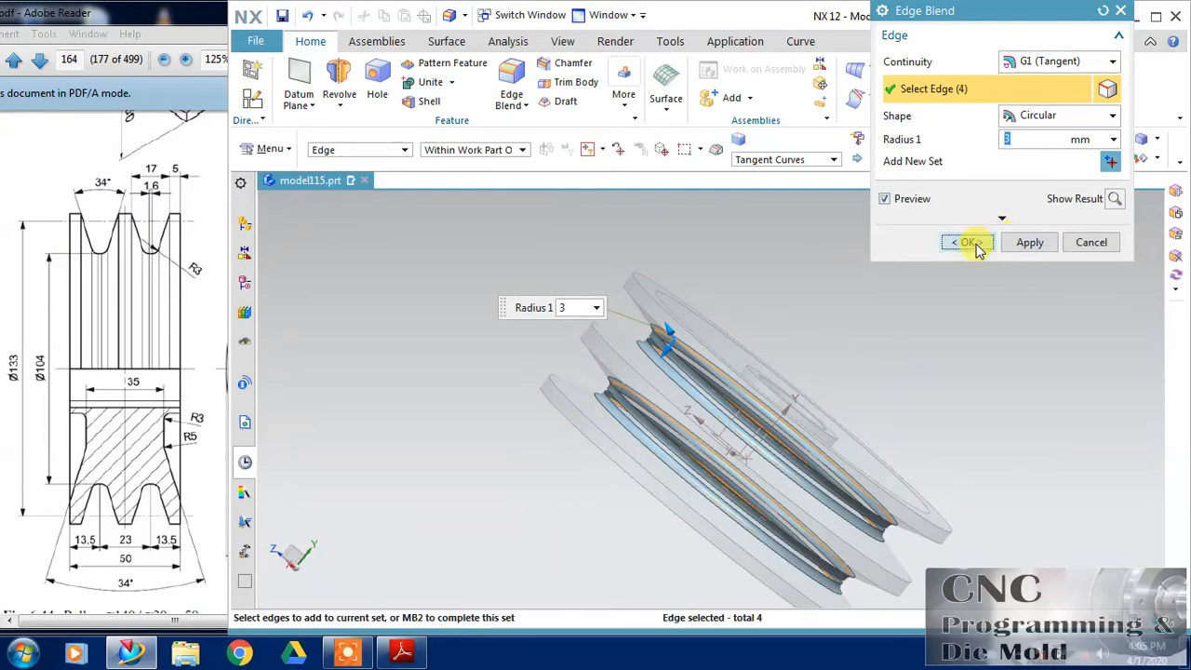
click(968, 242)
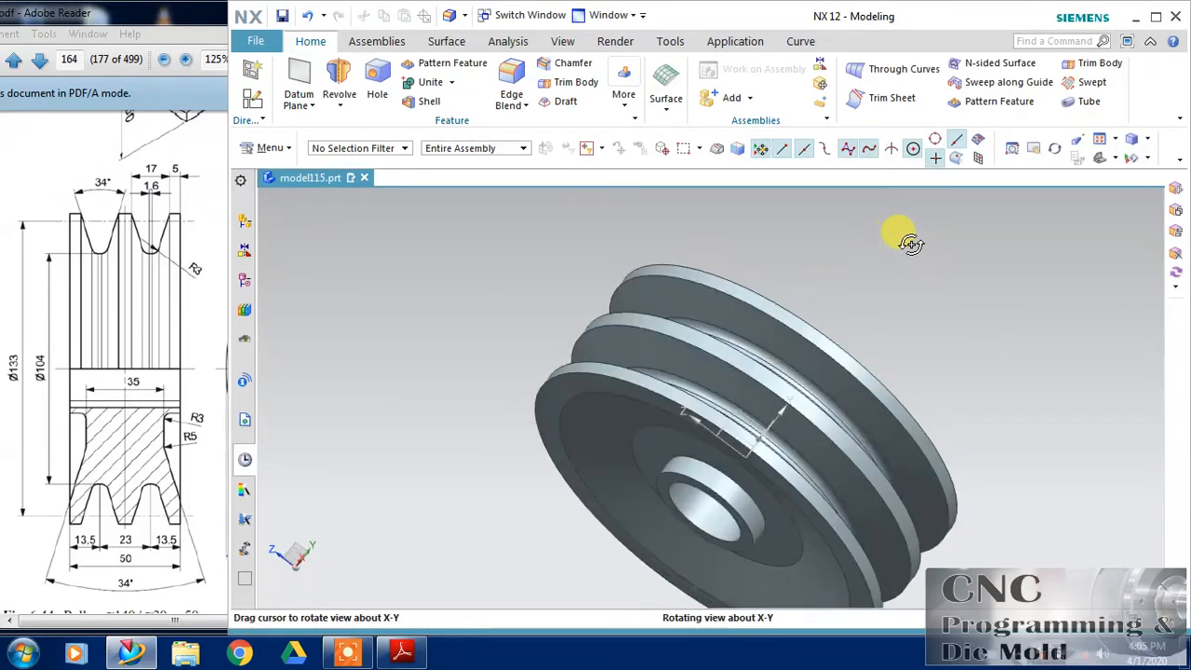
drag(908, 242, 856, 284)
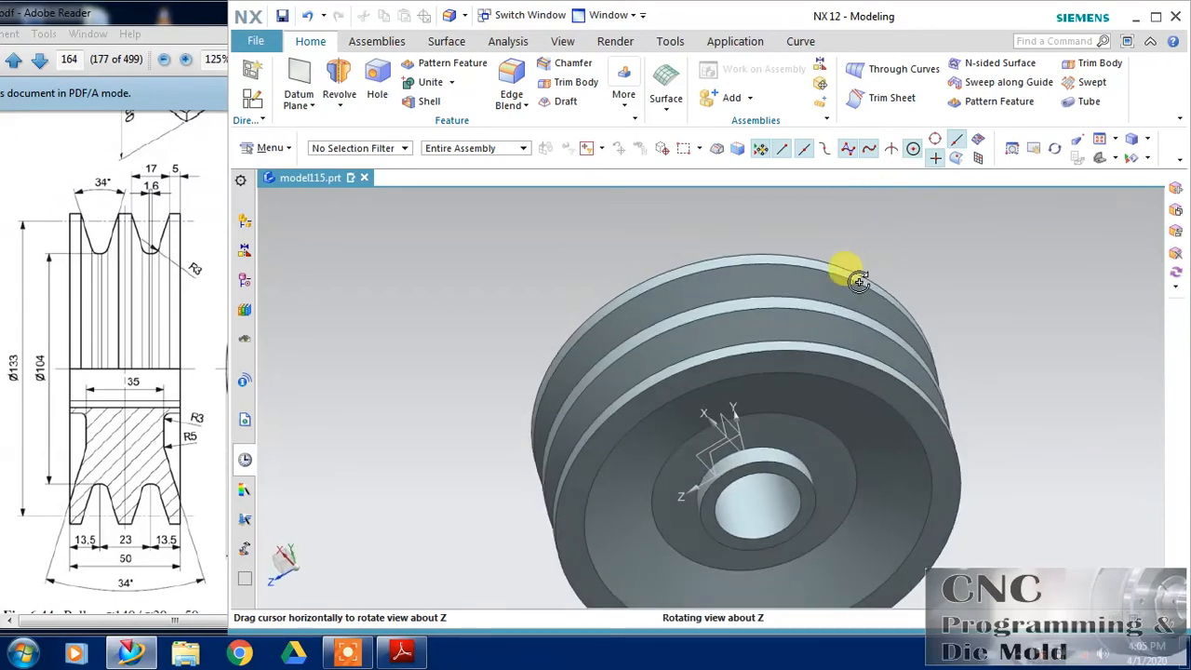
drag(856, 282, 945, 391)
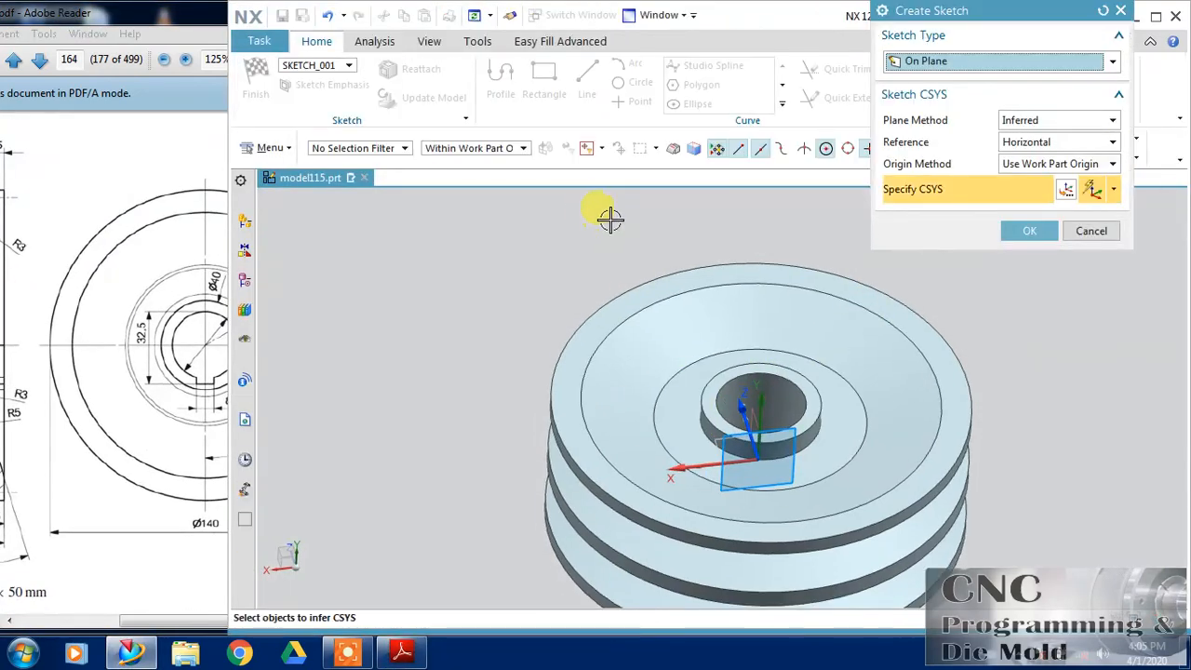
Start a sketch on the hub face and draw an 8 mm wide keyway rectangle at the bore
drag(609, 220, 854, 494)
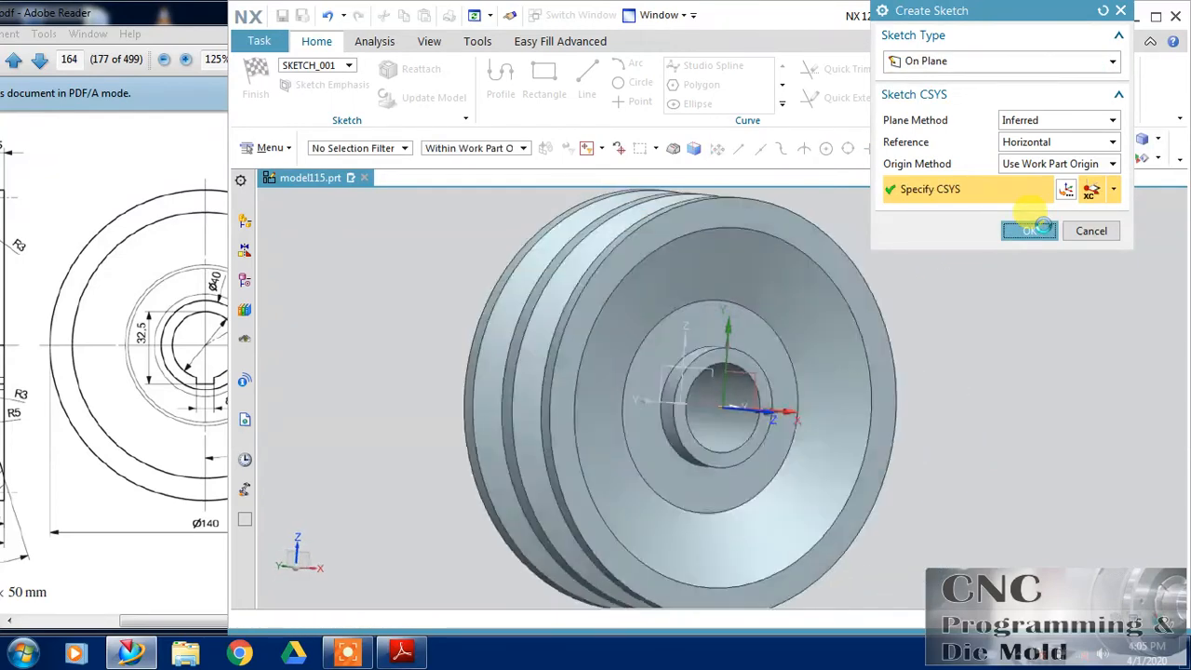
click(1029, 230)
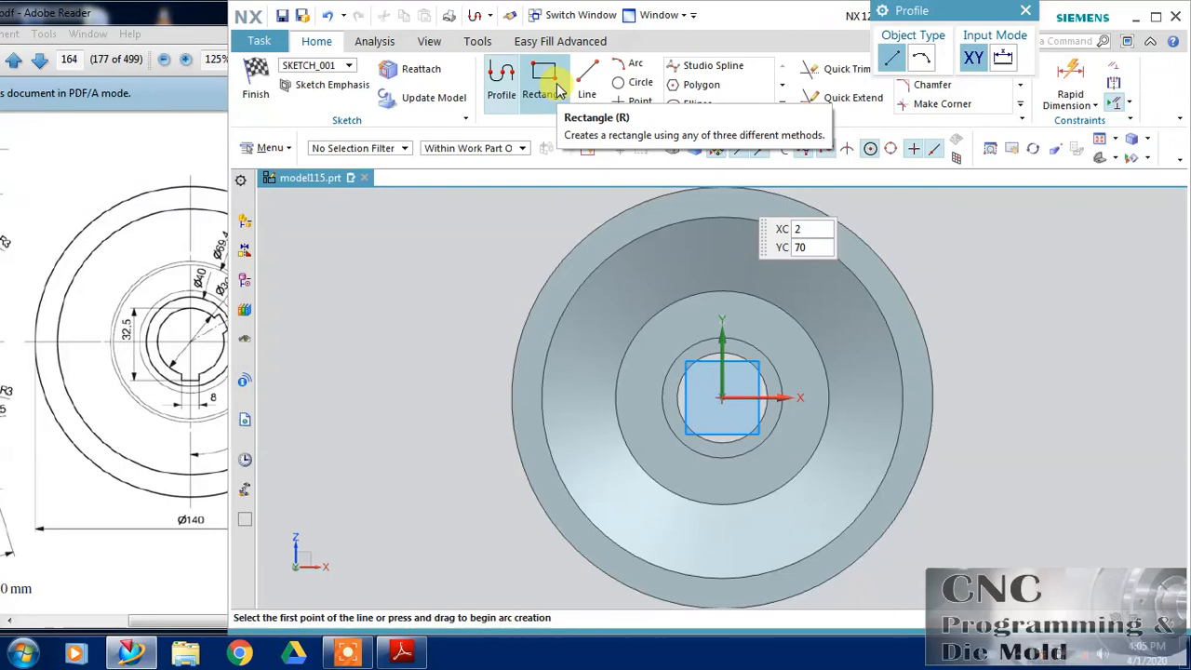
click(545, 84)
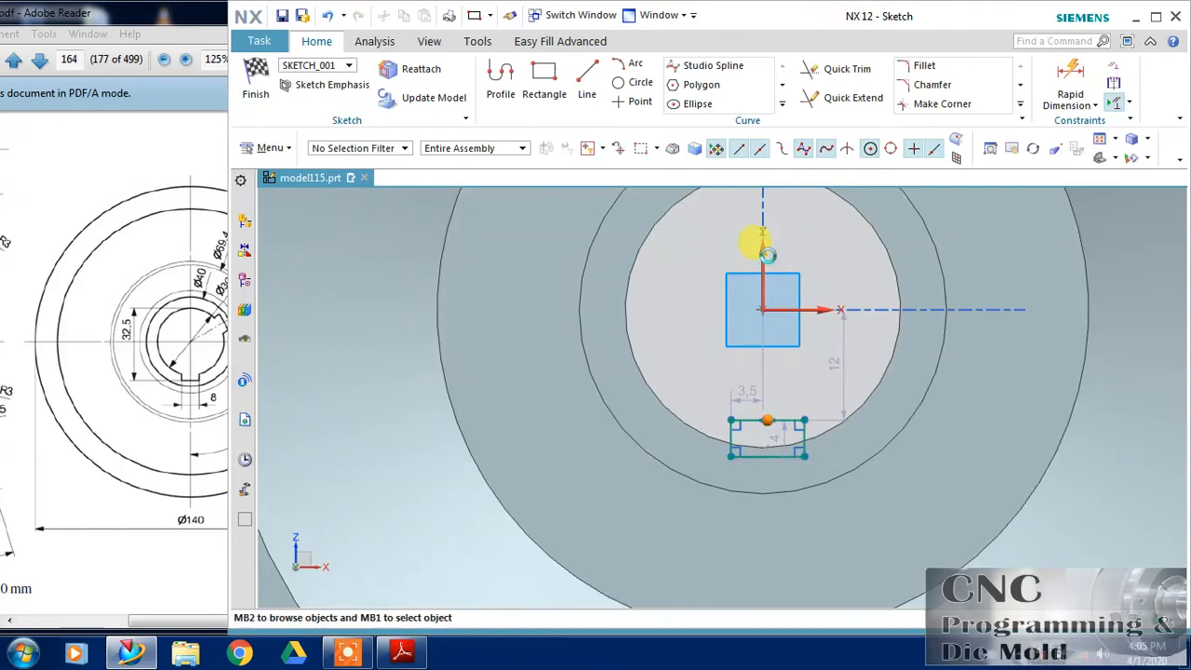
click(762, 233)
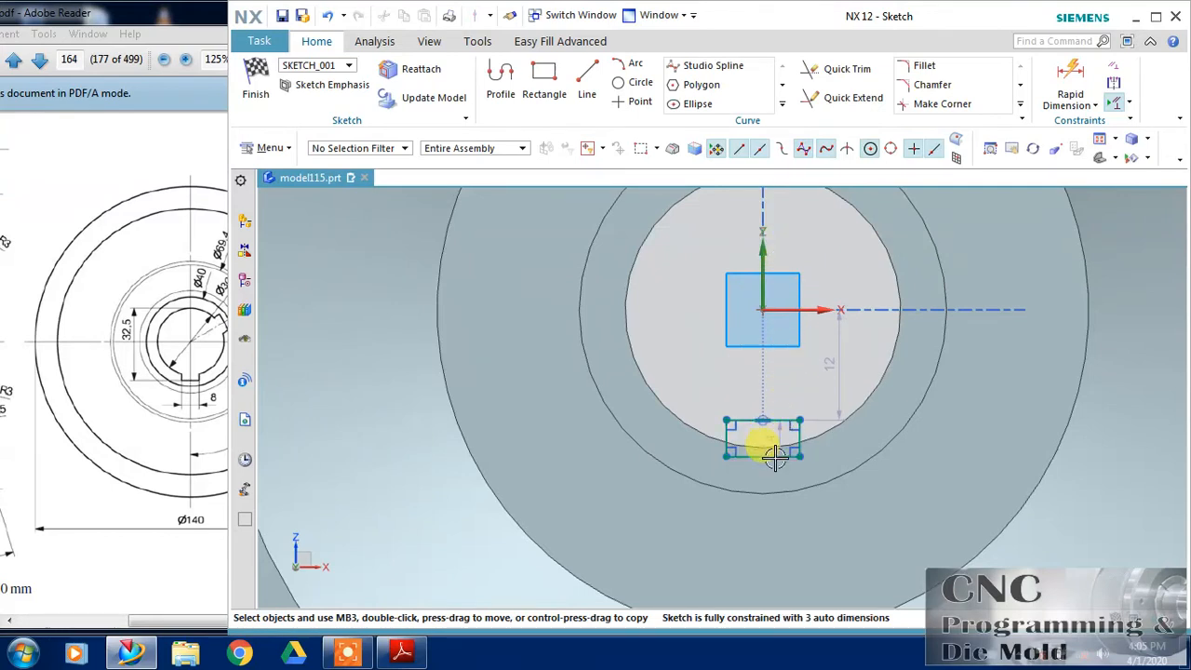
mouse_move(767, 447)
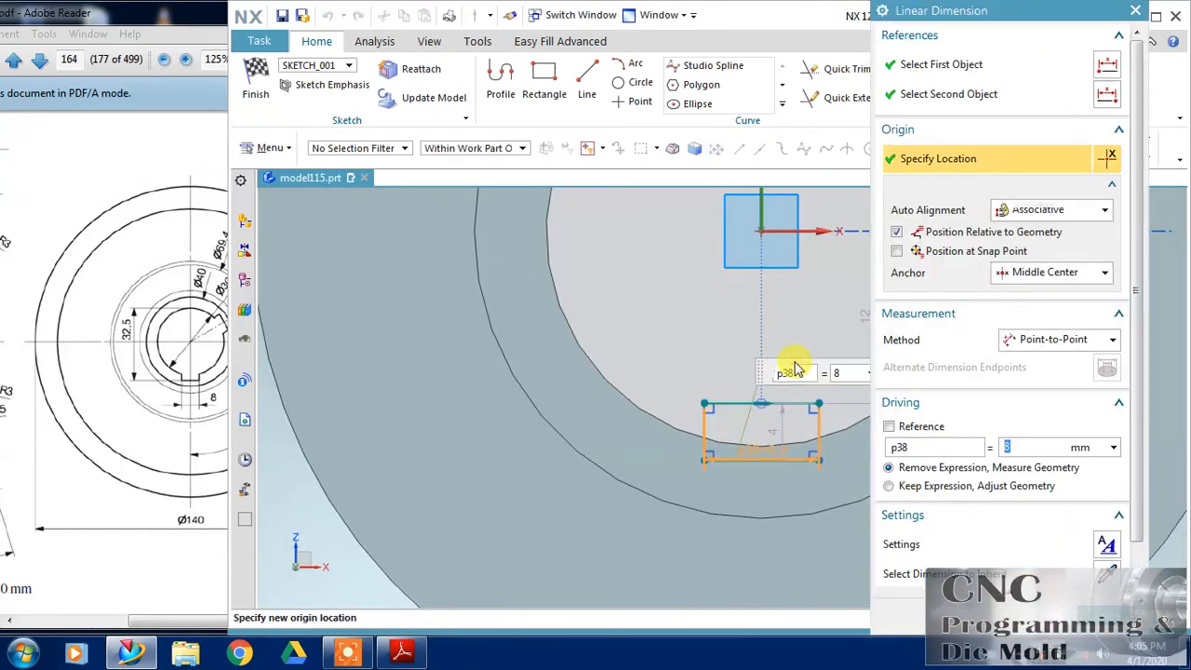
click(889, 486)
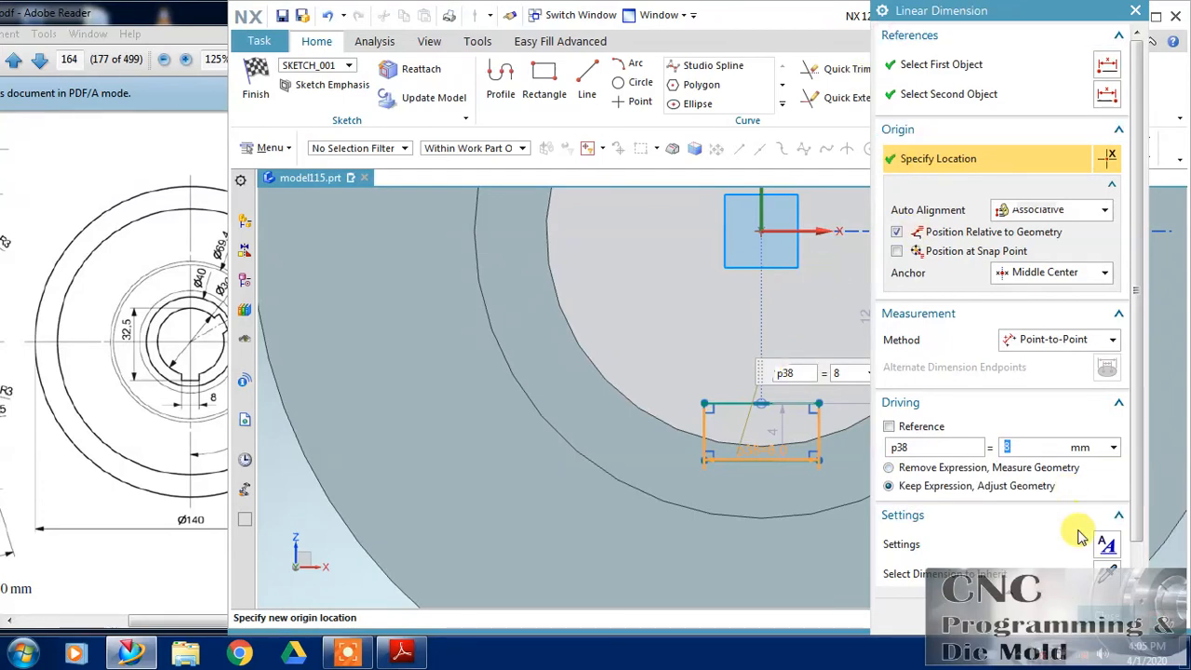
click(1135, 11)
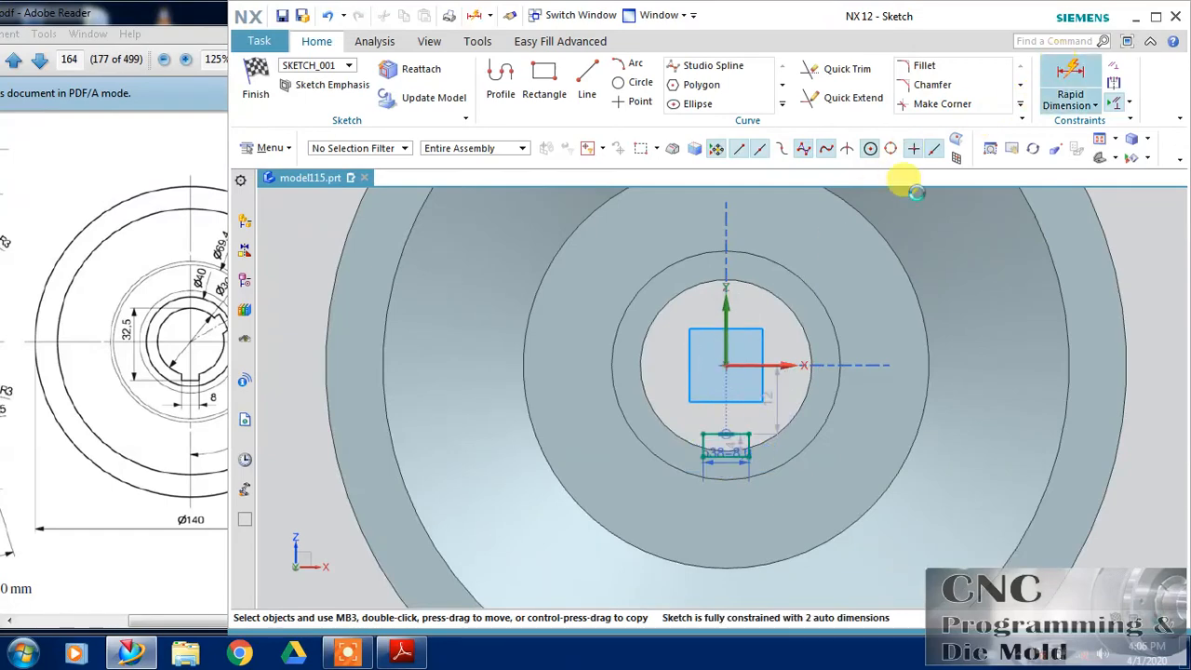
Dimension the keyway 32.5 mm from the bore's top edge and finish the sketch
click(1070, 93)
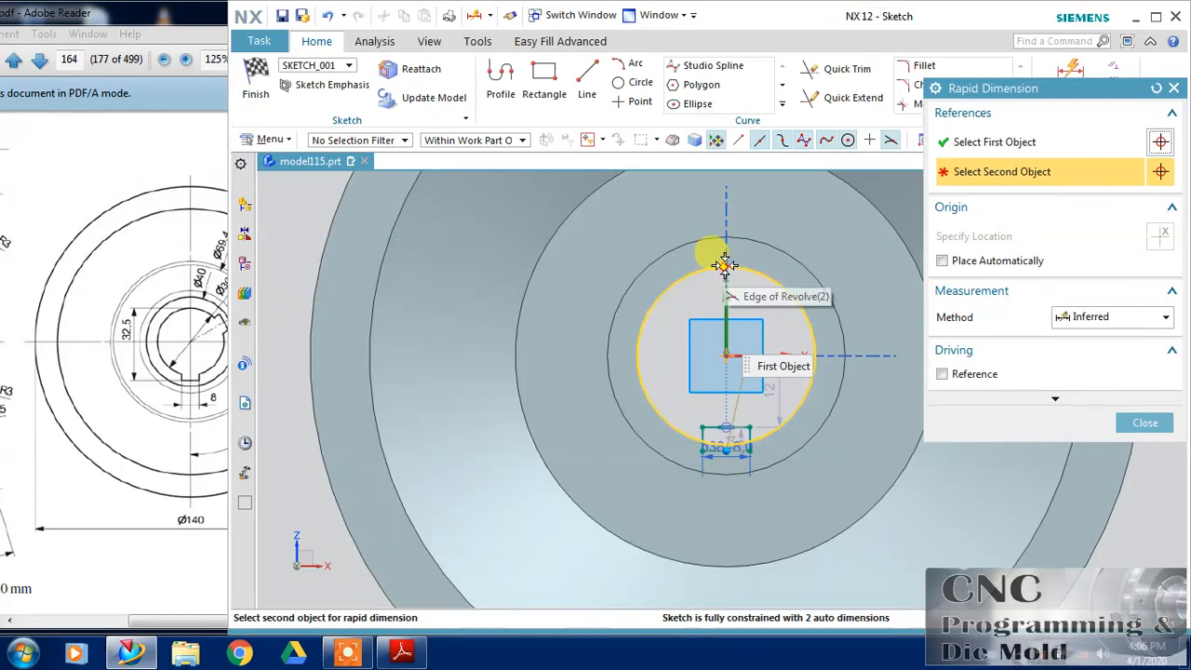
click(724, 265)
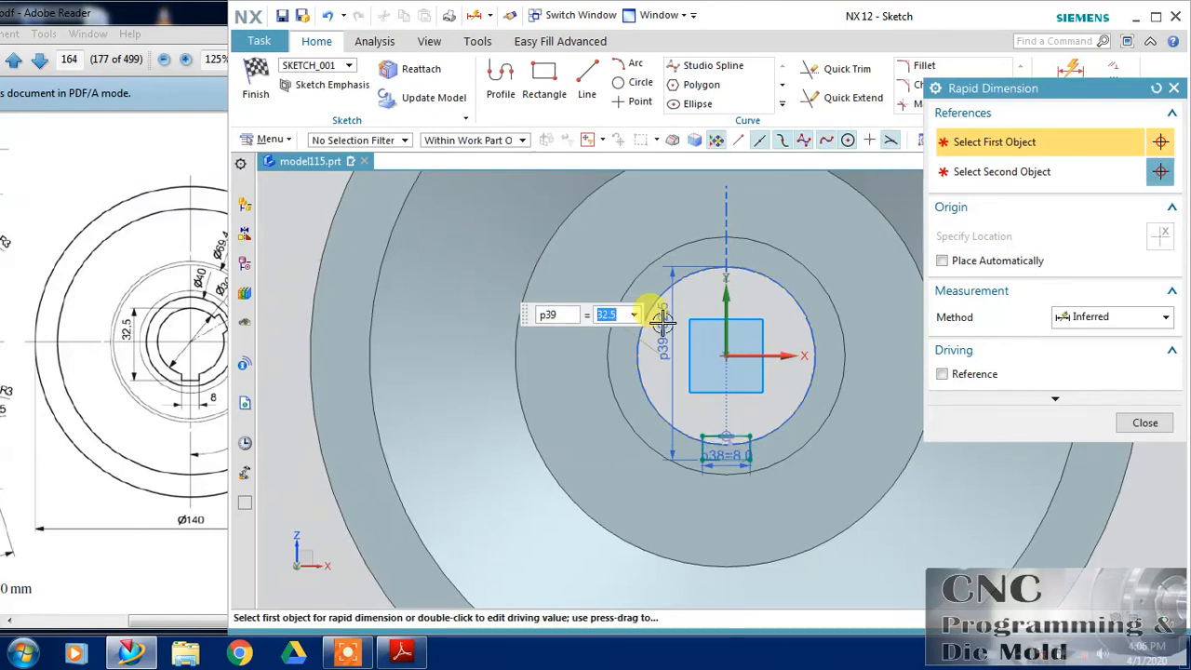
click(1144, 422)
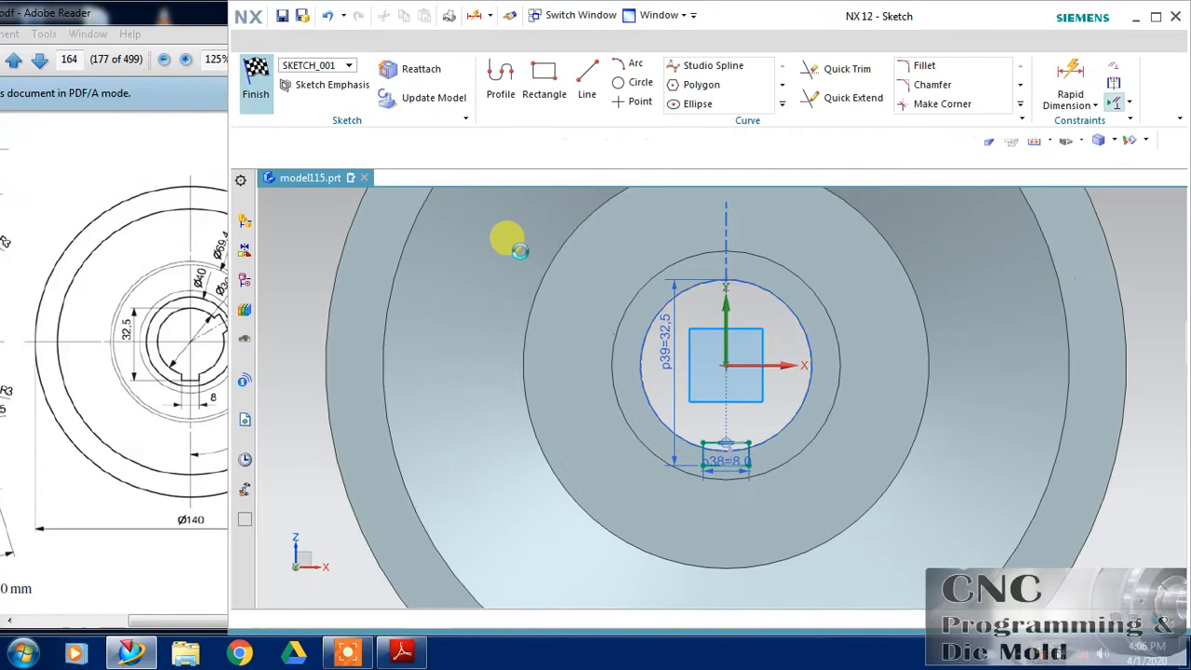
click(256, 84)
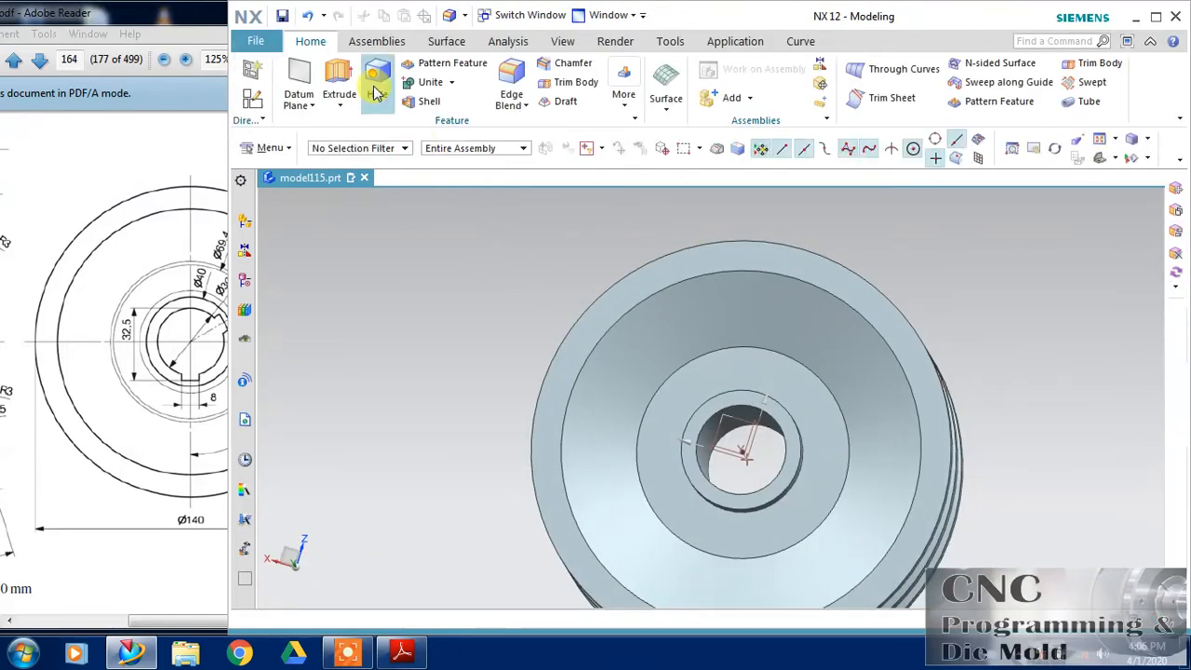
Subtract the keyway with a reversed 0–140 mm extrusion, then select the cut feature
click(339, 84)
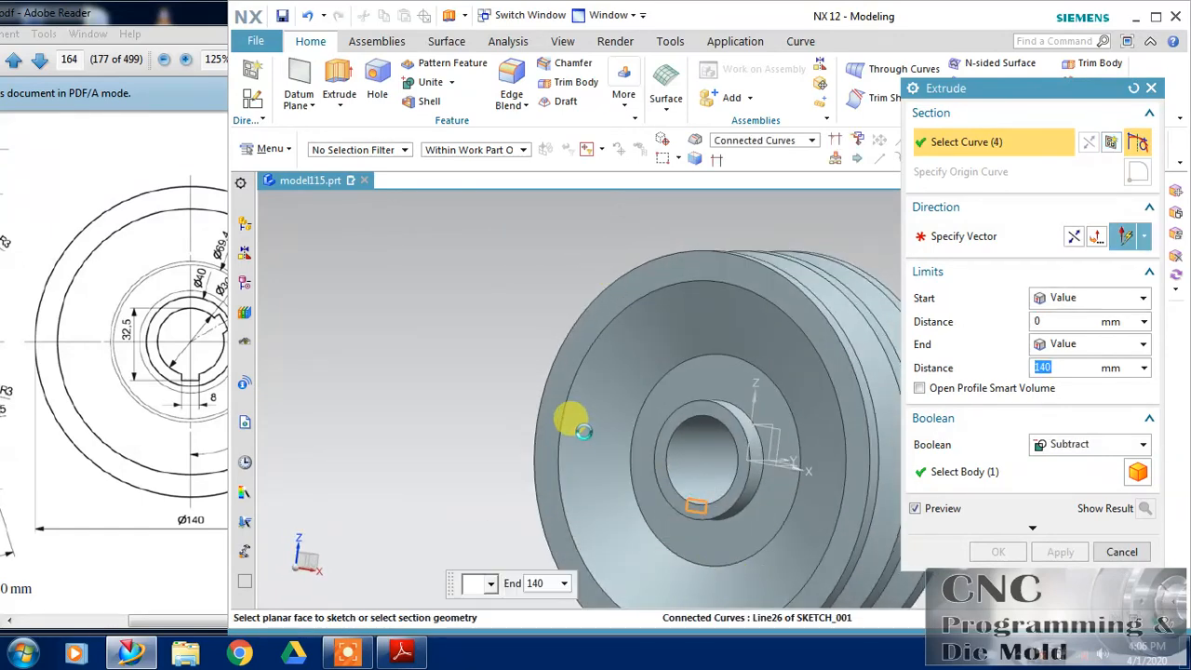
click(1124, 237)
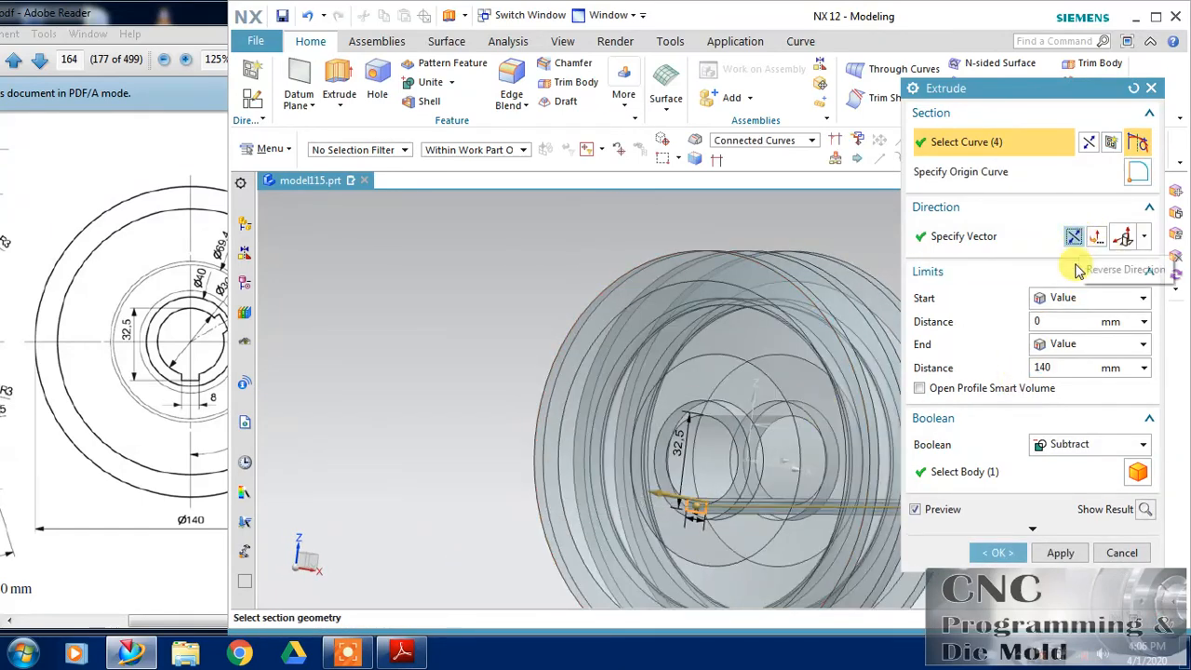
mouse_move(1017, 453)
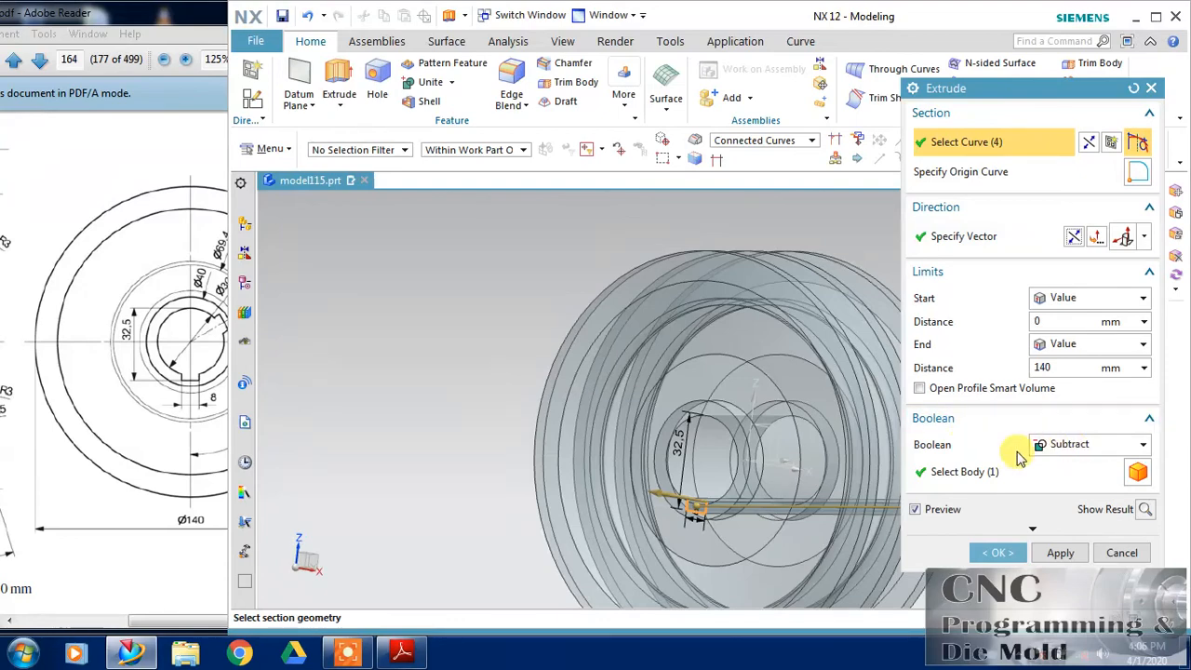
click(998, 552)
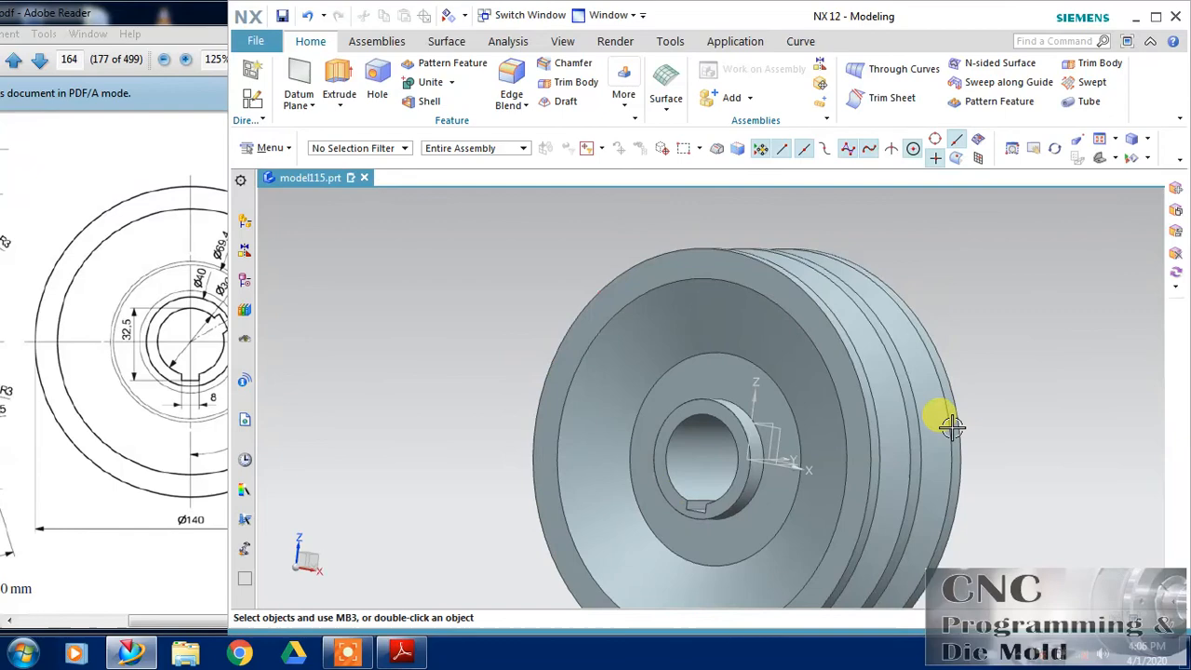
drag(940, 423, 1038, 391)
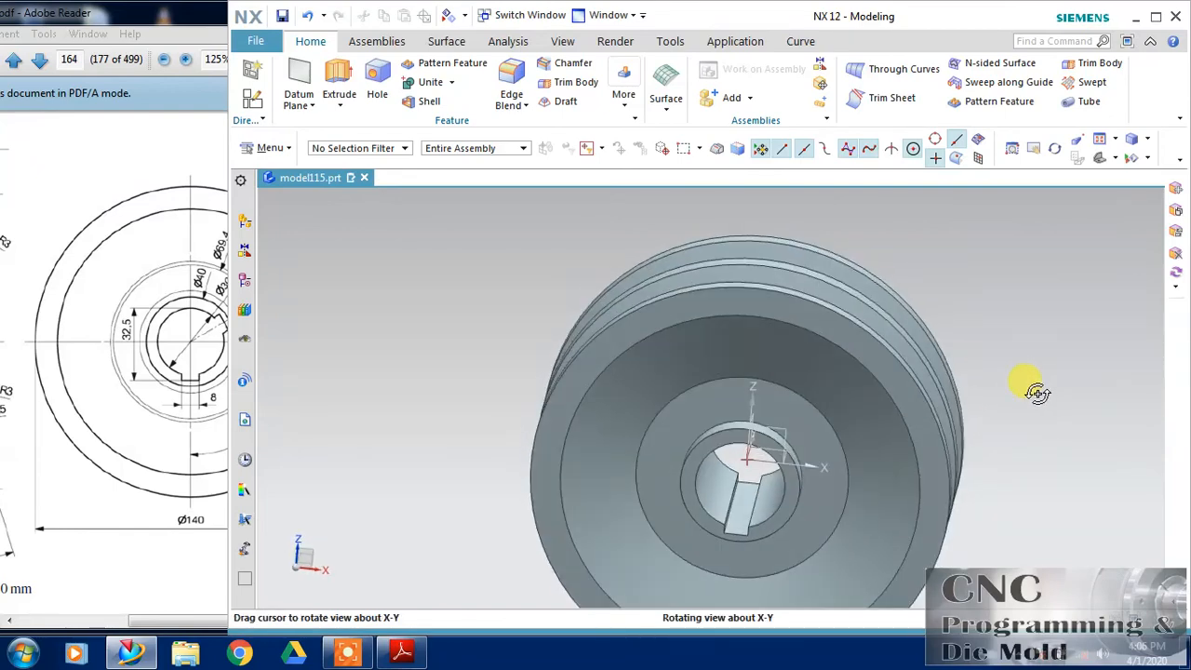
click(744, 484)
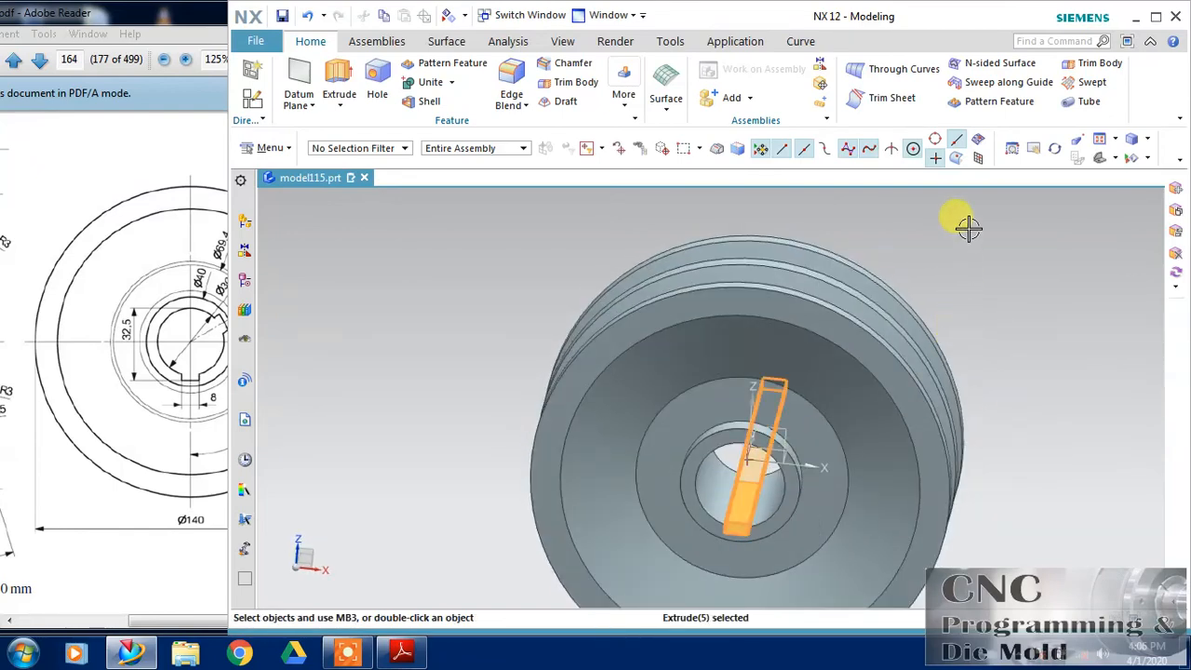
mouse_move(1000, 100)
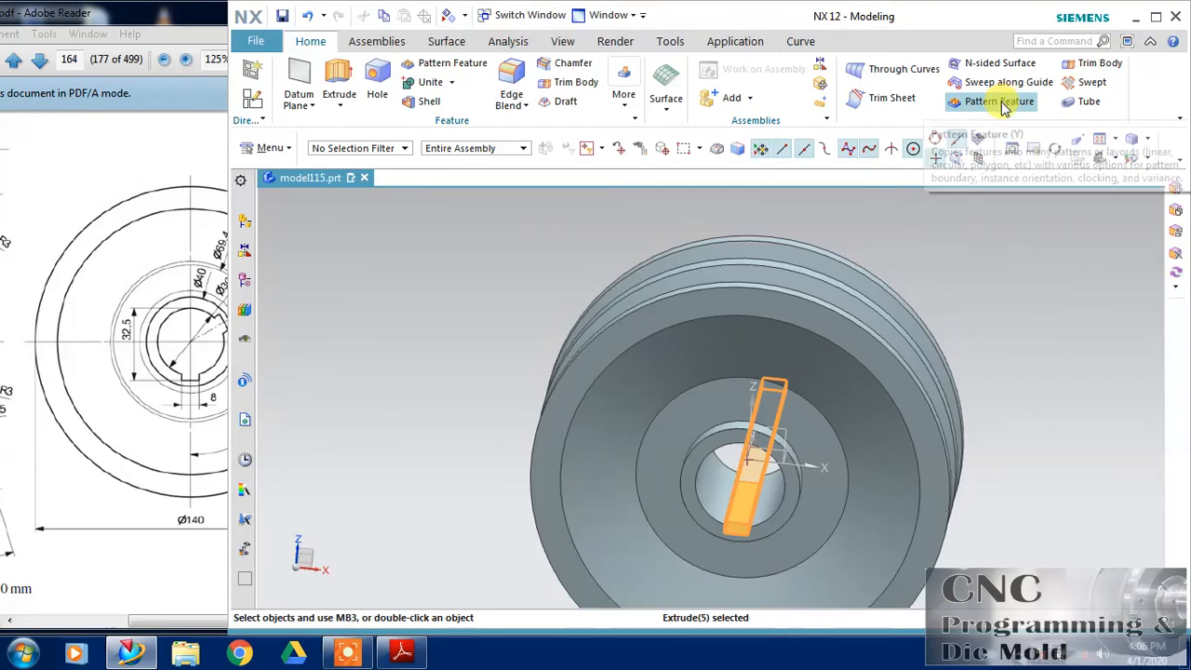
Pattern the keyway cut circularly about the bore axis over 360° and inspect the slots
click(999, 101)
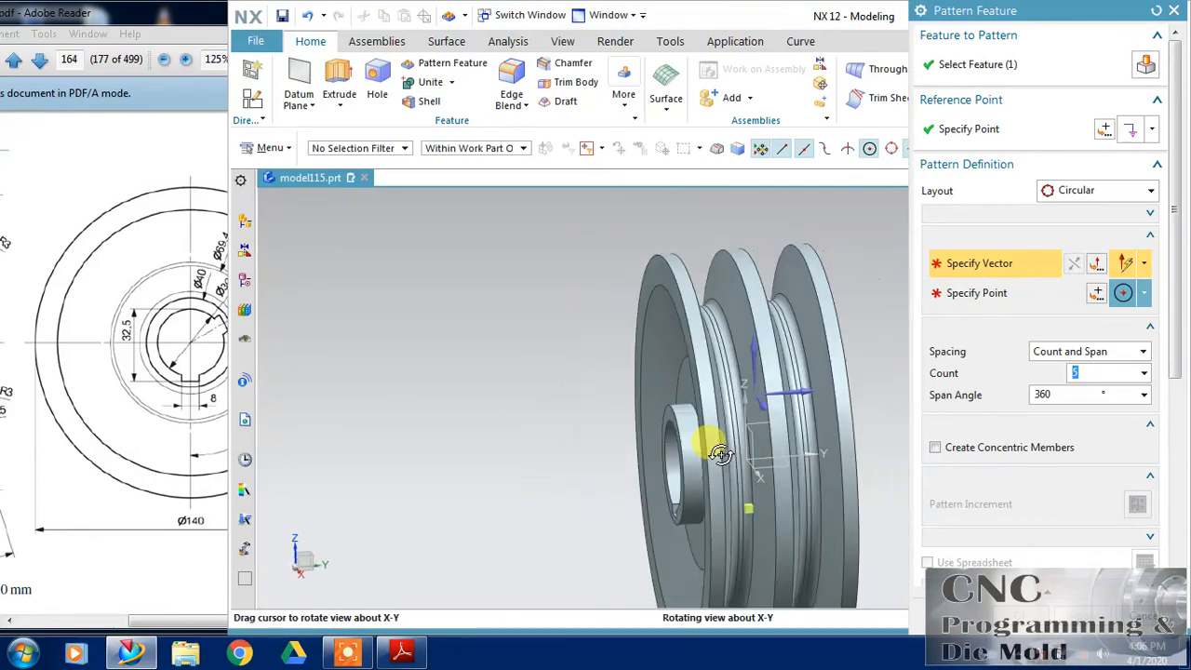
drag(721, 456, 819, 456)
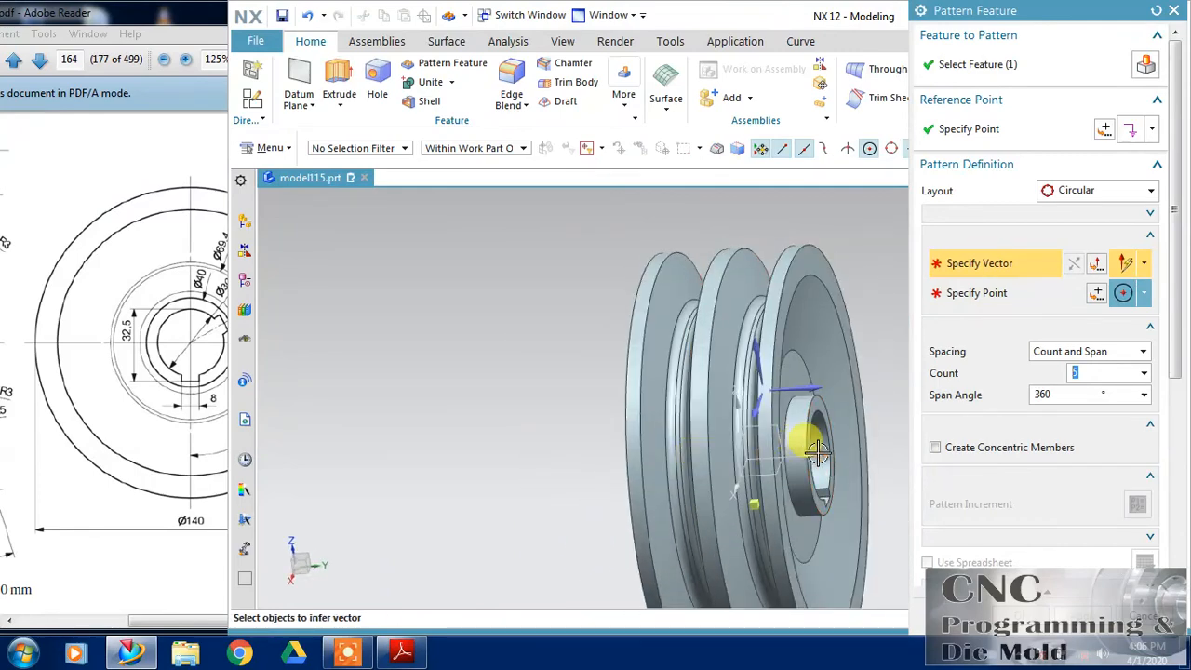
click(816, 455)
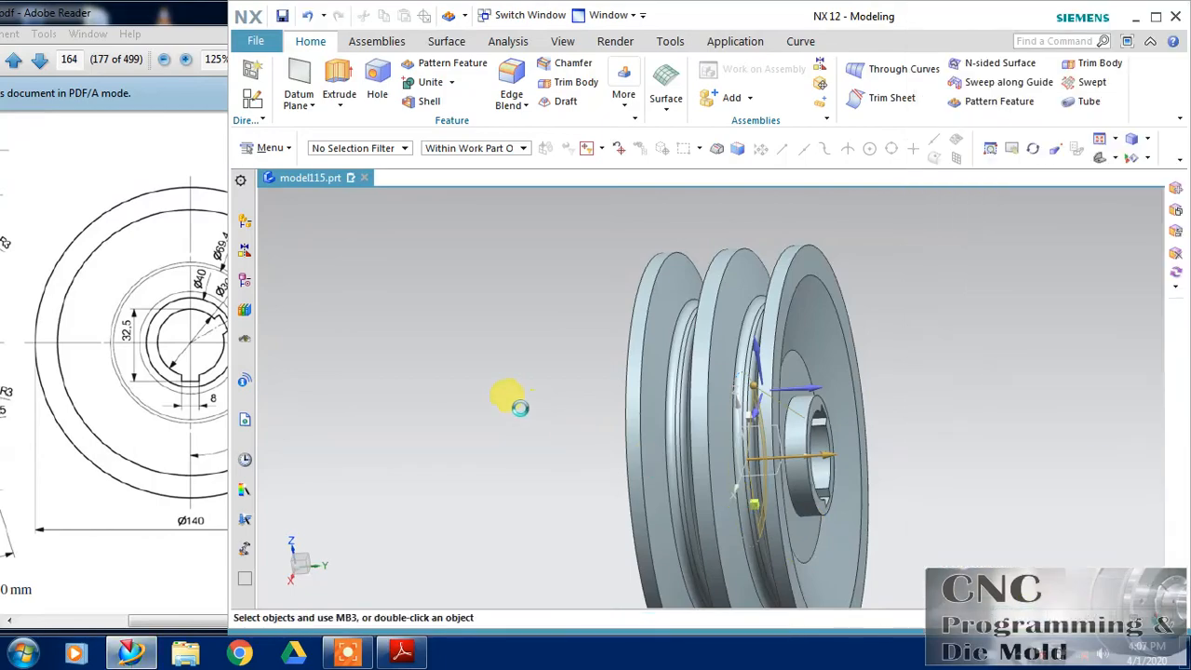
drag(516, 398, 647, 351)
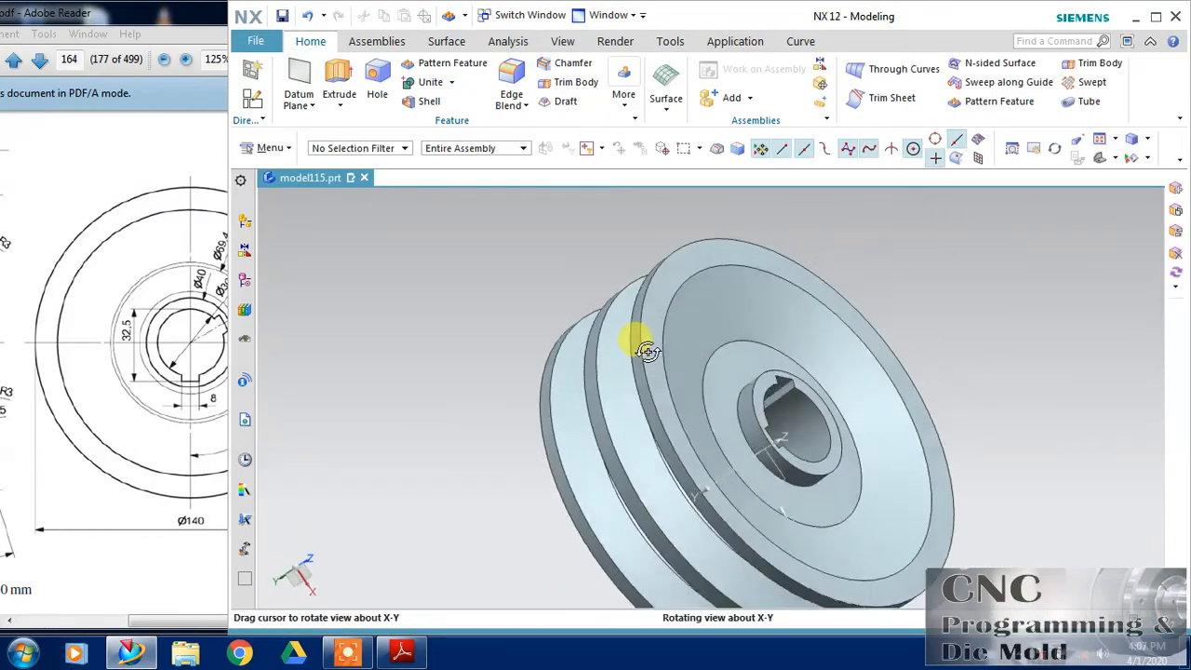
drag(647, 352, 579, 389)
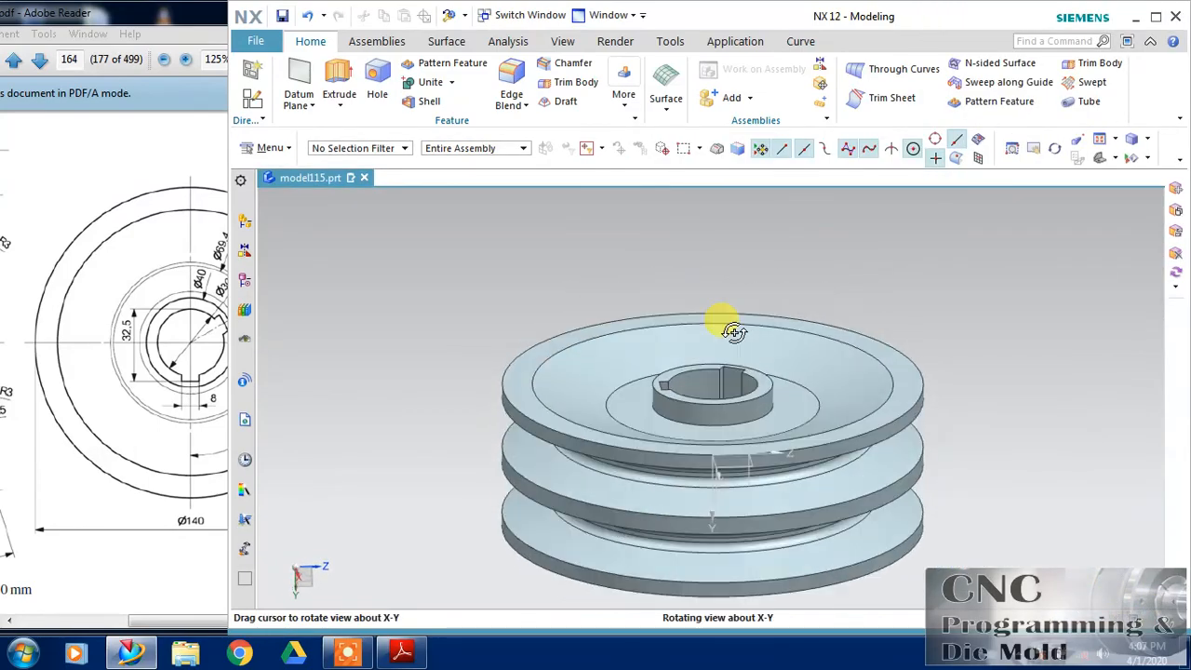
drag(733, 332, 727, 343)
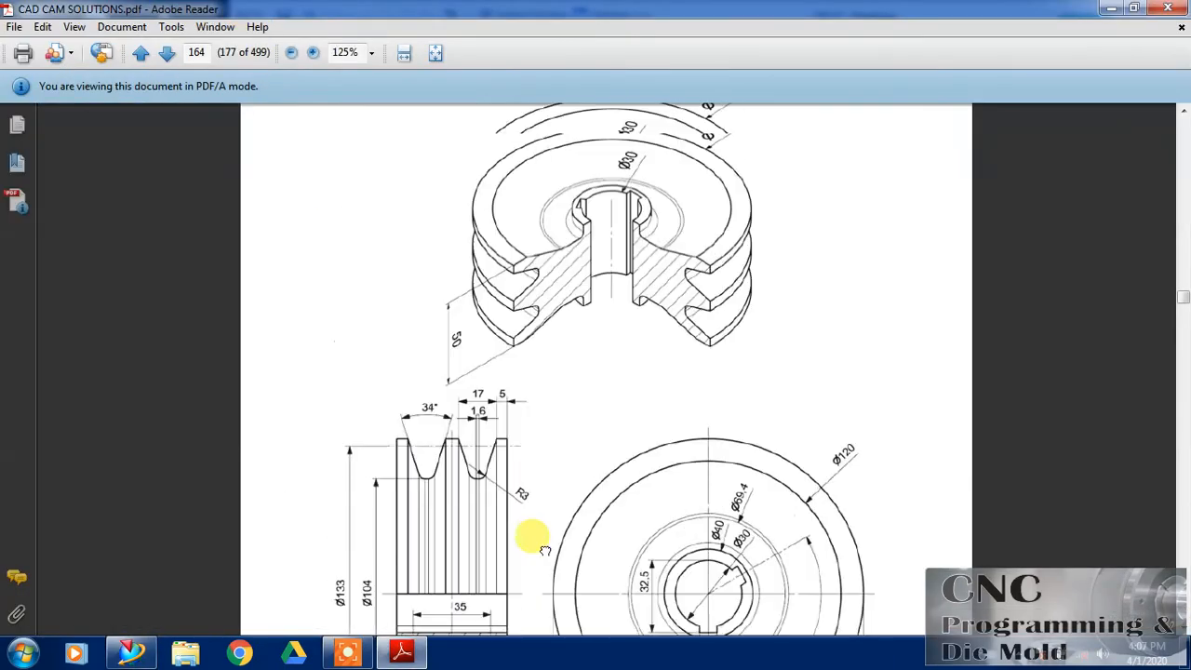
scroll(up, 3)
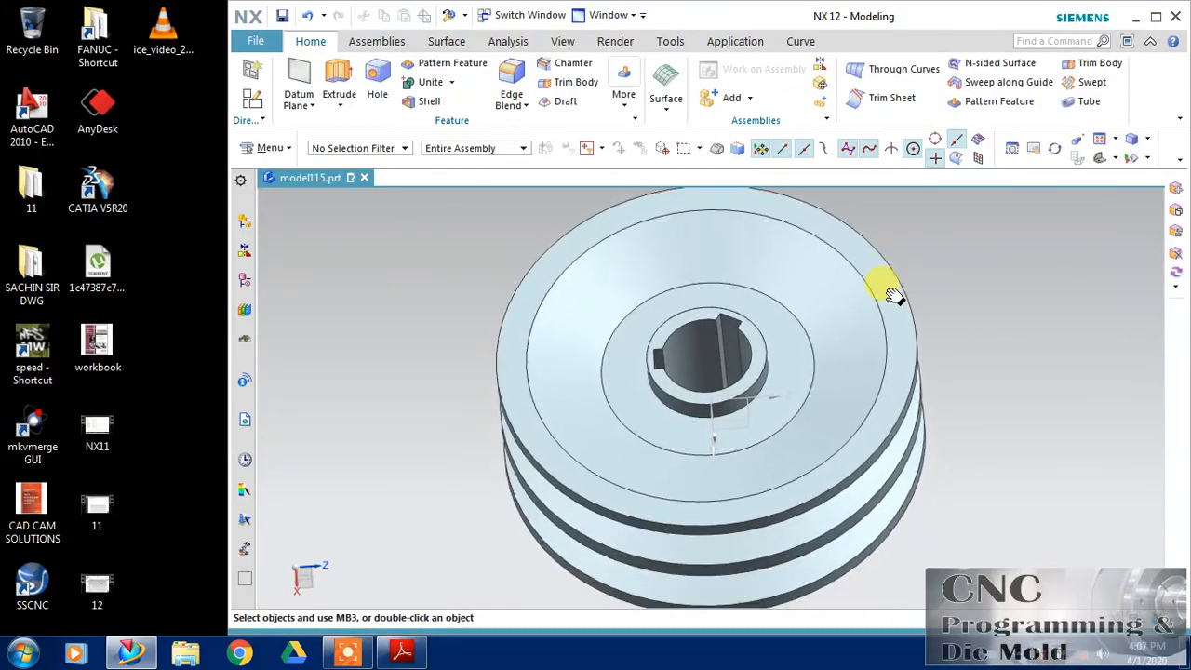
Reduce the revolve end angle below 360° to open a cut-away section
drag(889, 289, 856, 328)
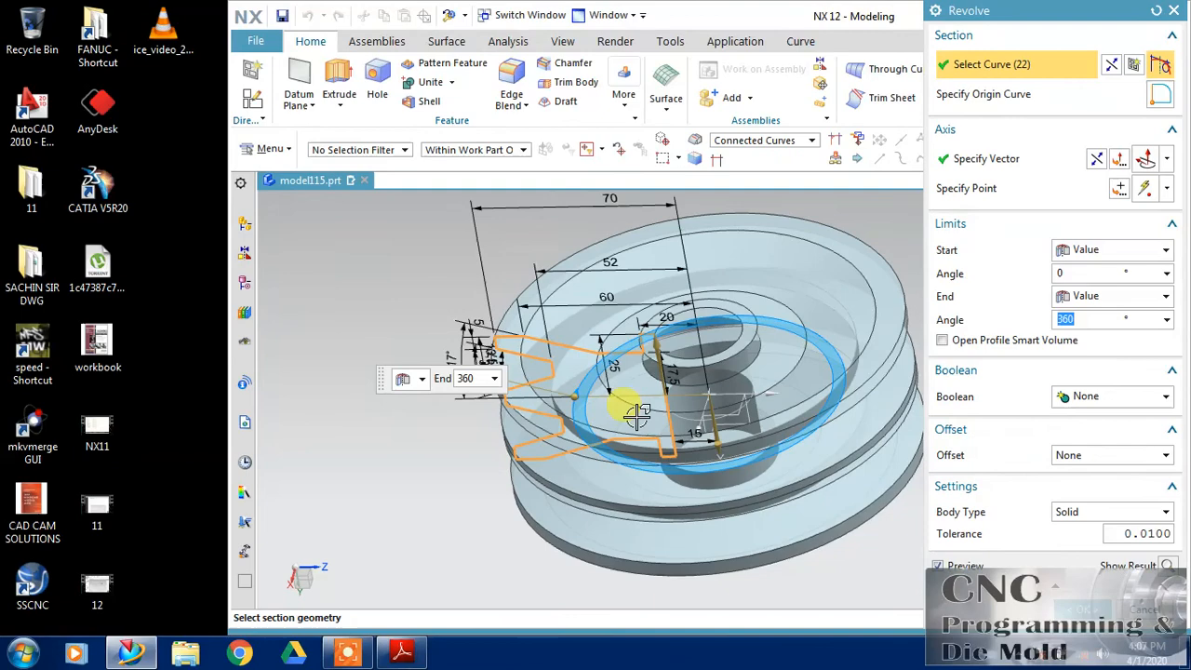
drag(638, 414, 712, 442)
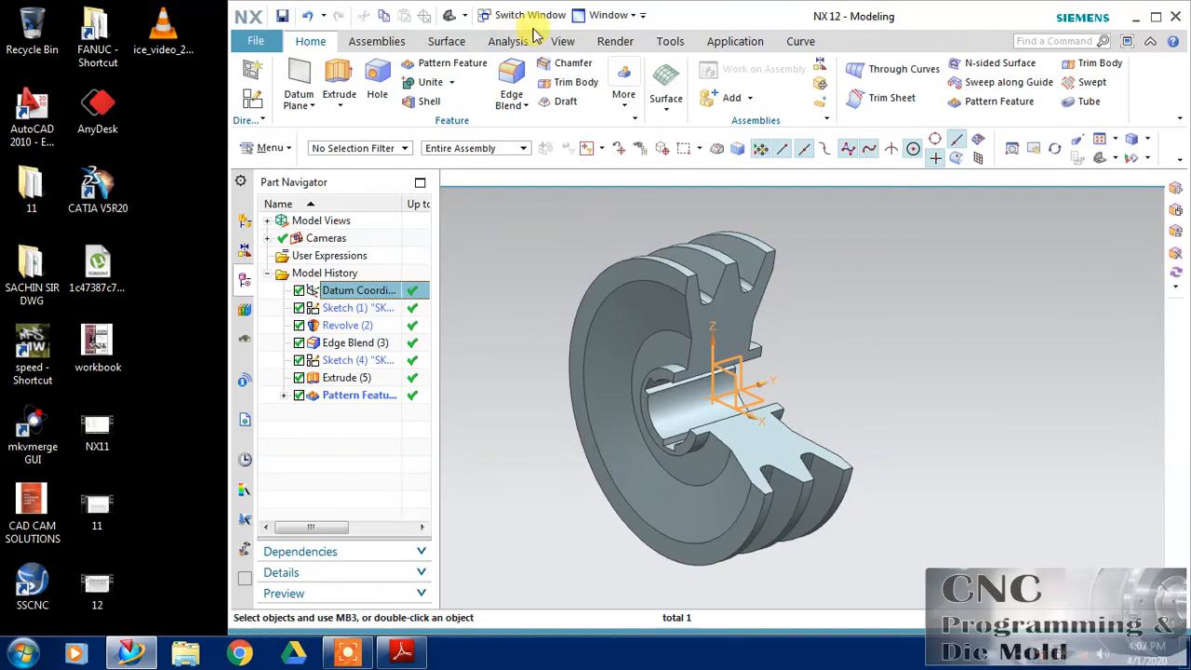
mouse_move(833, 19)
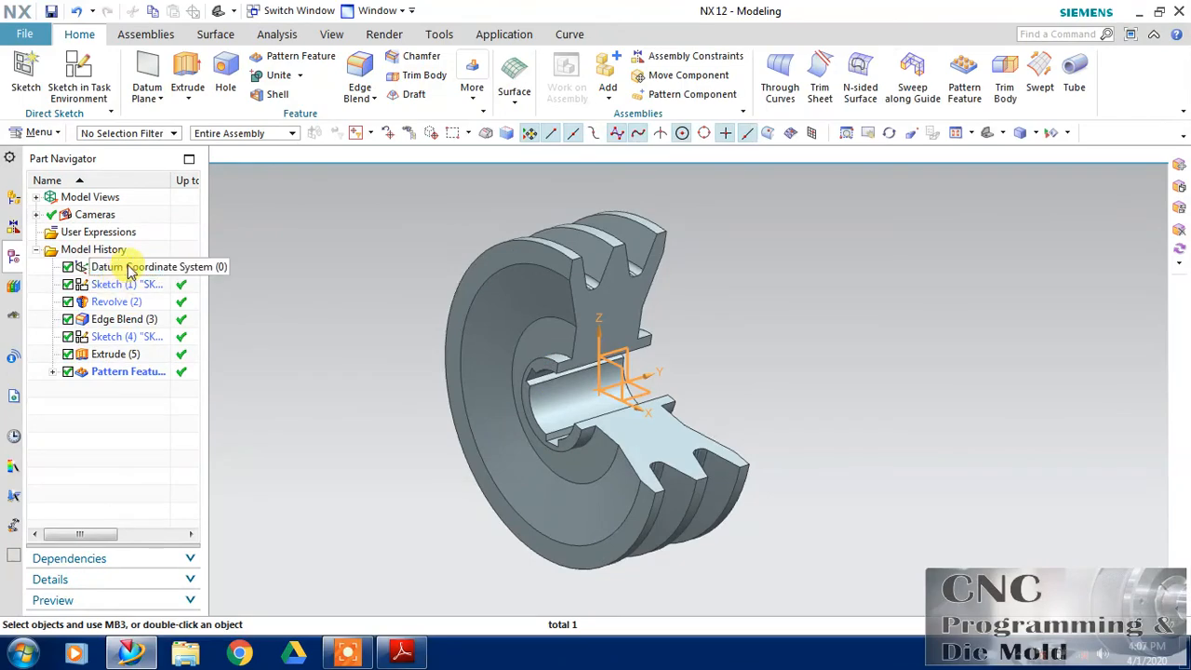
Hide the Datum Coordinate System in the Part Navigator model history
click(116, 301)
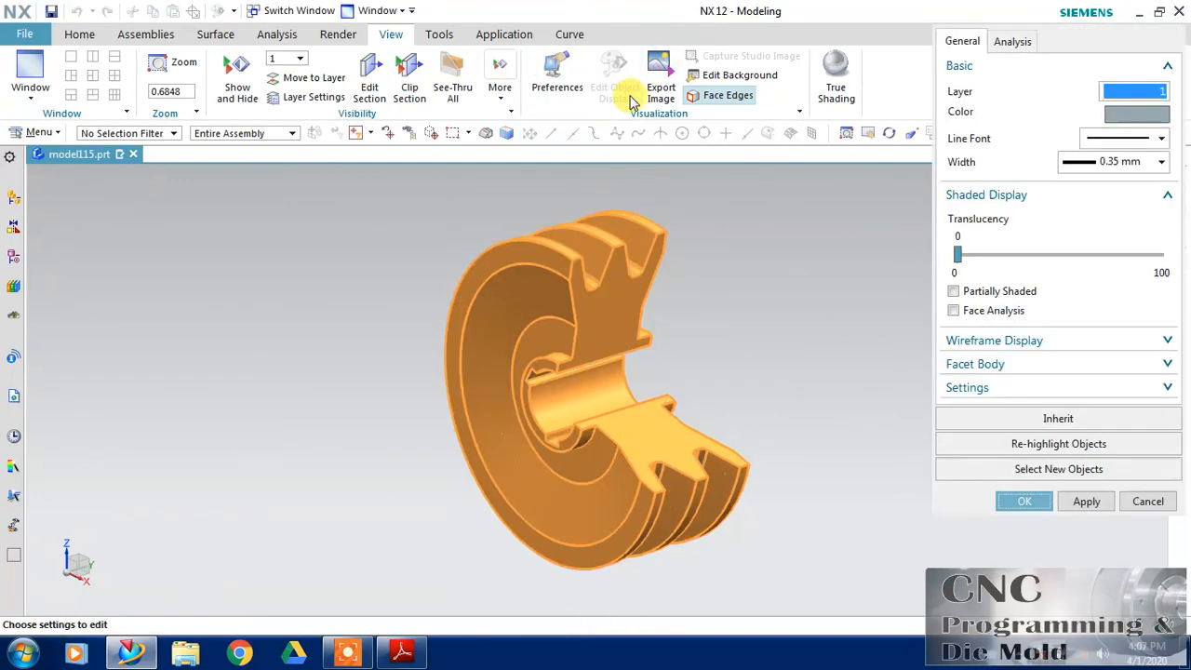
Colour the pulley body green and switch to True Shading
click(1136, 114)
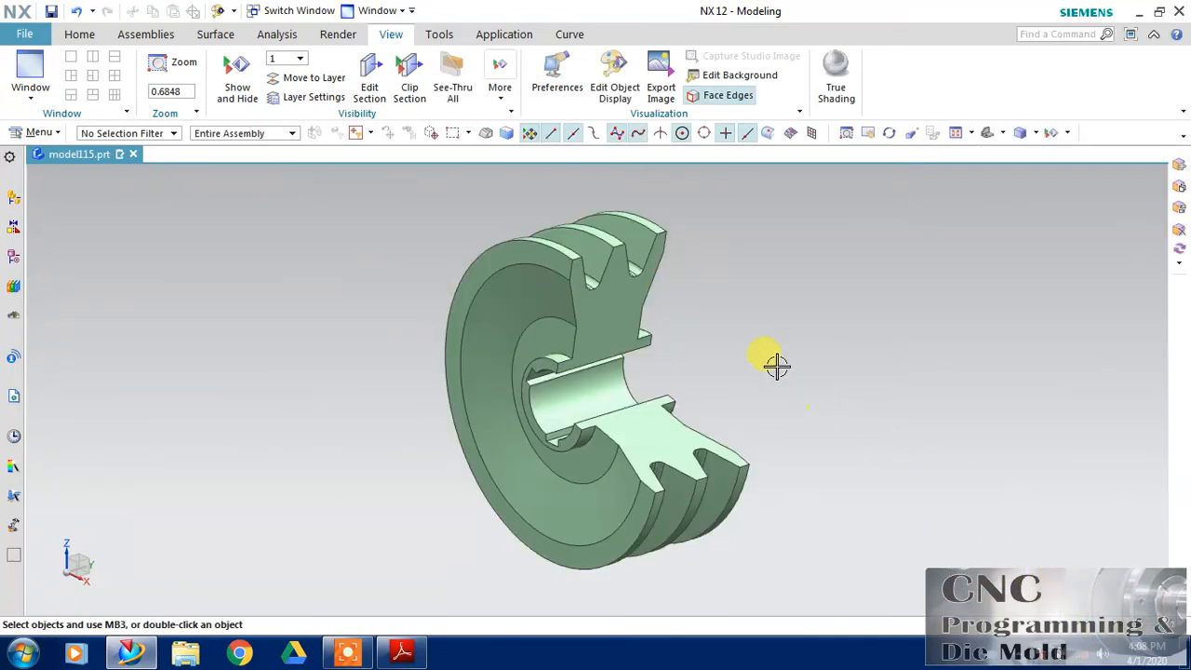
click(835, 74)
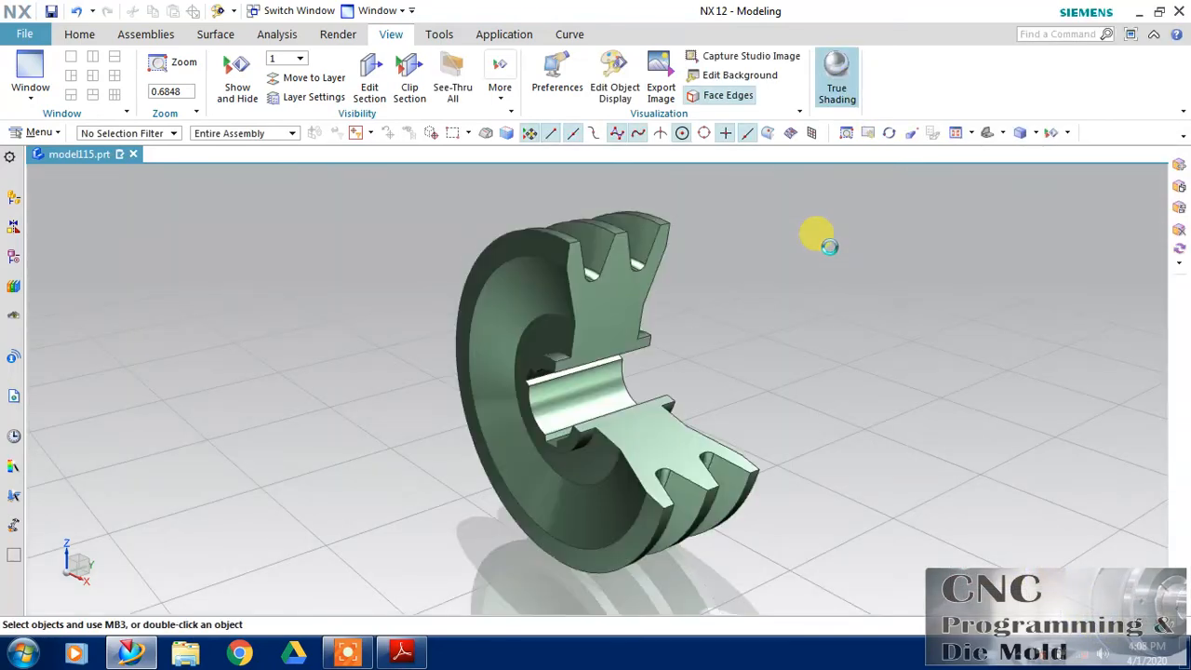
Orbit to show the section cut and grooves, then minimize the ribbon
drag(817, 235, 735, 221)
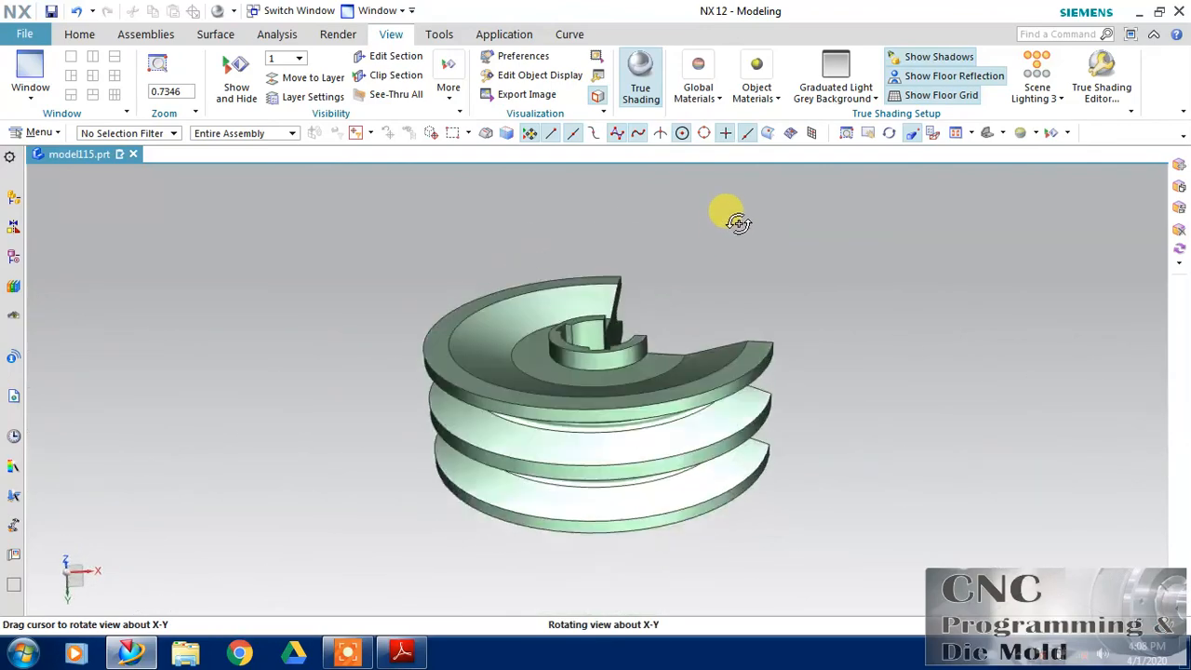
drag(727, 212, 601, 233)
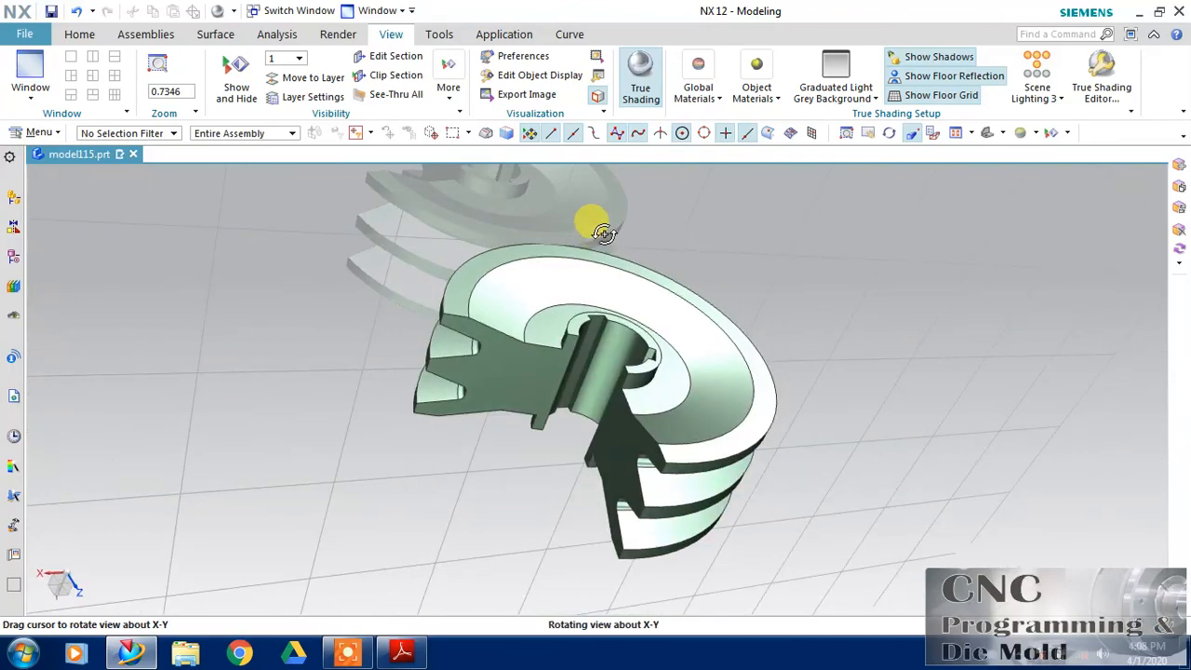
drag(596, 233, 624, 251)
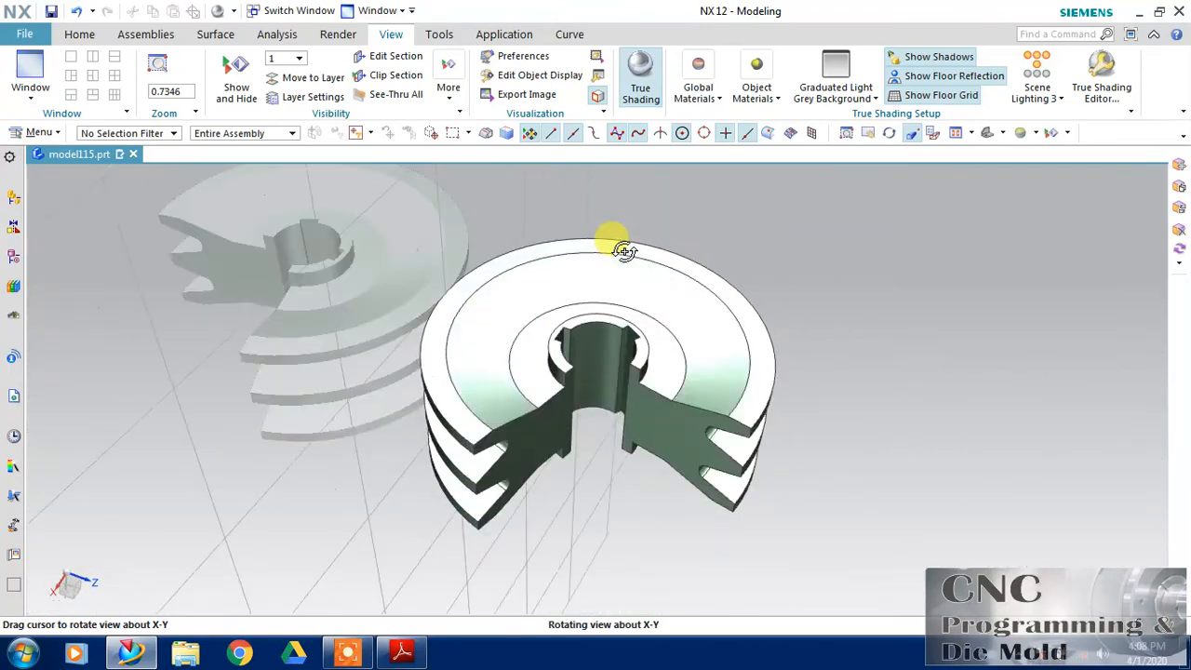
drag(623, 251, 544, 344)
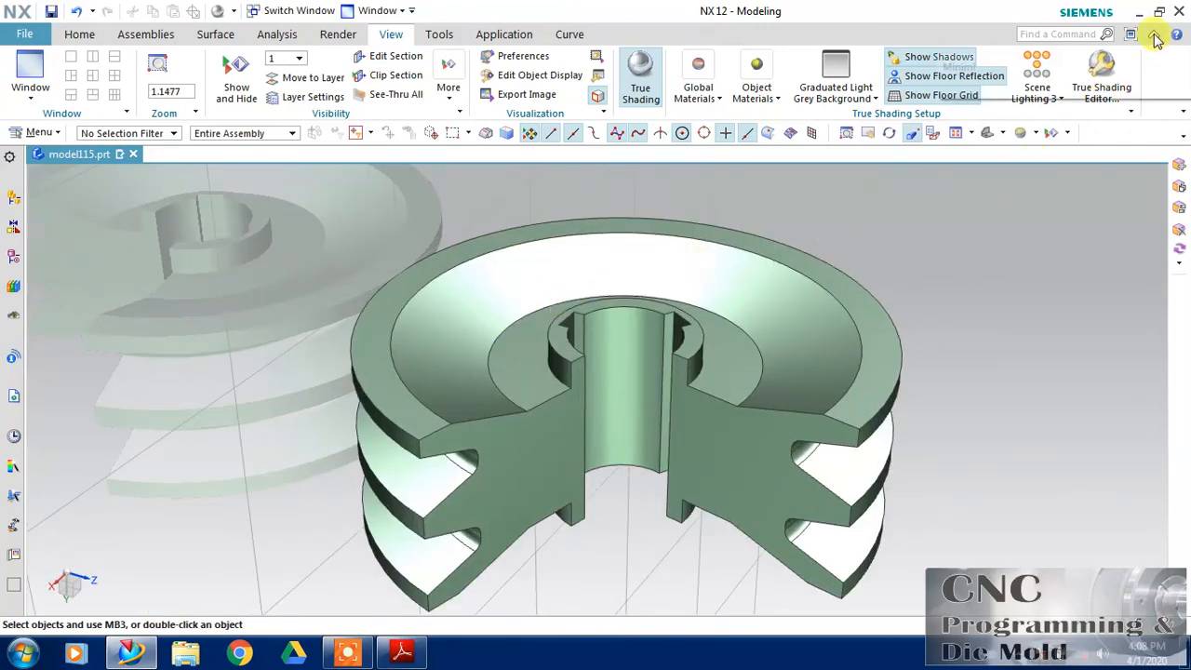
click(1156, 35)
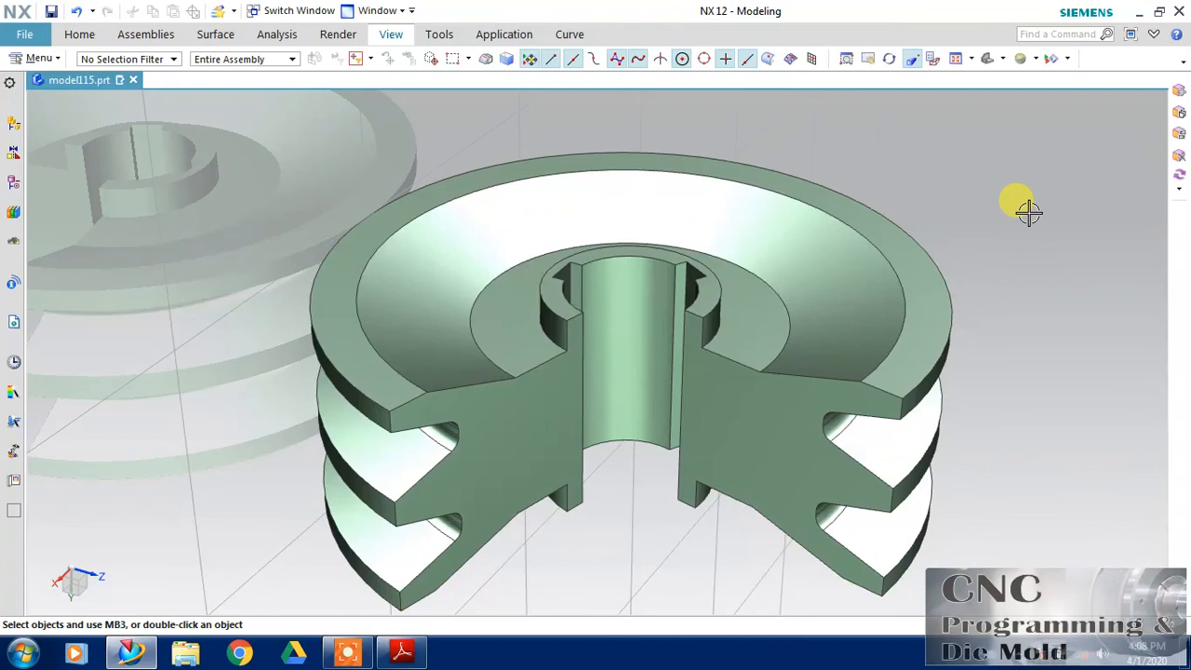